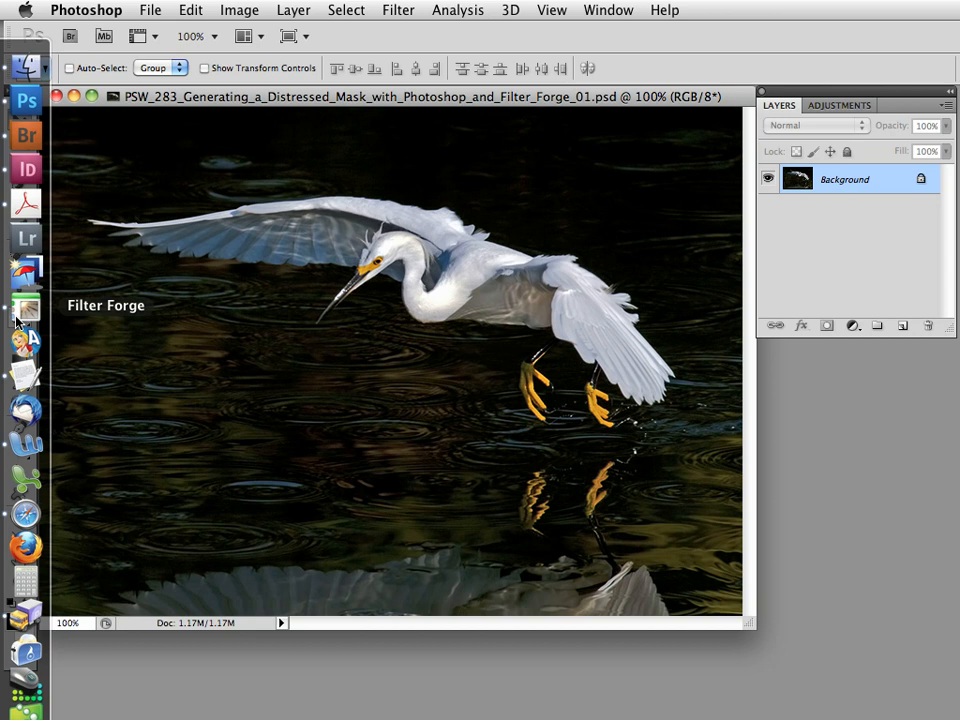
mouse_move(22, 438)
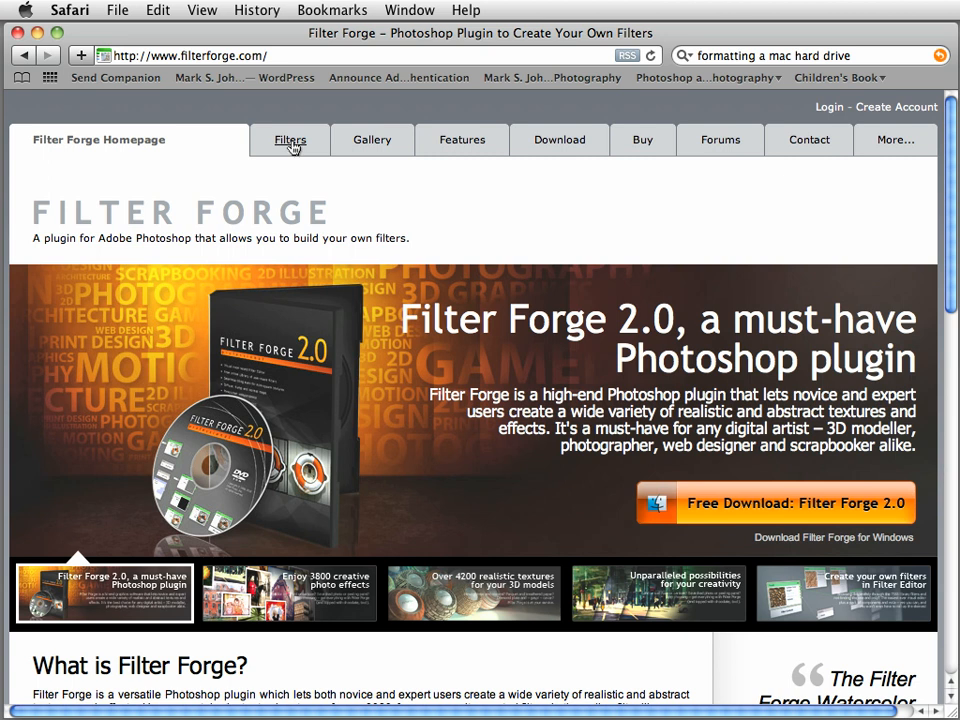
Open Filter Forge's 8023-filter library and page through ten sets of featured filters.
left_click(289, 140)
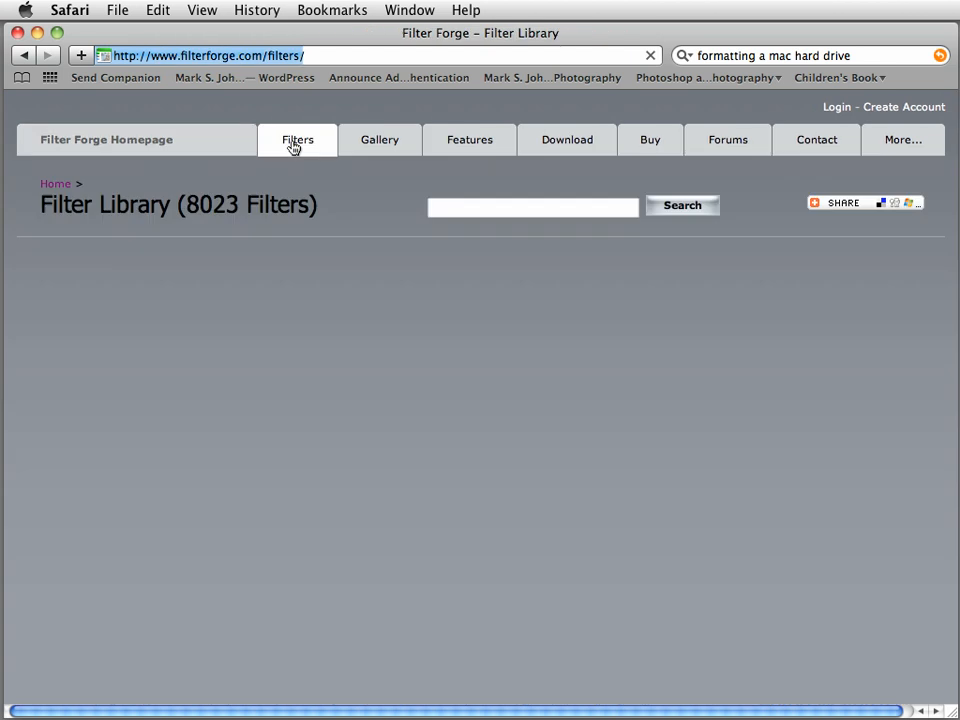
left_click(297, 139)
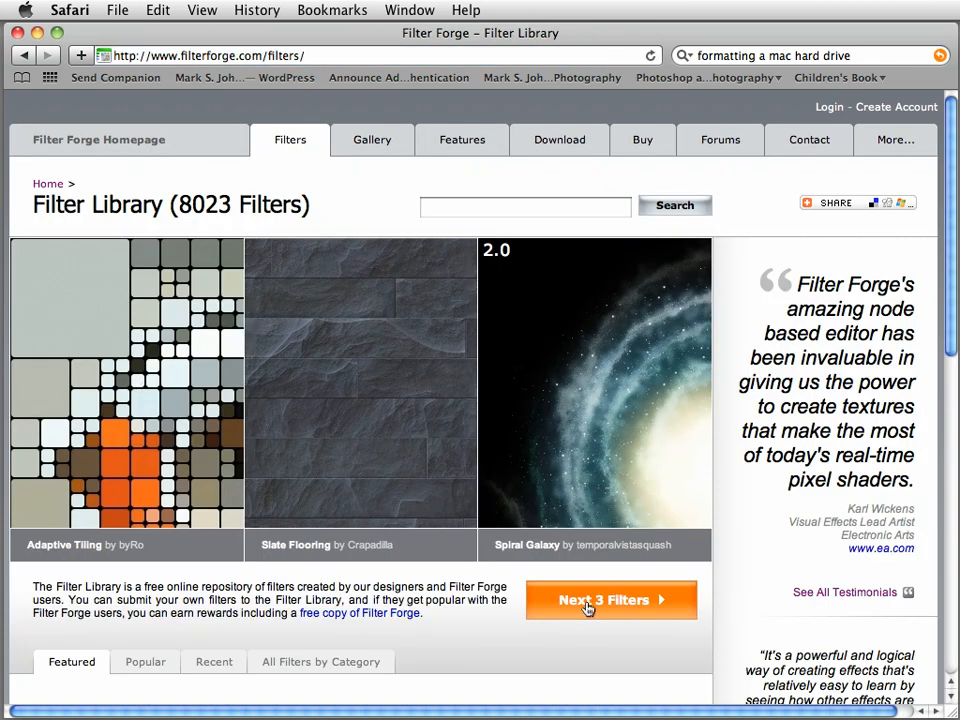
left_click(608, 601)
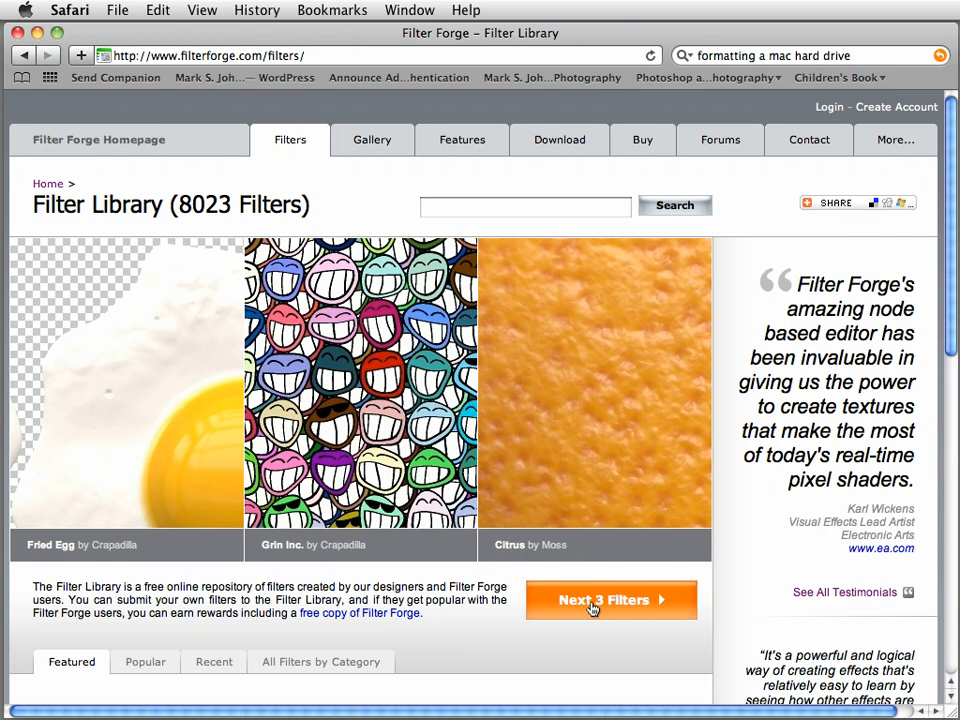
left_click(595, 601)
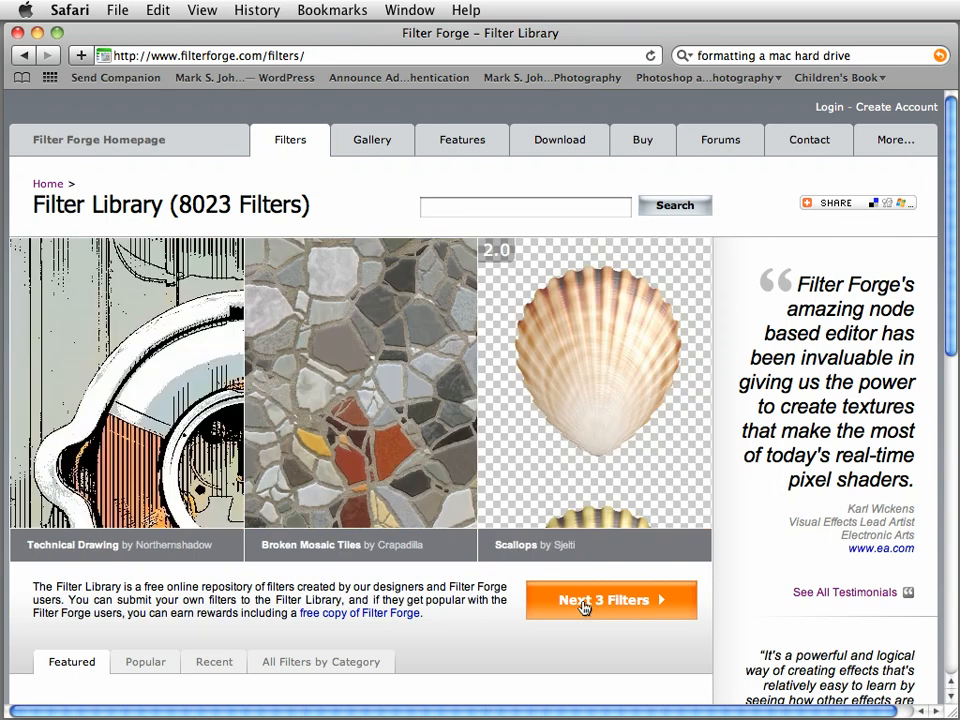
left_click(585, 602)
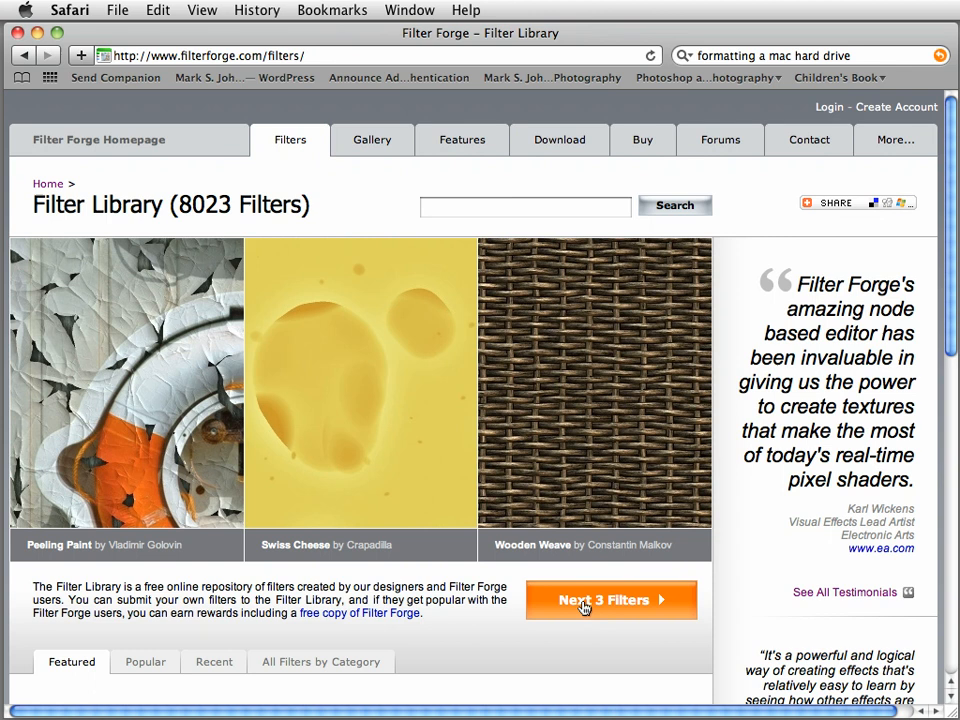
mouse_move(182, 383)
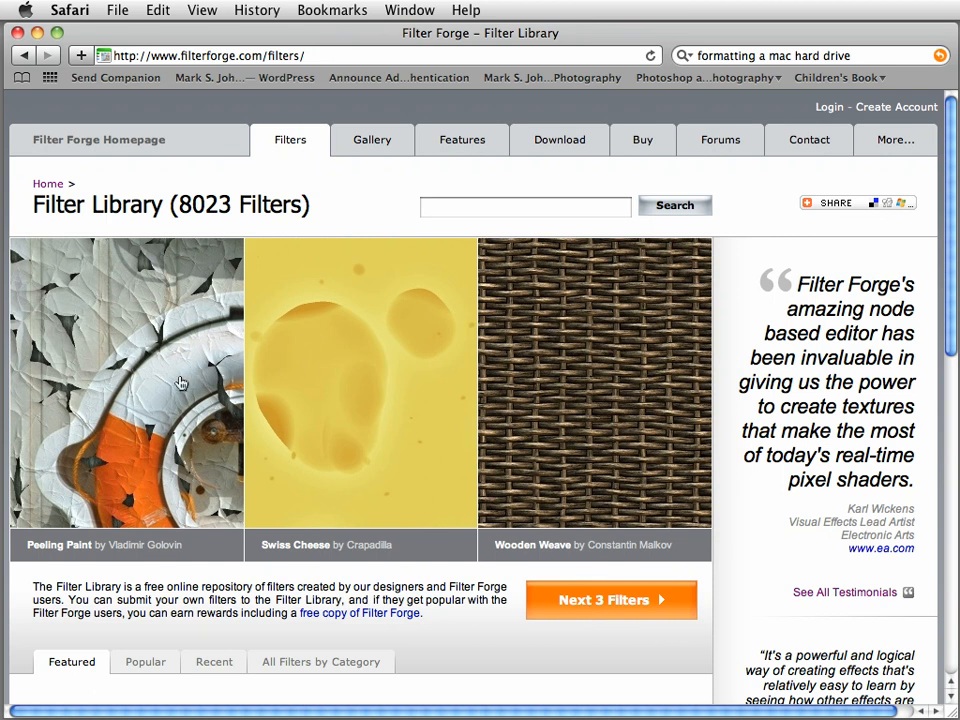
left_click(610, 600)
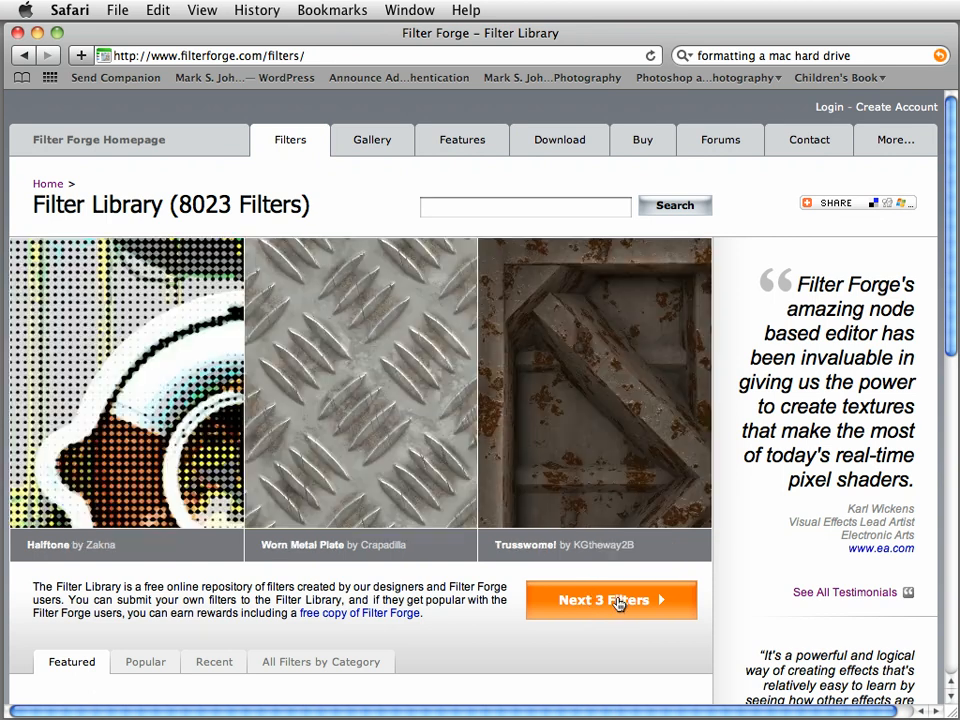
left_click(613, 600)
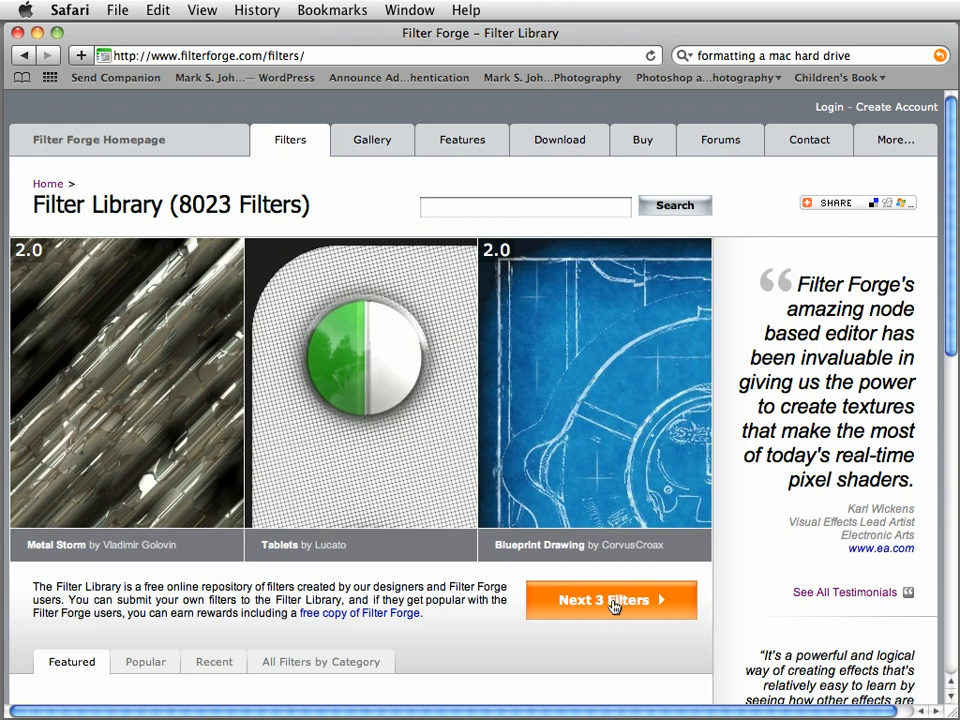
left_click(612, 599)
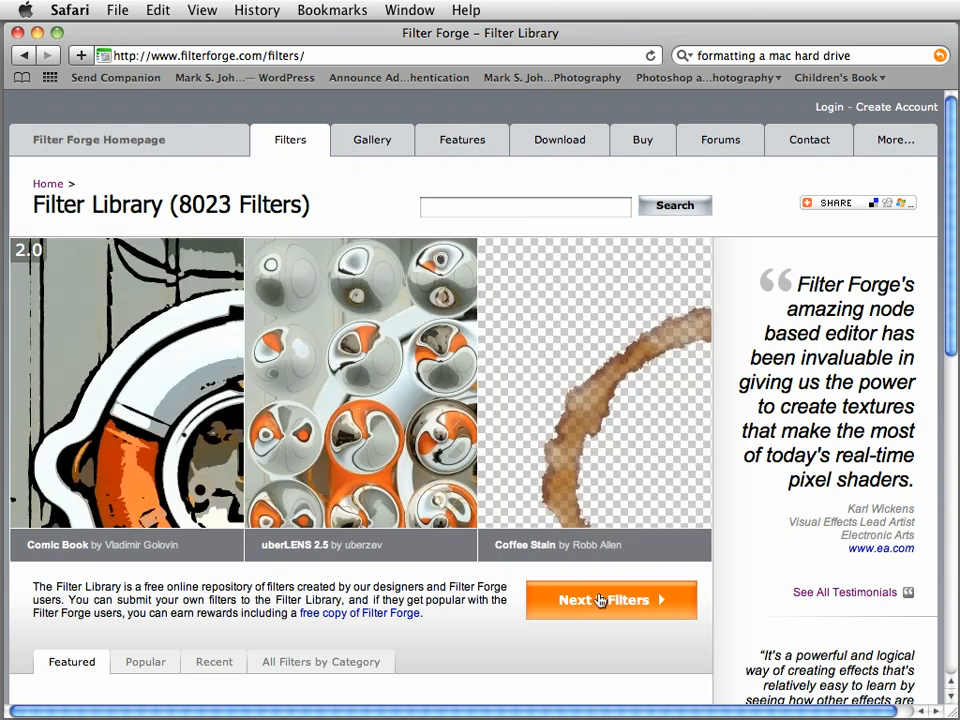
left_click(612, 600)
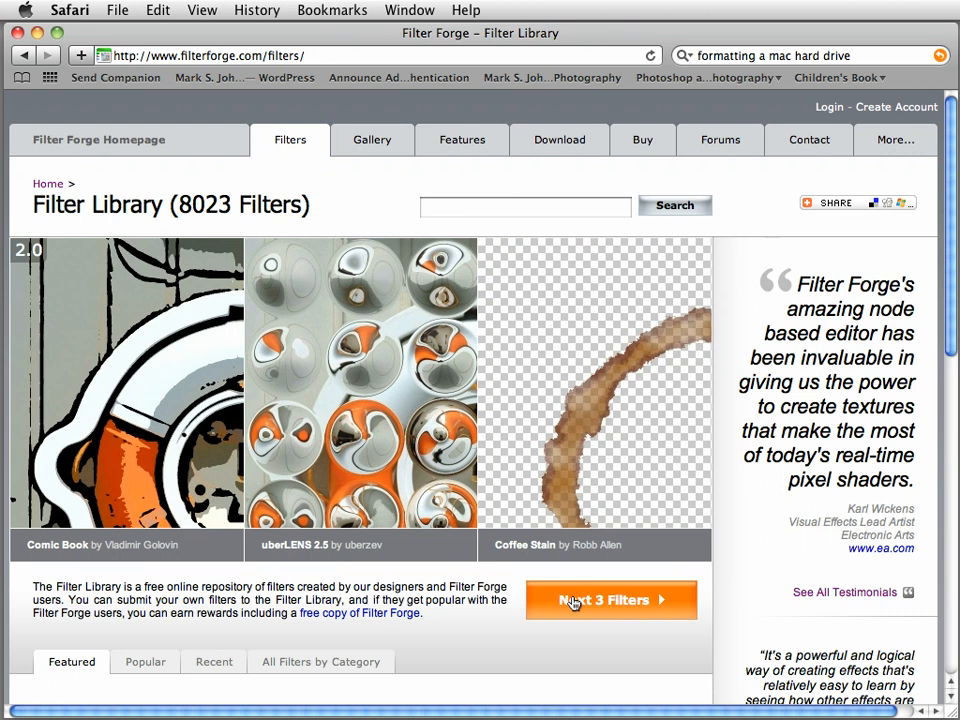
left_click(612, 600)
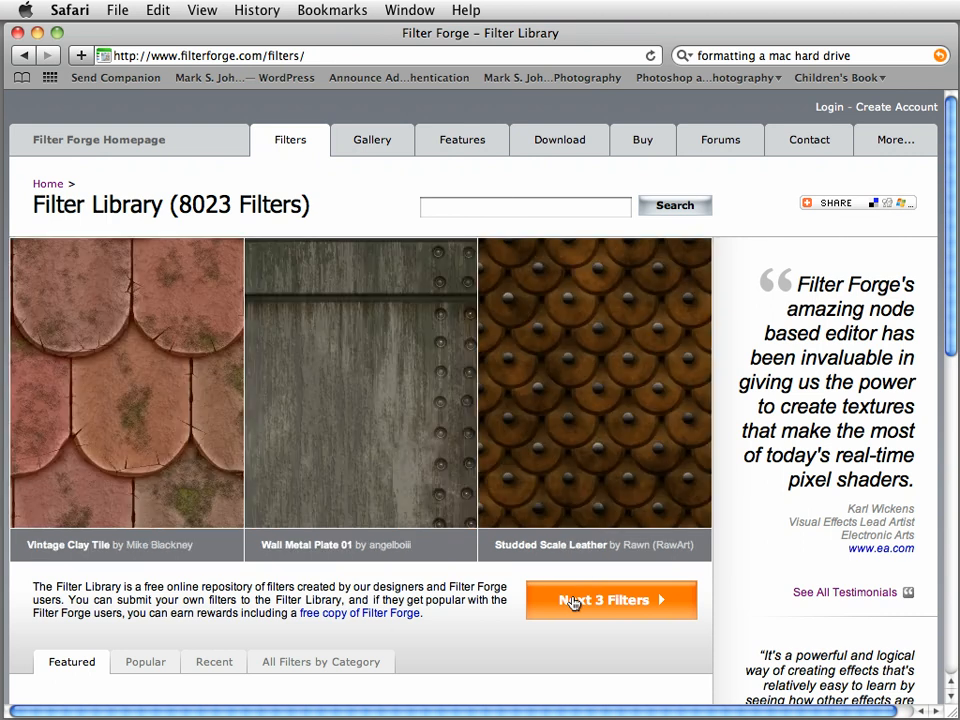
left_click(610, 600)
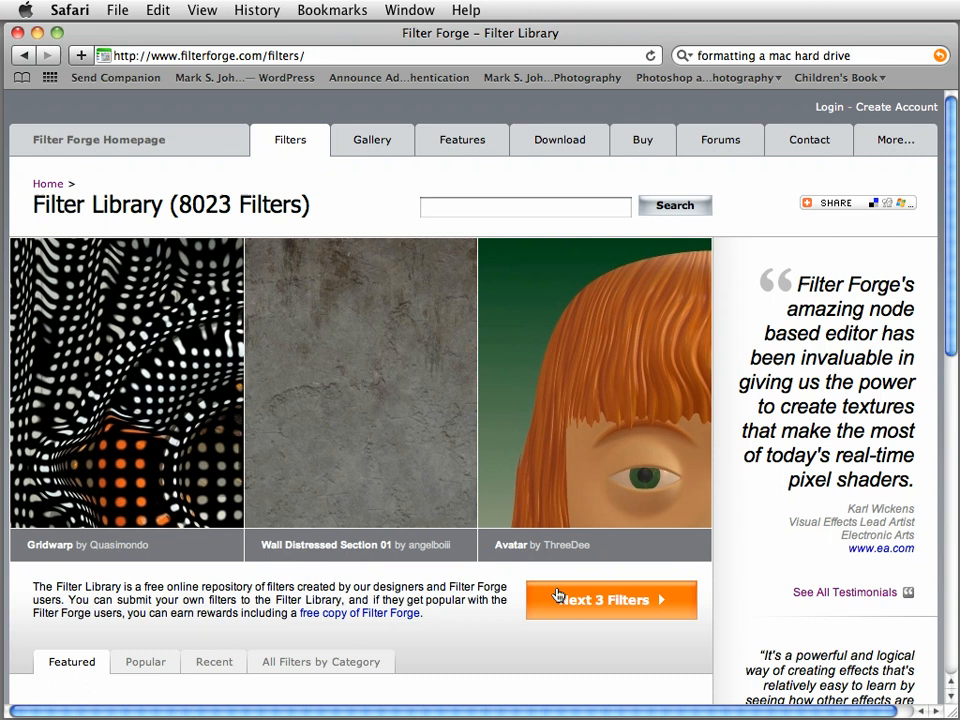
left_click(611, 600)
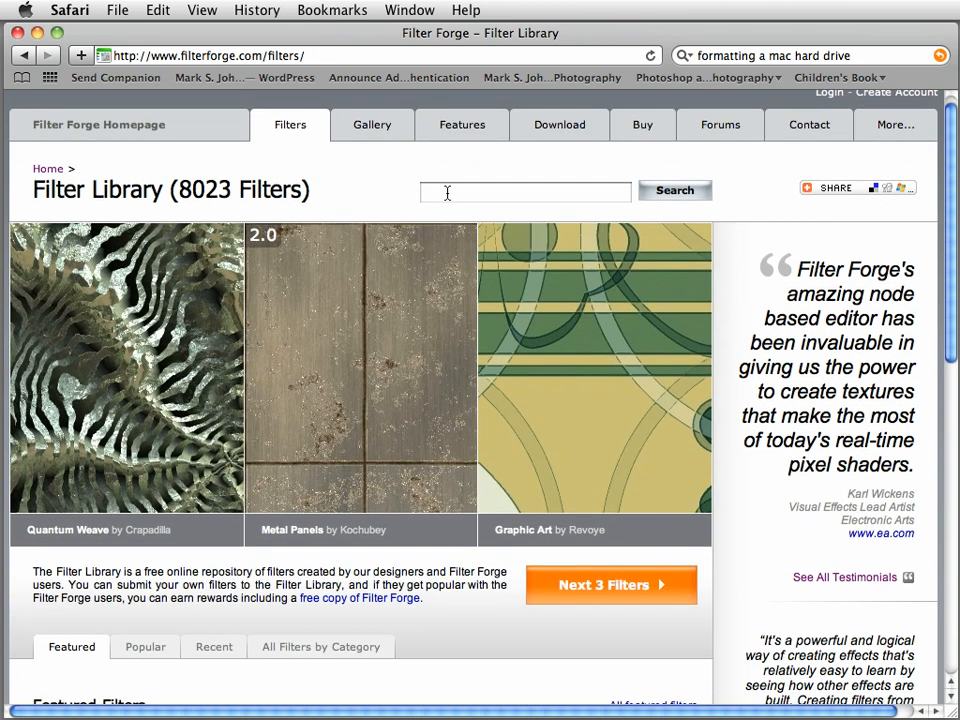
Search the library for 'old drawing' to reach the Old Drawing .03 page.
type("o")
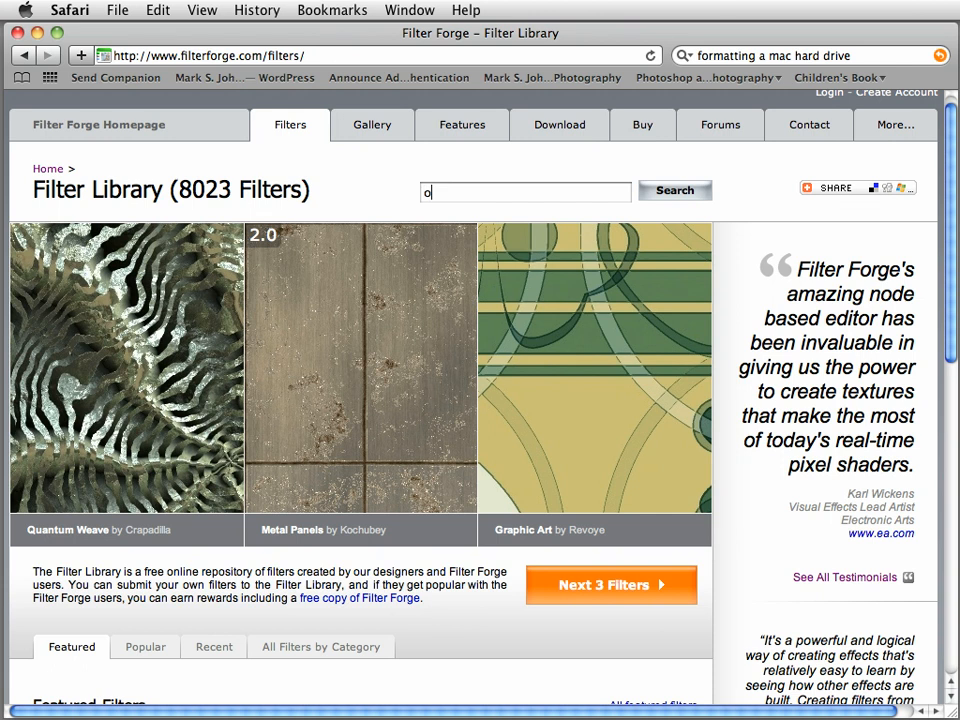
type("ld drawing")
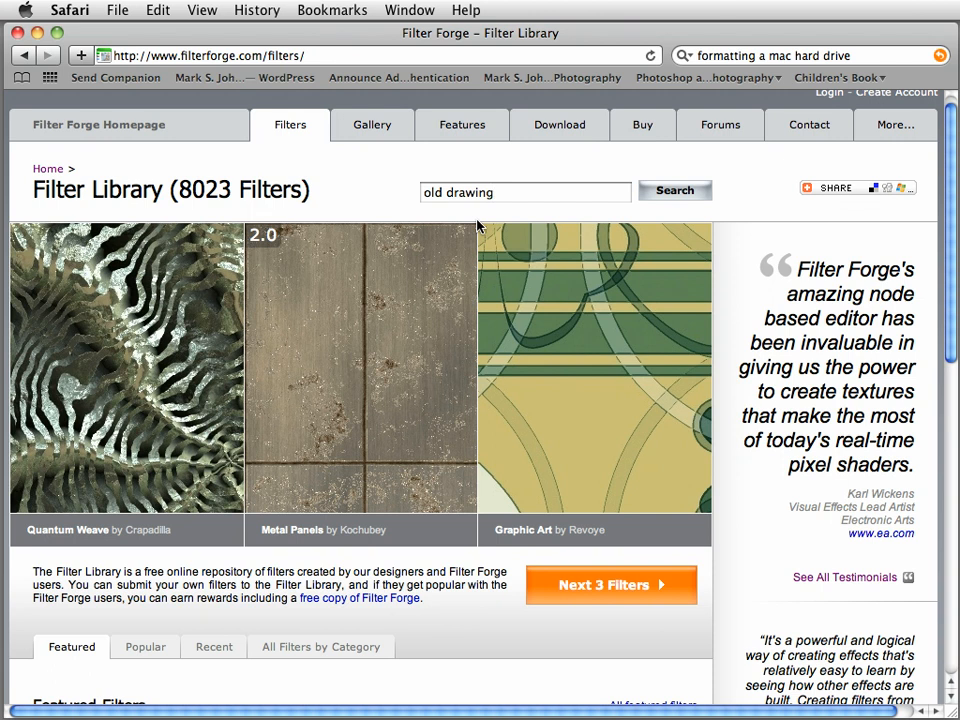
mouse_move(473, 216)
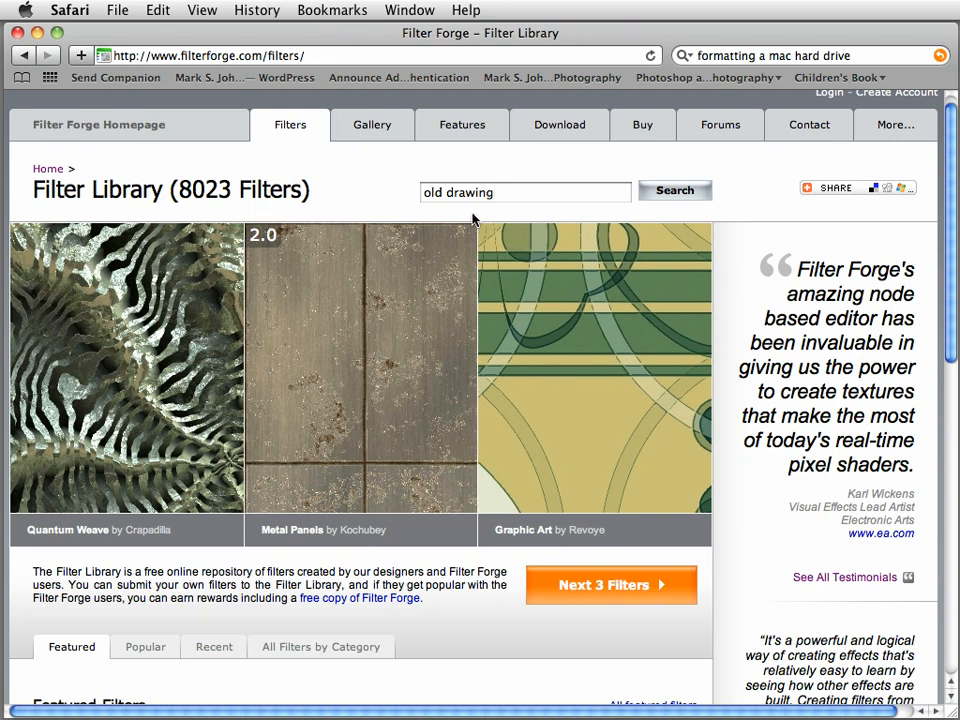
mouse_move(468, 216)
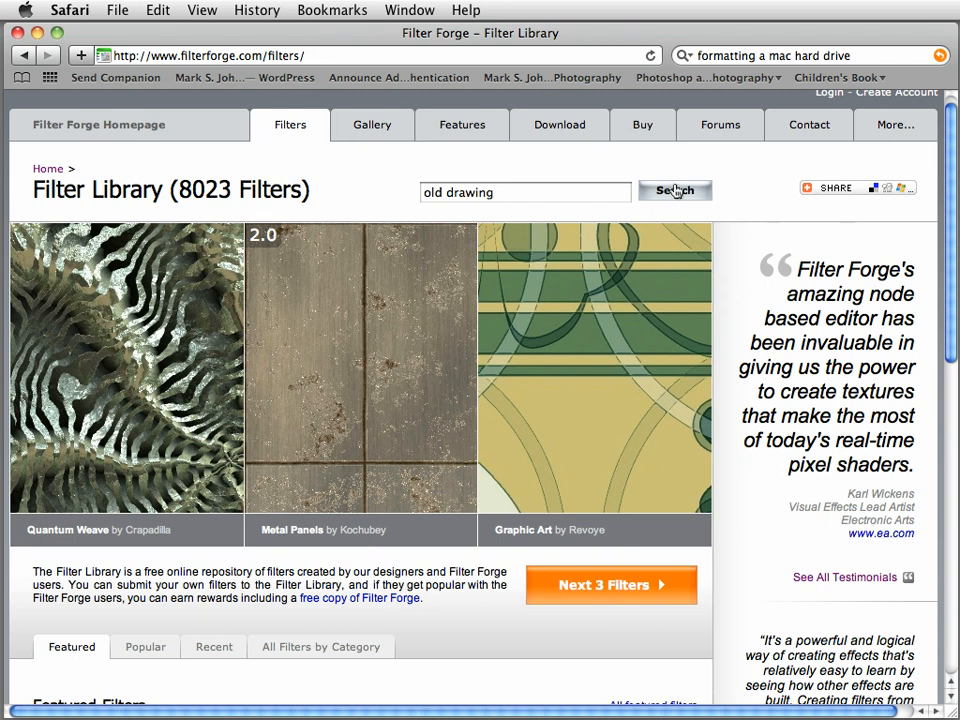
left_click(675, 190)
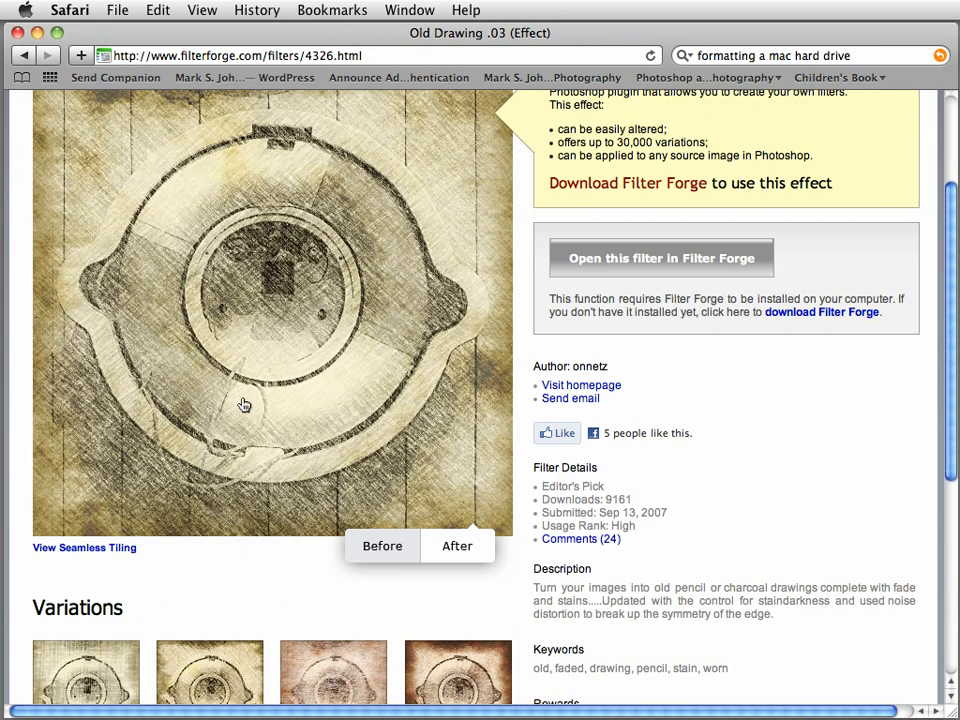
Compare Old Drawing .03's before and after samples, then launch it in Filter Forge.
scroll("down", 3)
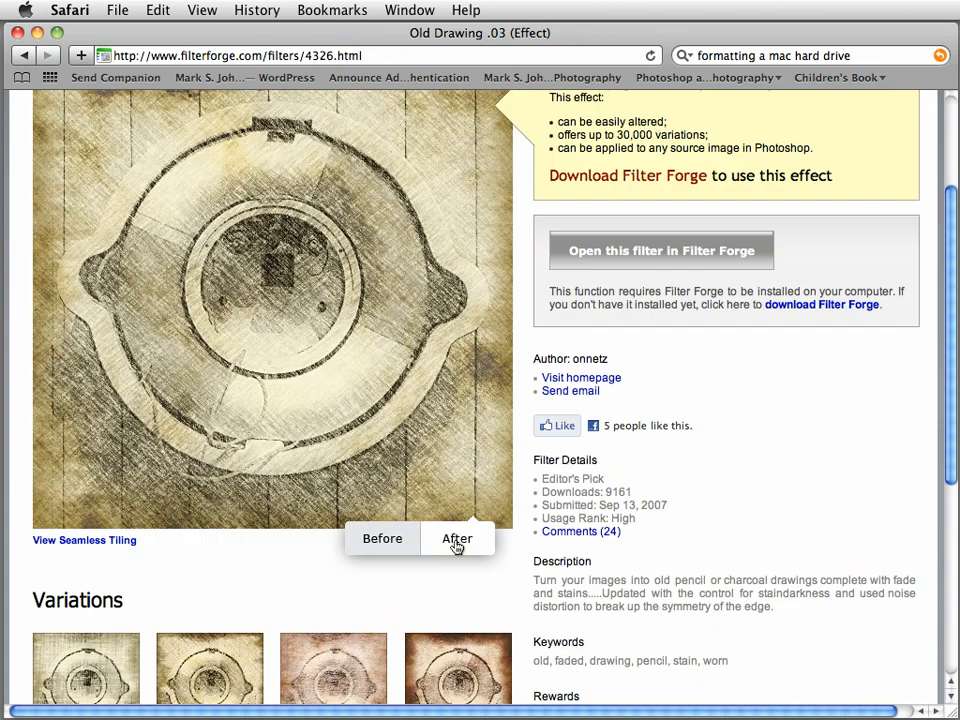
left_click(382, 538)
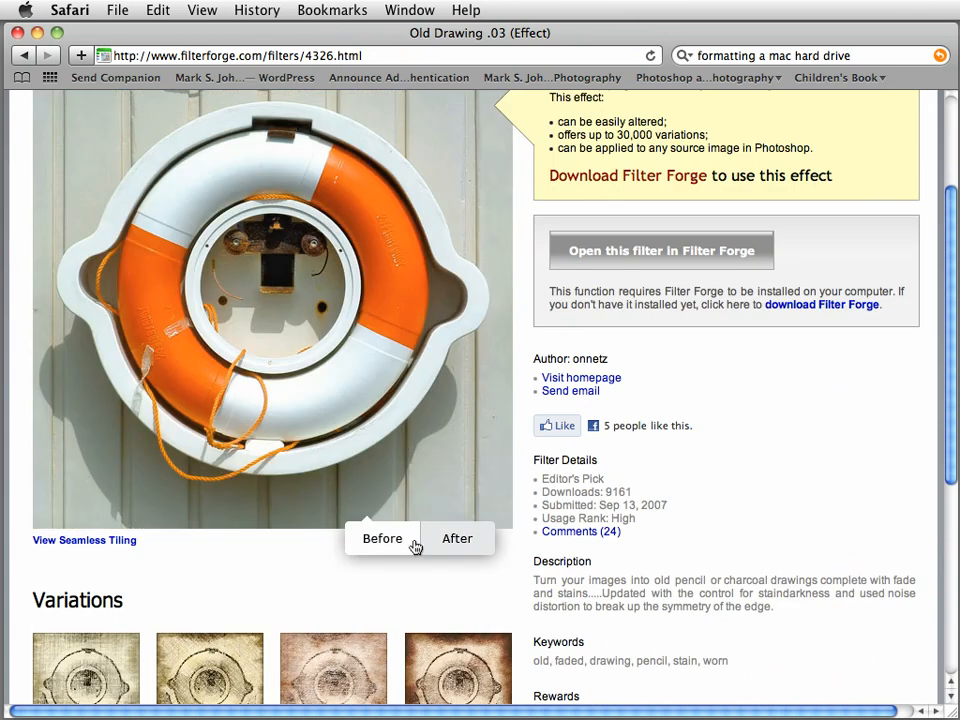
left_click(458, 538)
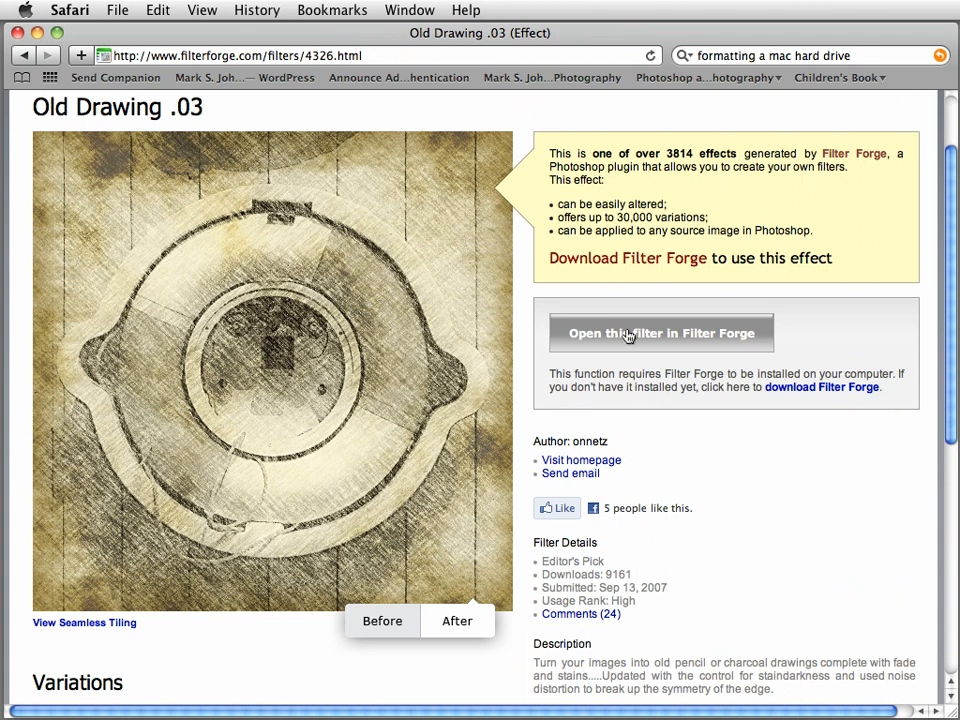
left_click(663, 333)
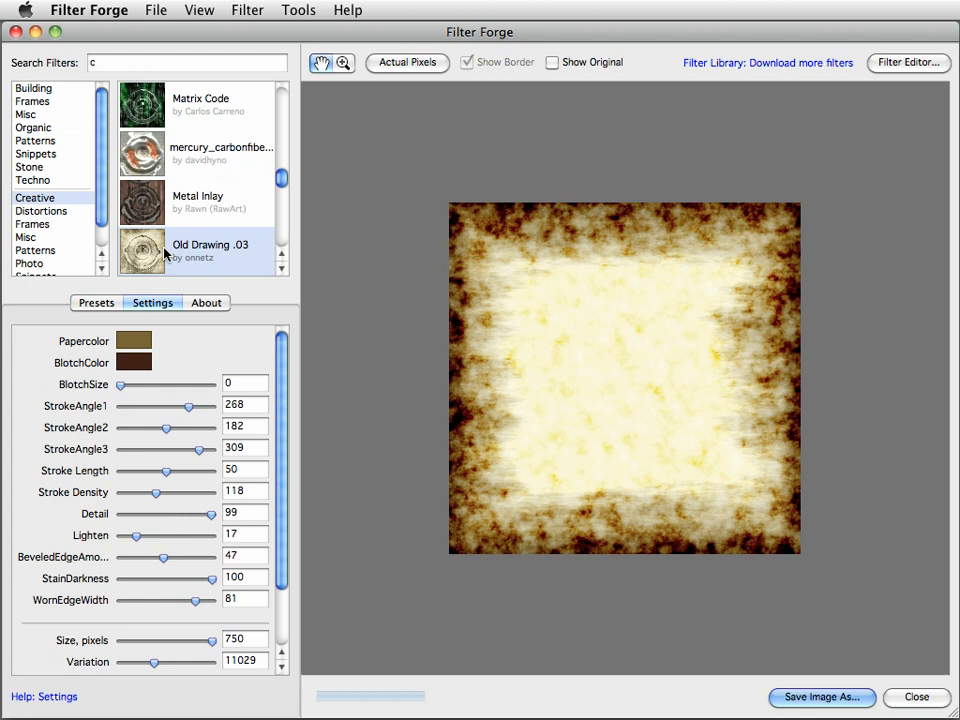
mouse_move(58, 216)
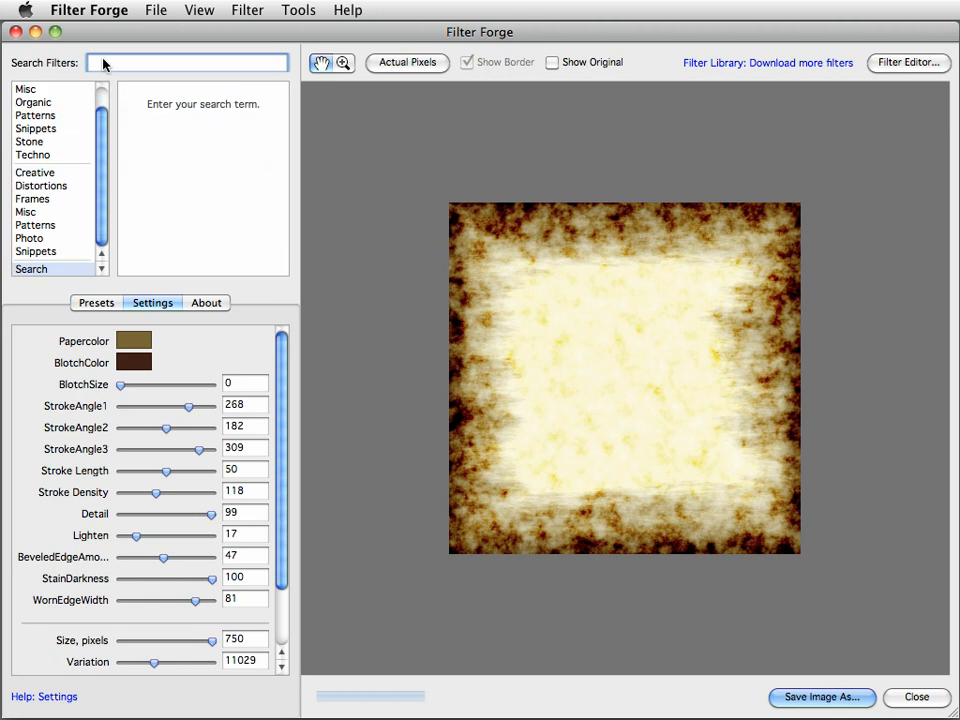
Find Old Drawing .03 via an 'old d' search and apply a dark brown preset.
type("old d")
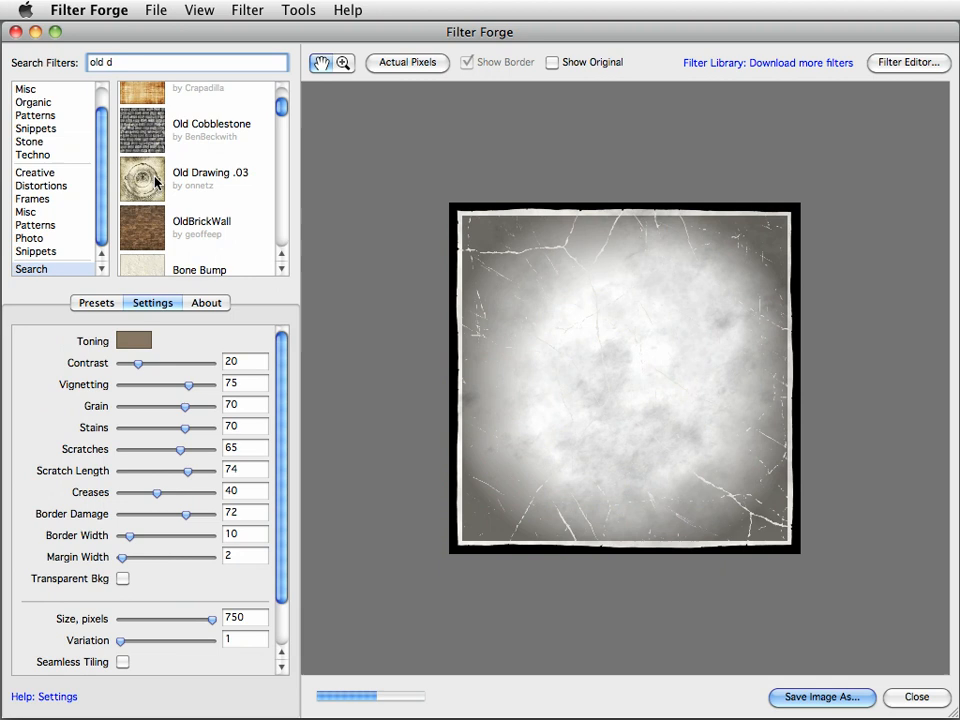
left_click(143, 178)
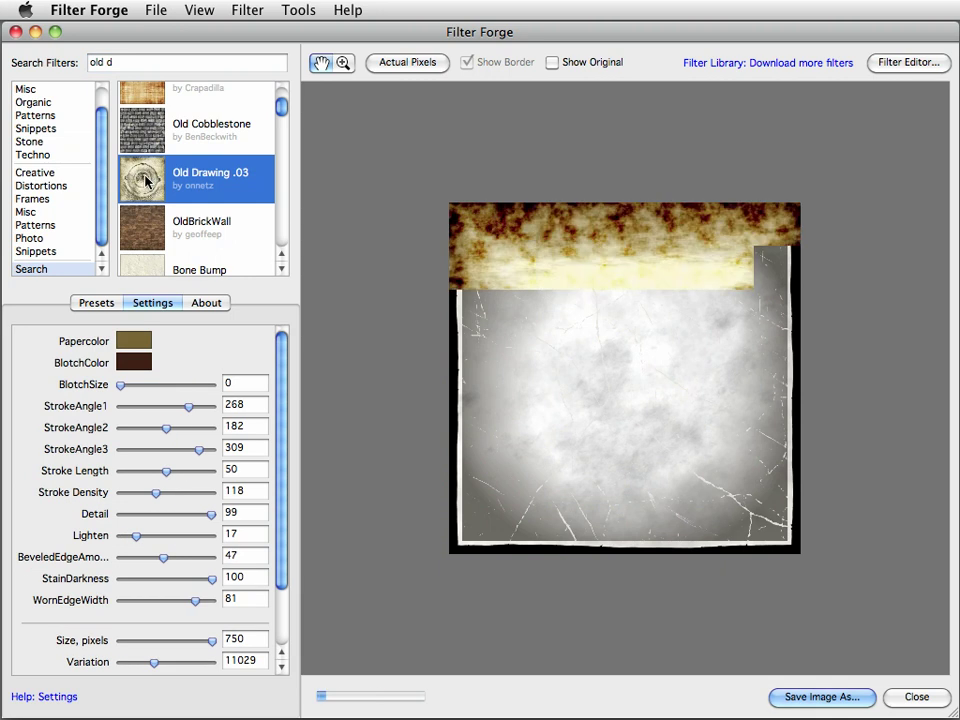
left_click(96, 302)
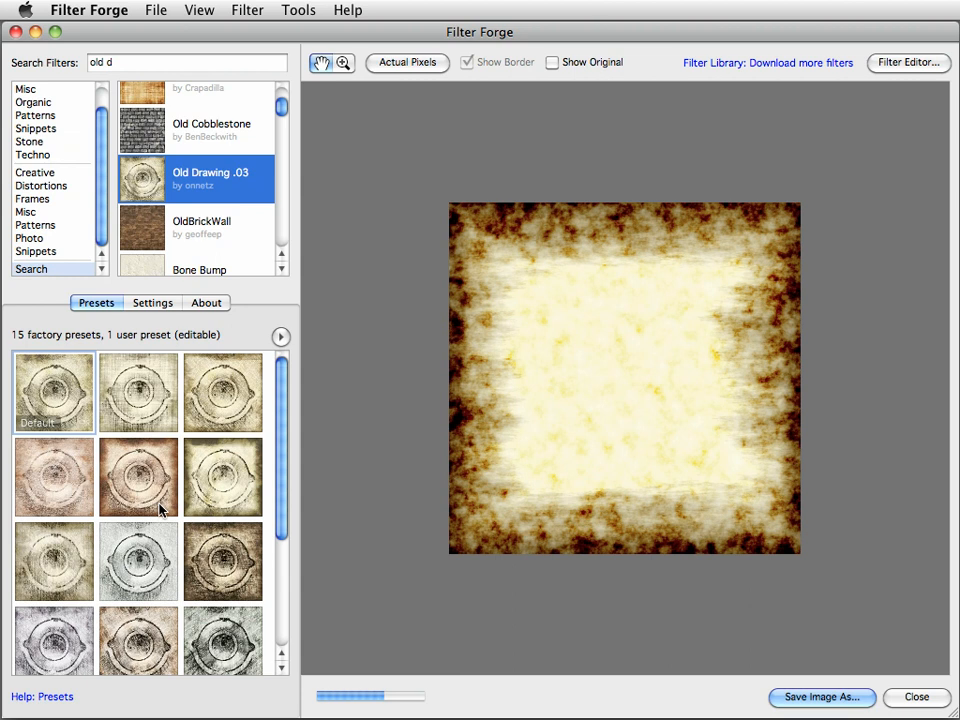
scroll("down", 3)
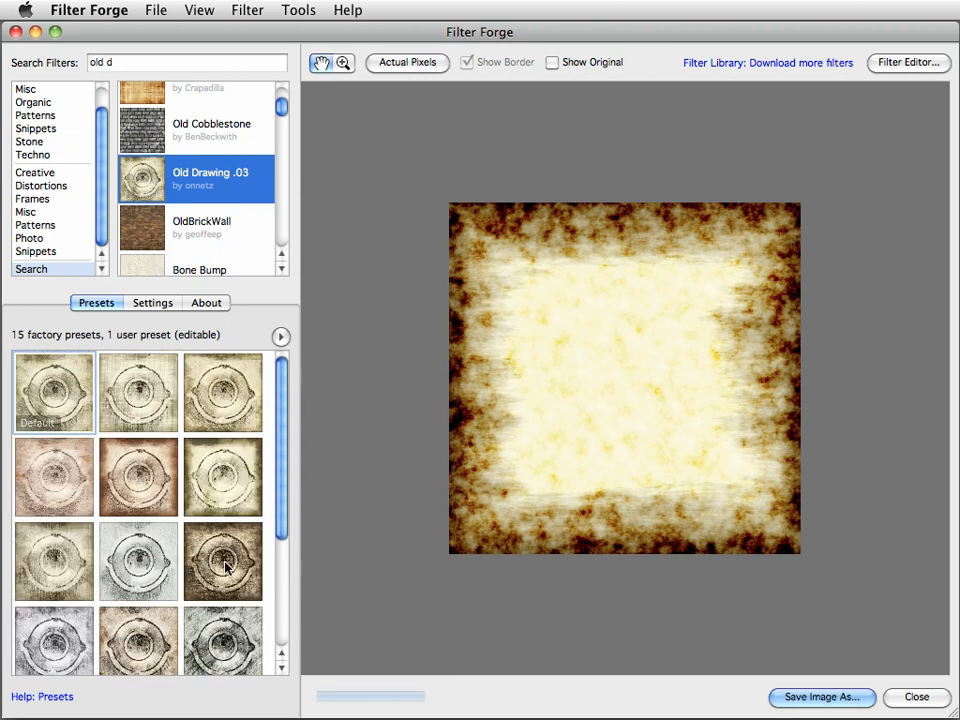
left_click(223, 562)
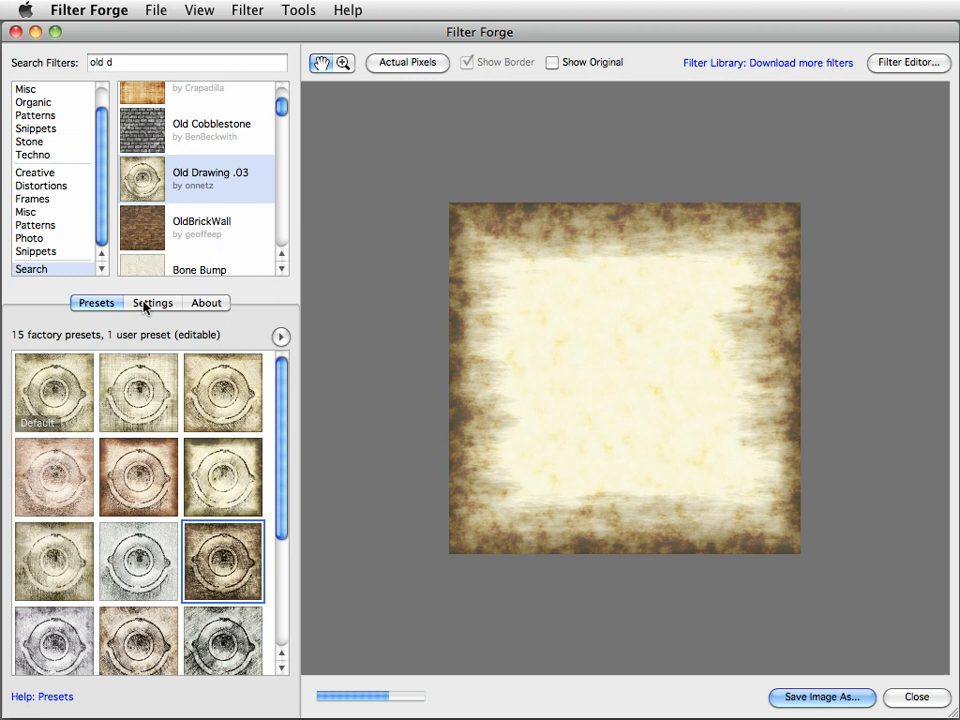
Try larger BlotchSize values such as 44, then set BlotchSize back to 0.
left_click(152, 303)
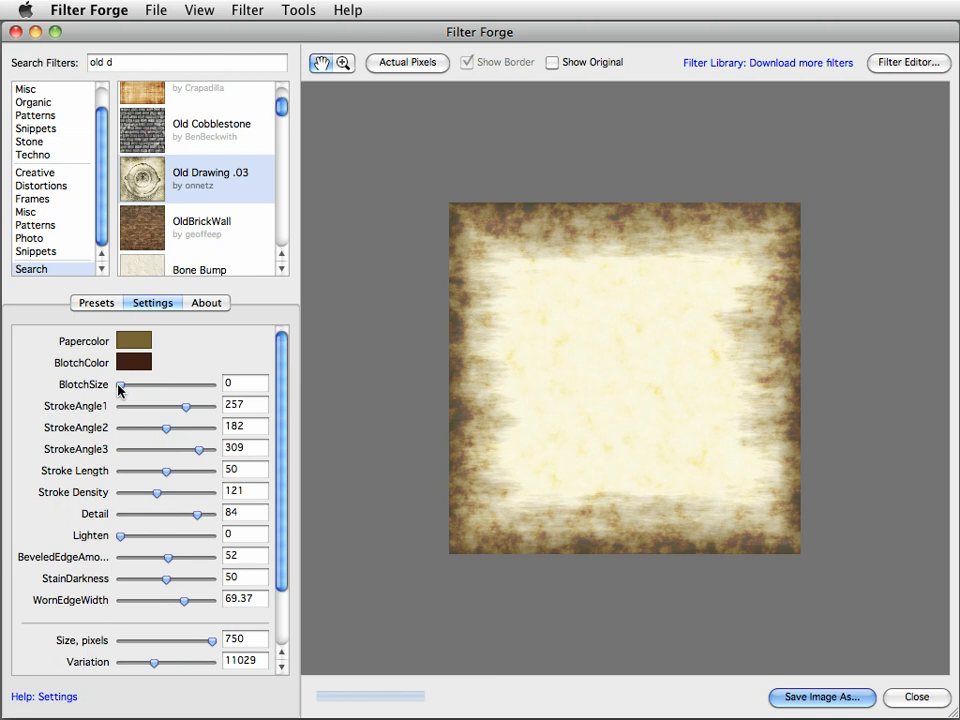
left_click_drag(120, 385, 162, 385)
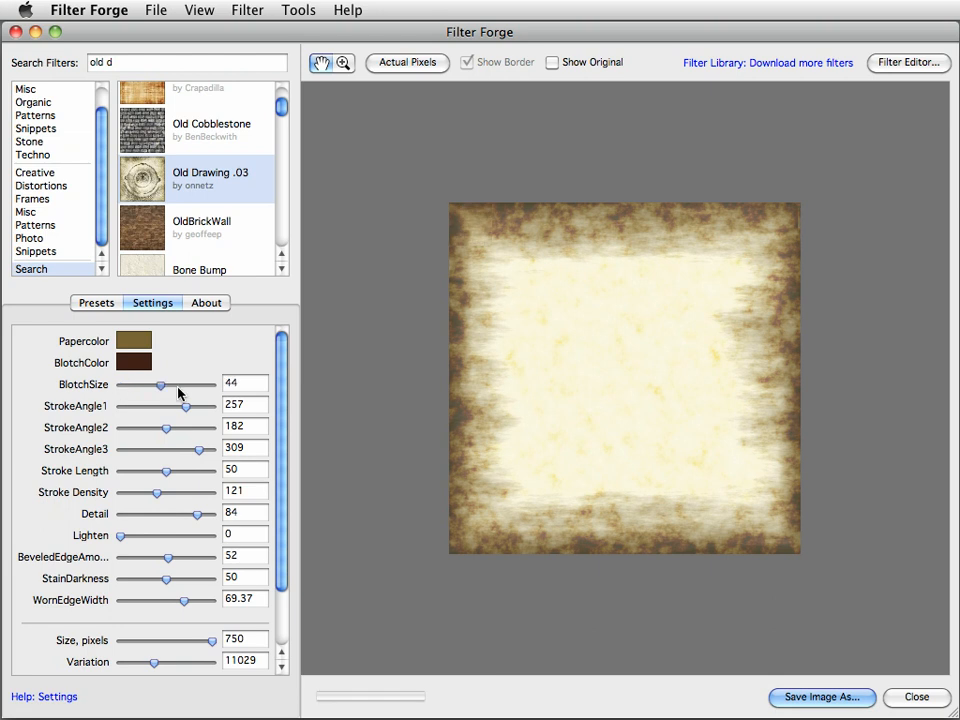
left_click_drag(162, 385, 188, 385)
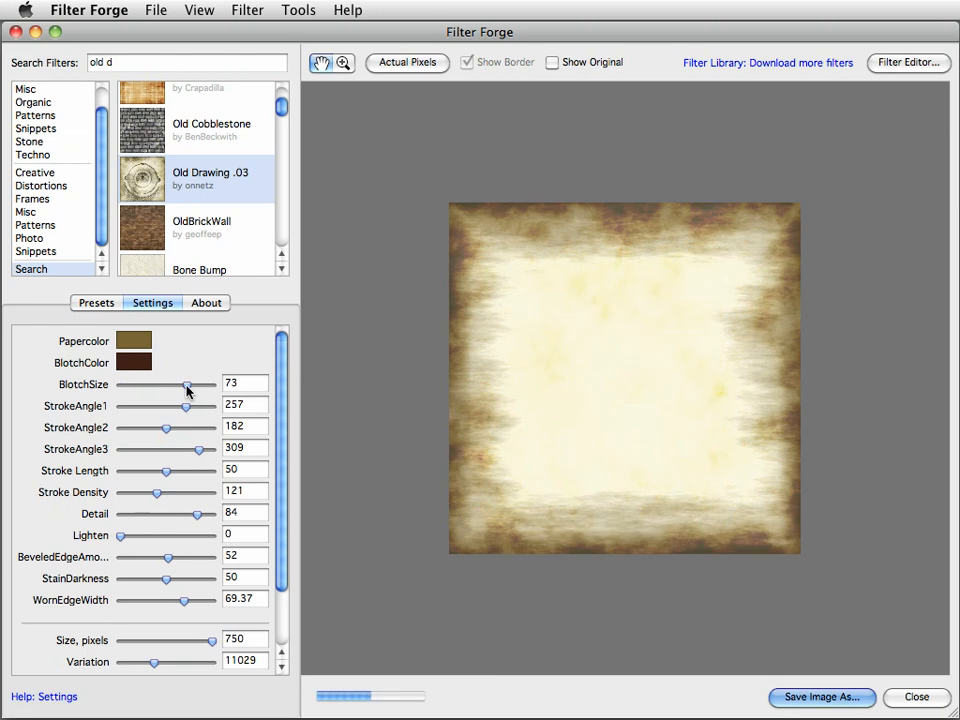
left_click_drag(186, 385, 120, 385)
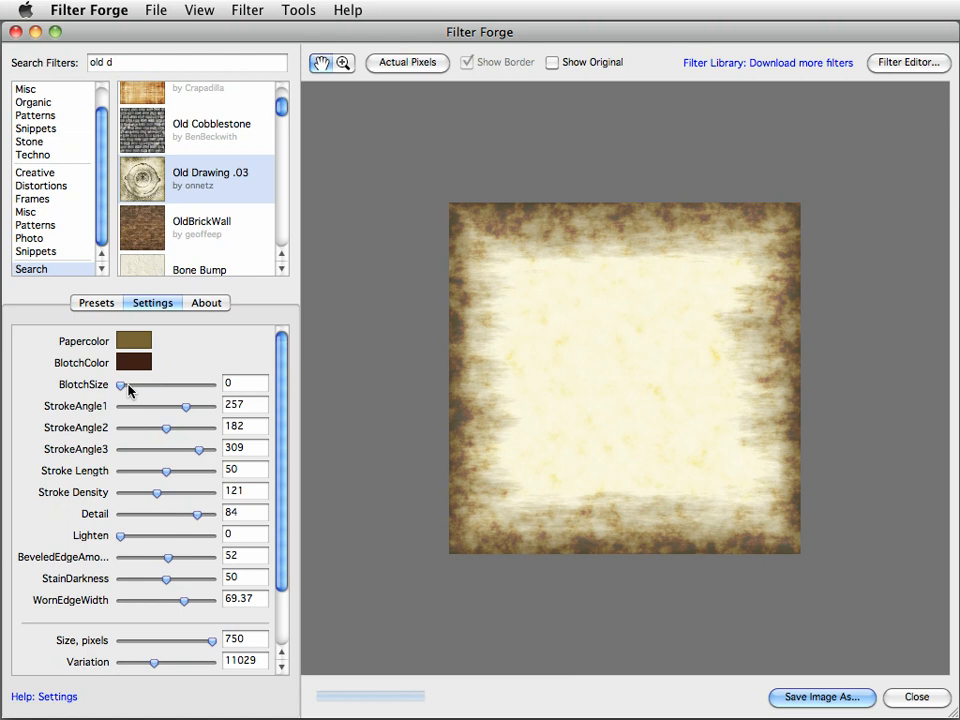
mouse_move(200, 272)
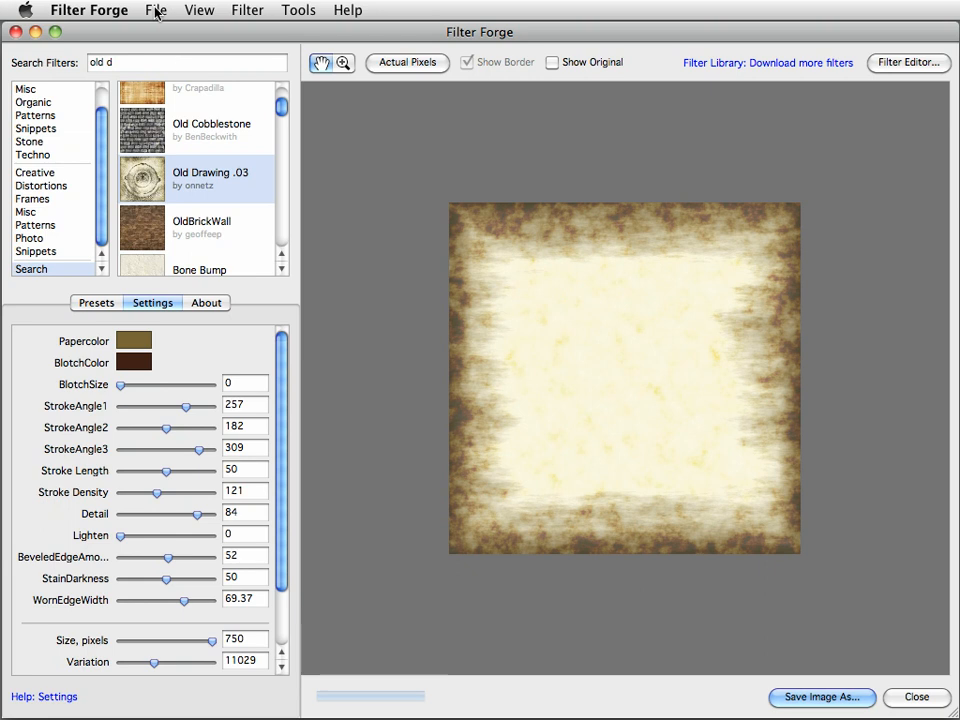
left_click(157, 14)
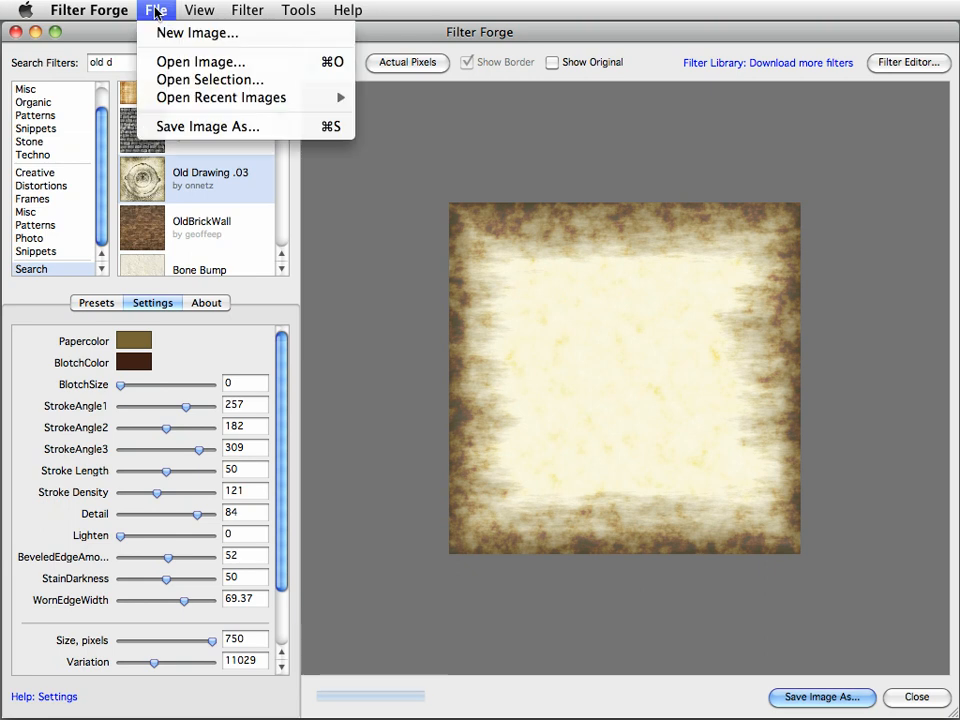
left_click(156, 17)
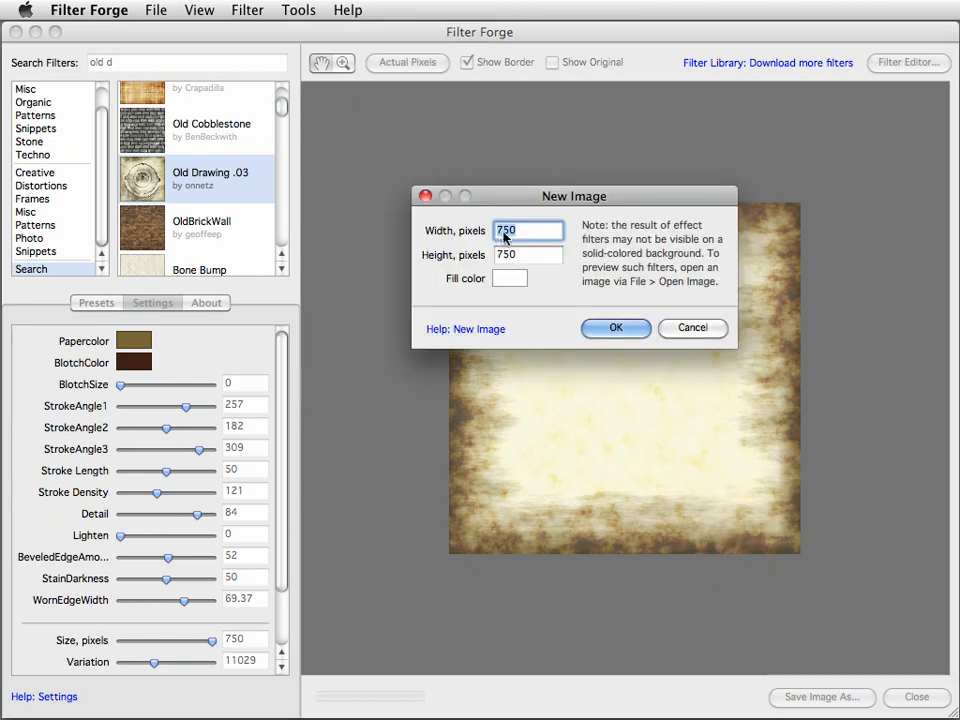
mouse_move(519, 202)
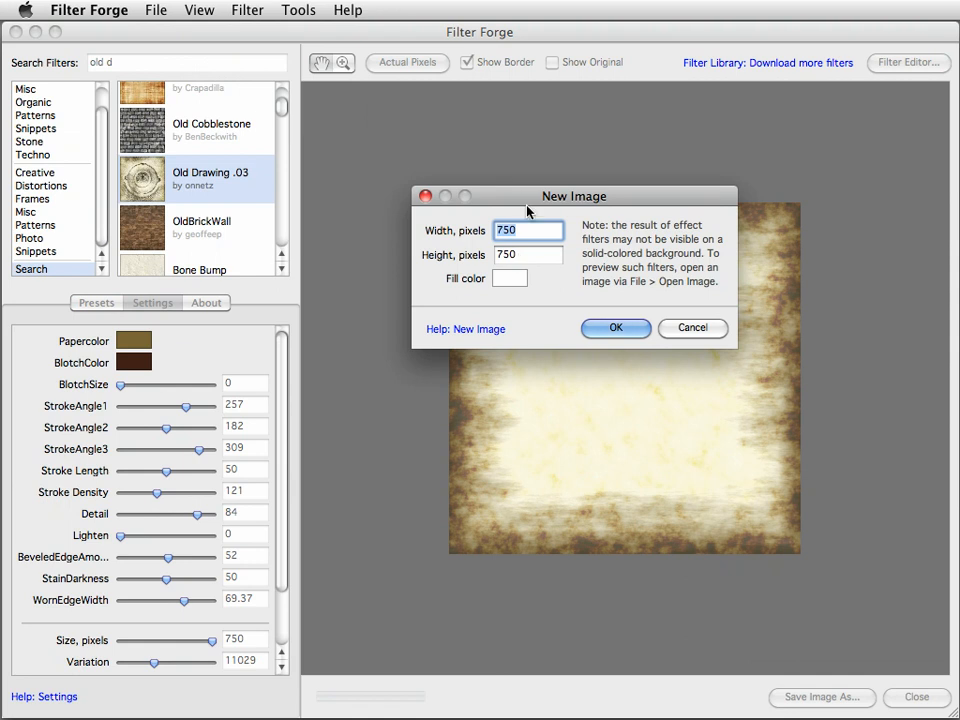
mouse_move(522, 202)
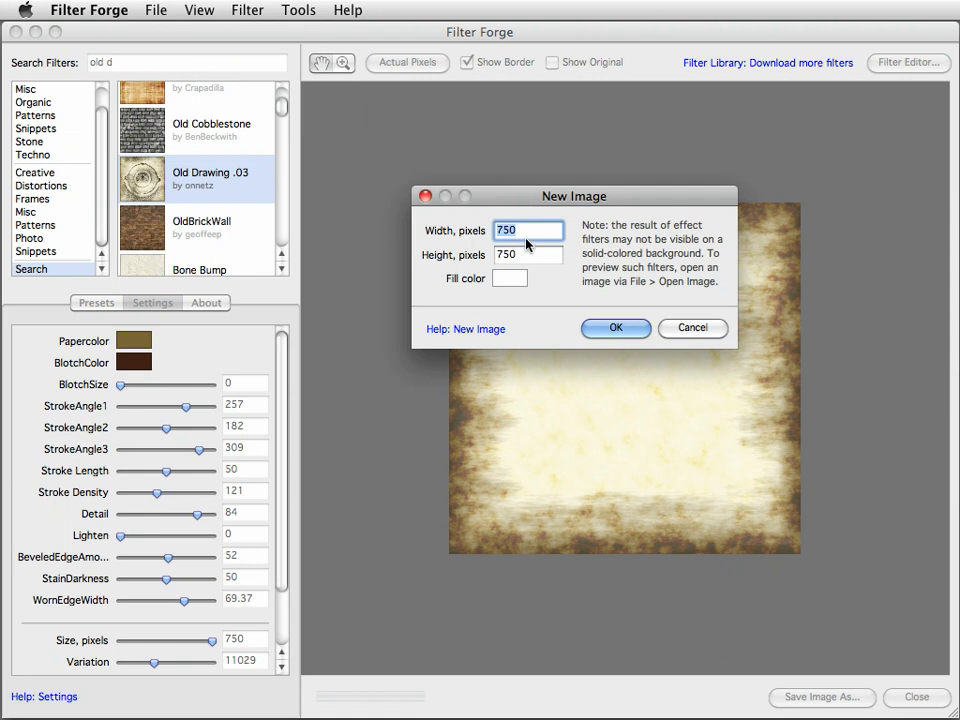
left_click(614, 328)
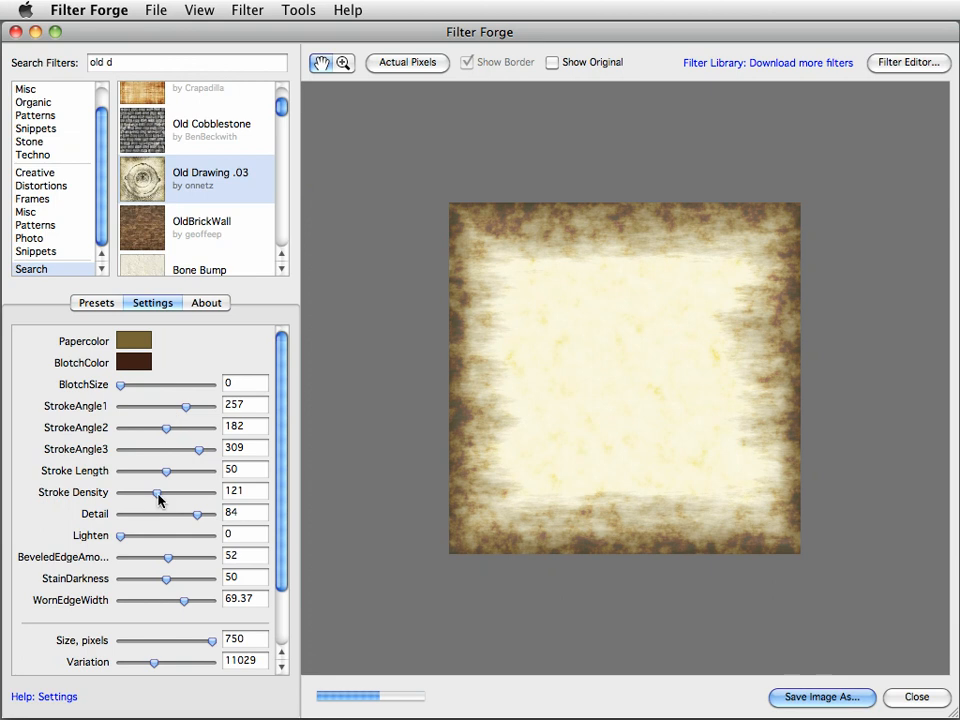
Adjust Detail and Lighten back near their originals and lower BeveledEdgeAmount slightly.
left_click_drag(197, 513, 150, 513)
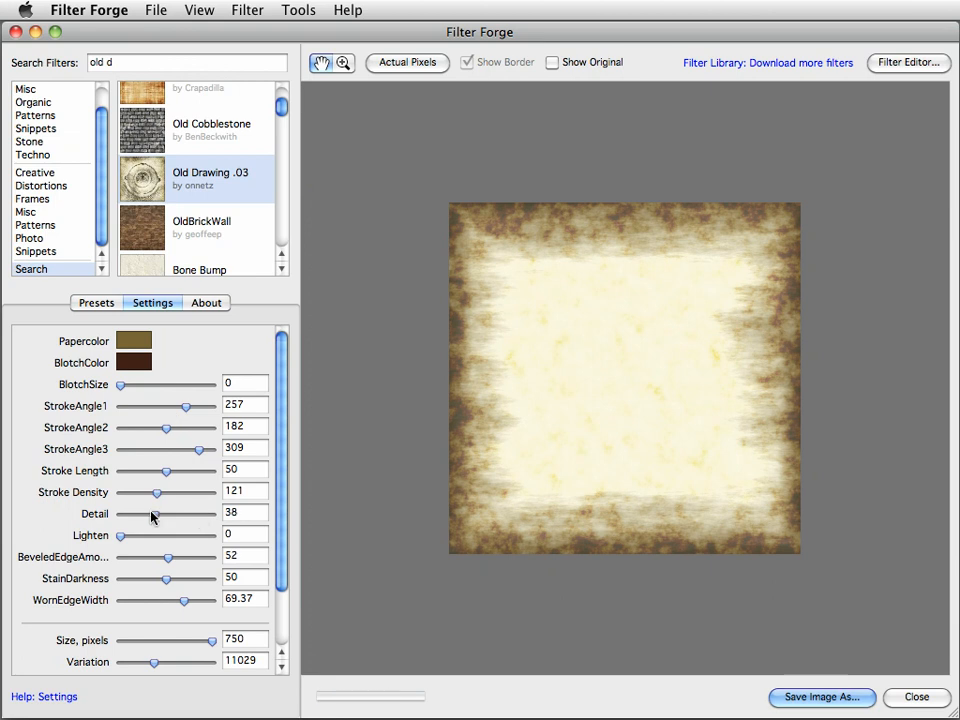
left_click_drag(146, 513, 170, 513)
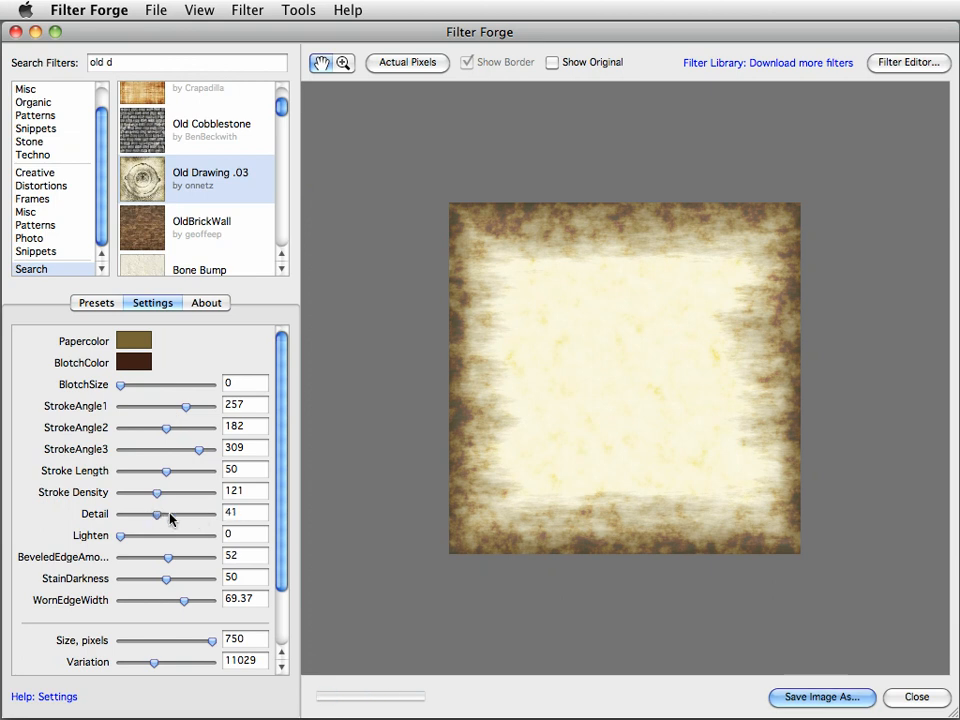
left_click_drag(154, 513, 135, 513)
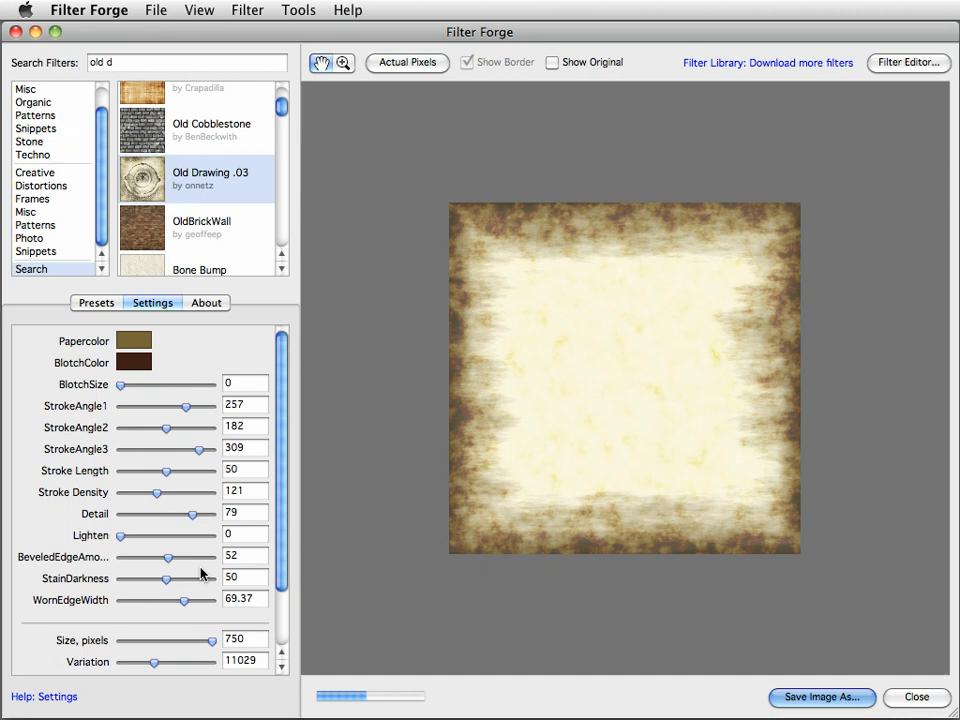
mouse_move(120, 537)
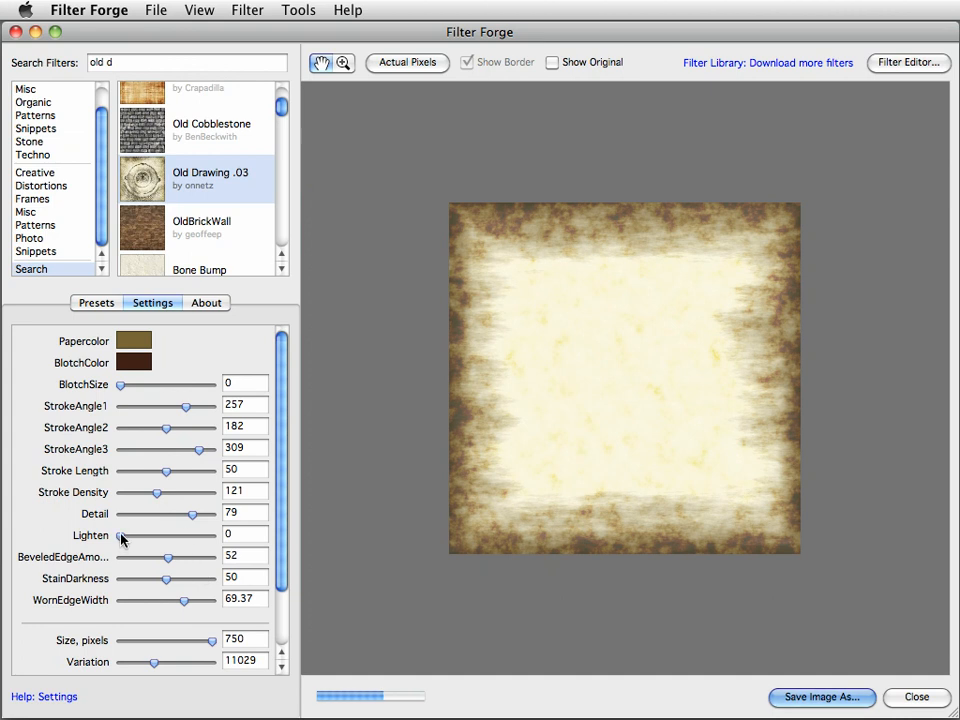
left_click_drag(122, 535, 205, 535)
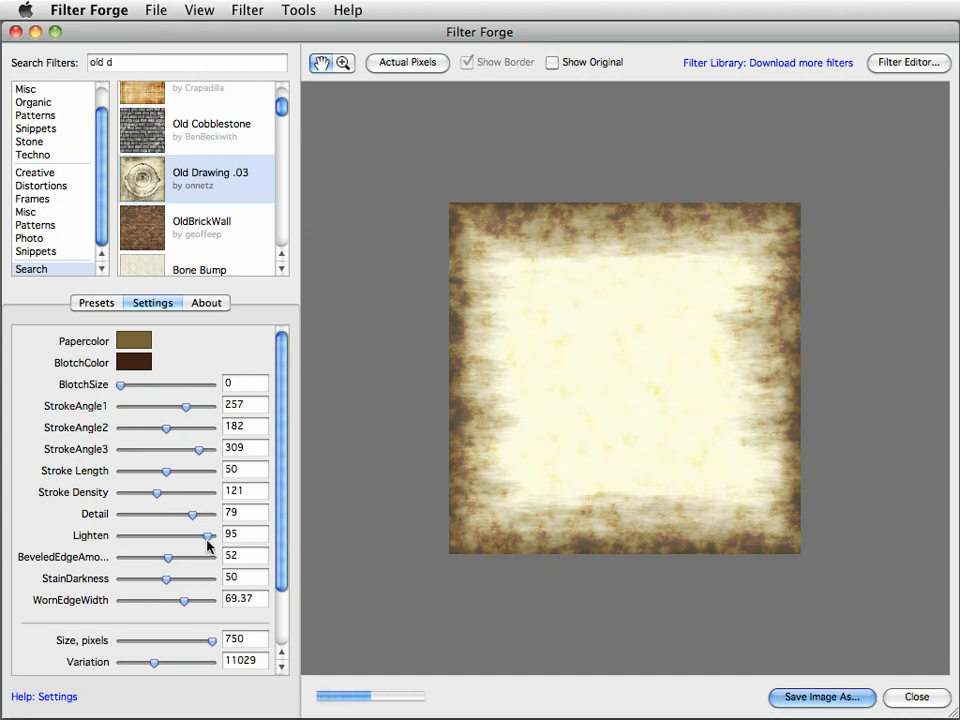
left_click_drag(205, 535, 120, 535)
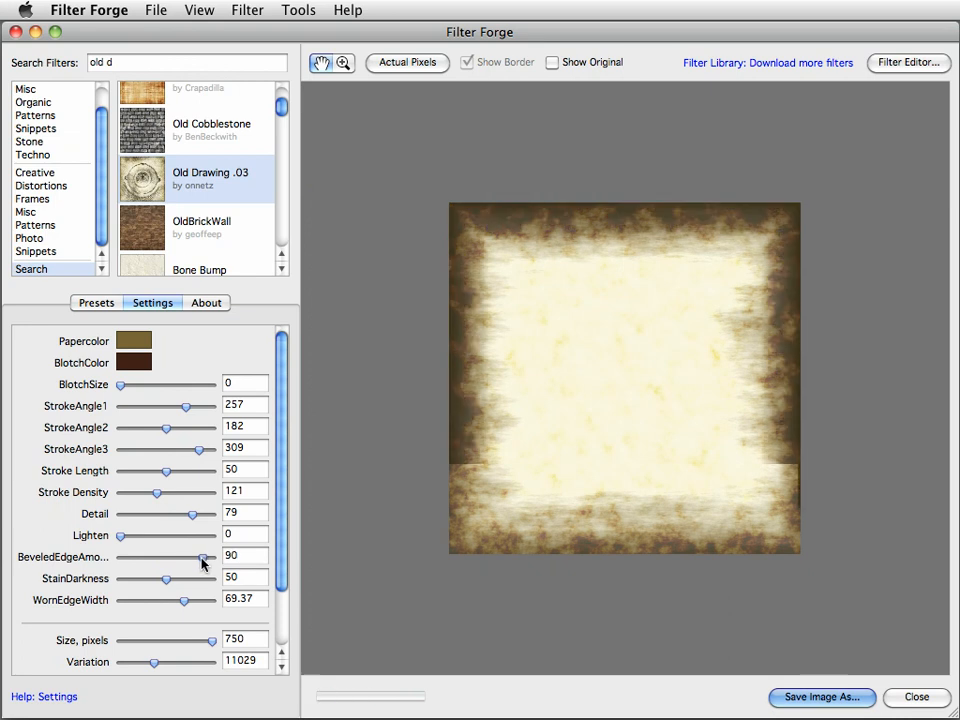
left_click_drag(200, 557, 195, 557)
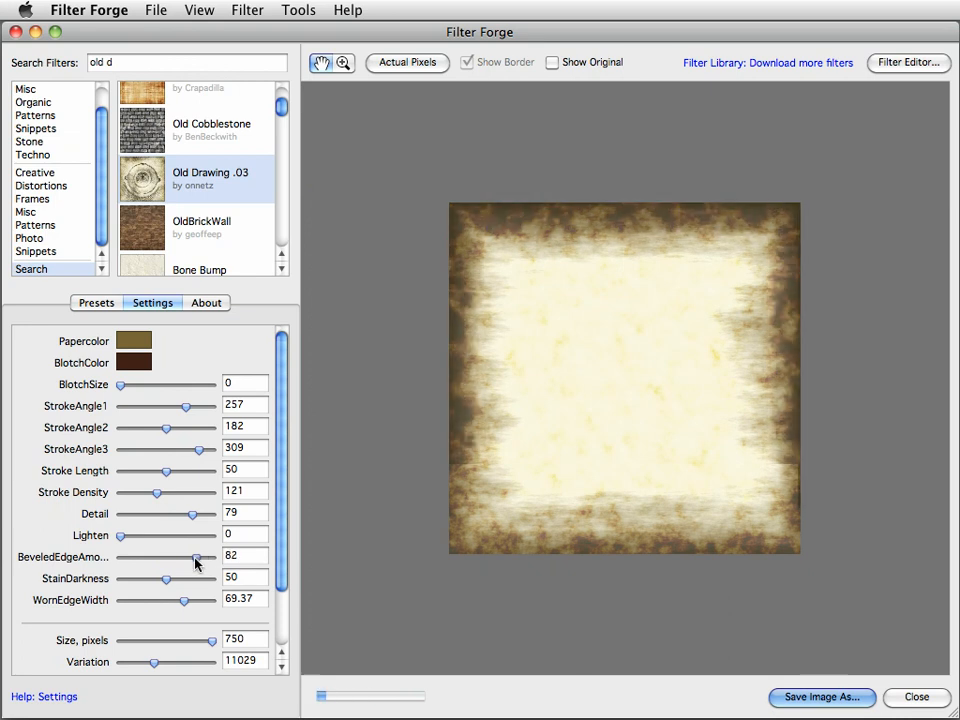
left_click_drag(197, 556, 187, 556)
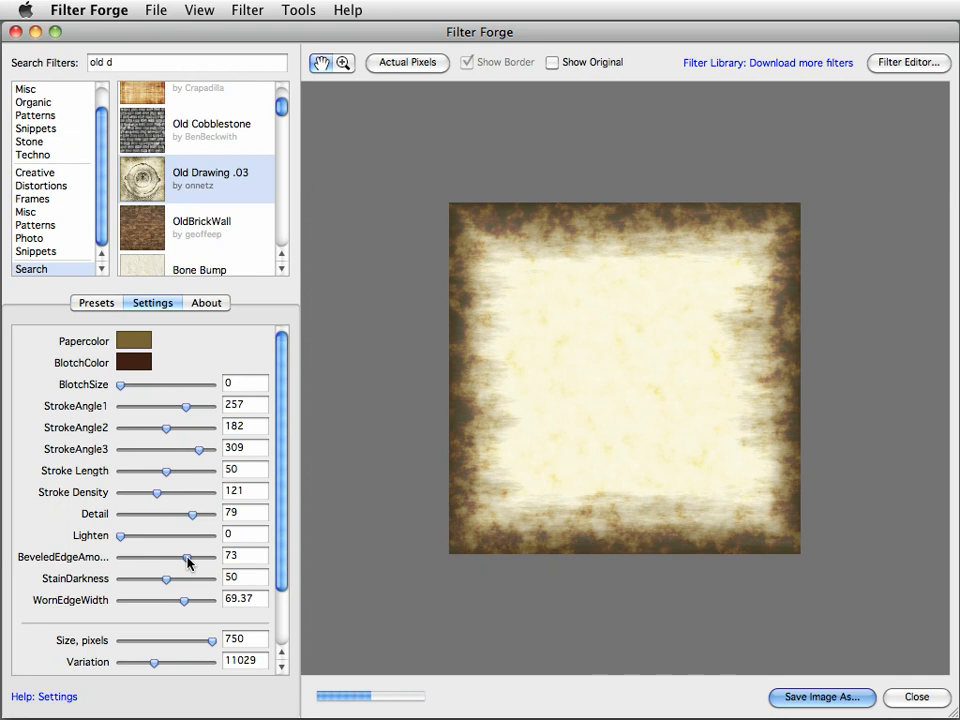
left_click_drag(186, 557, 190, 557)
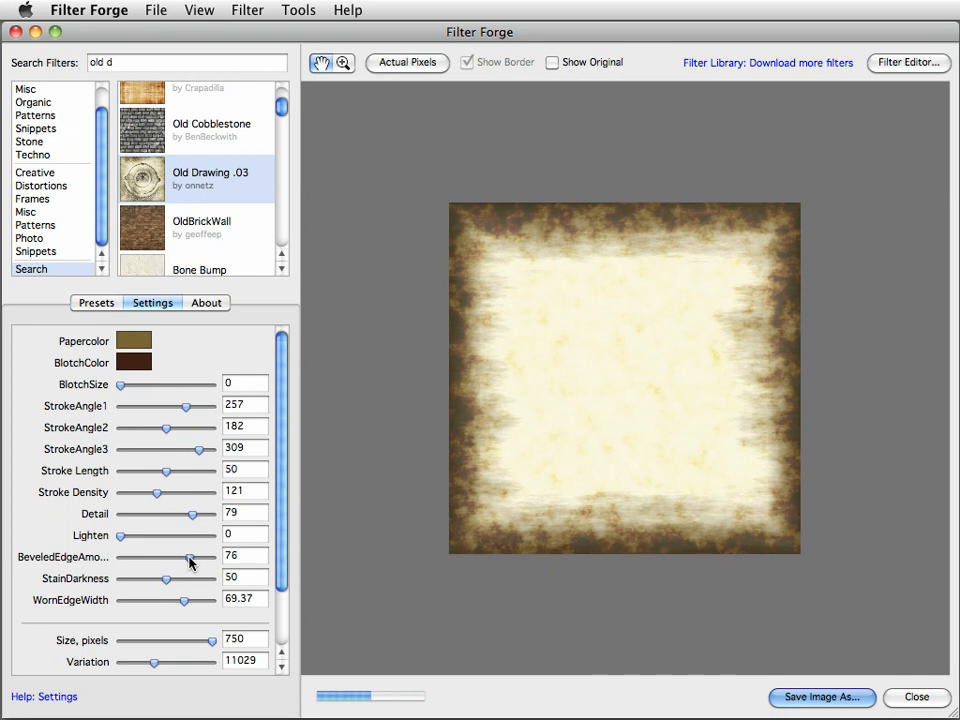
Set WornEdgeWidth to 100, StainDarkness to 91 and BeveledEdgeAmount to 72.
left_click_drag(167, 580, 205, 580)
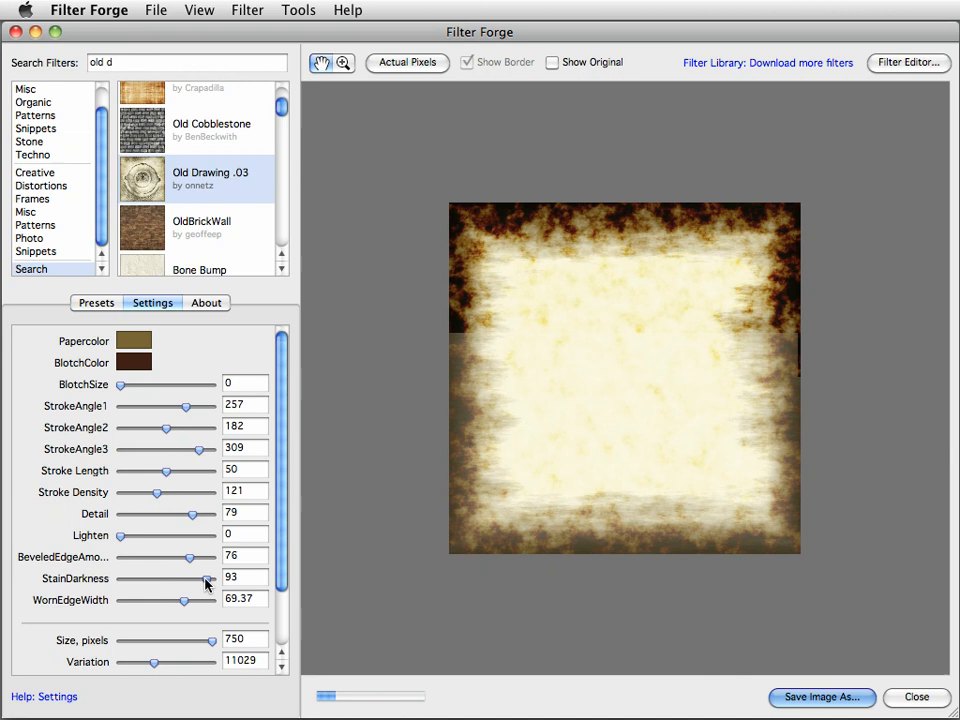
left_click_drag(205, 578, 180, 578)
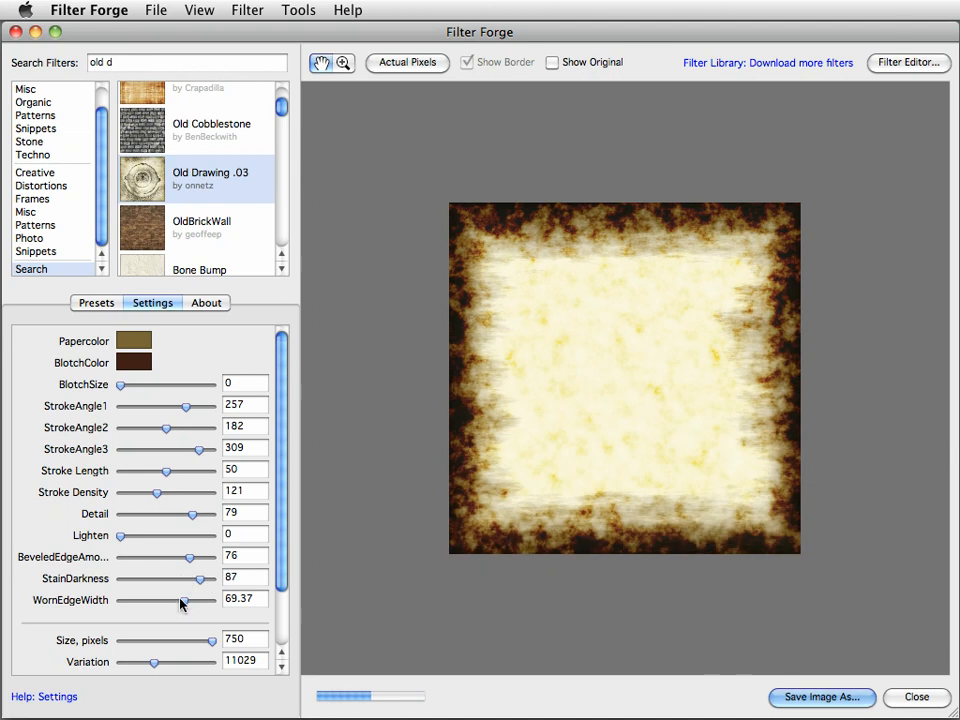
left_click_drag(181, 600, 160, 600)
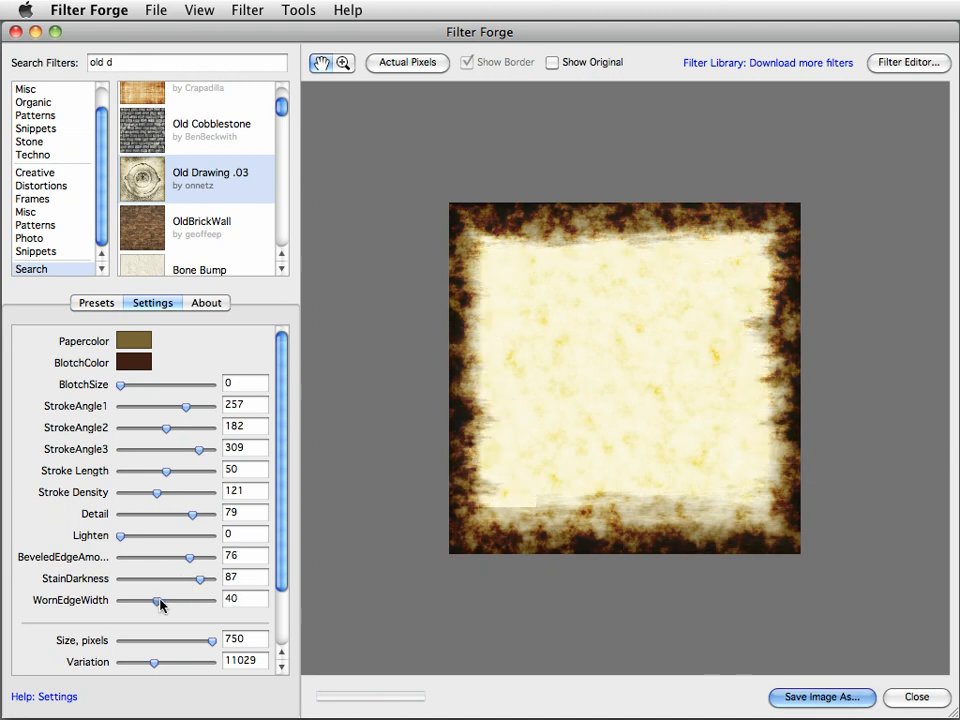
left_click_drag(160, 600, 210, 600)
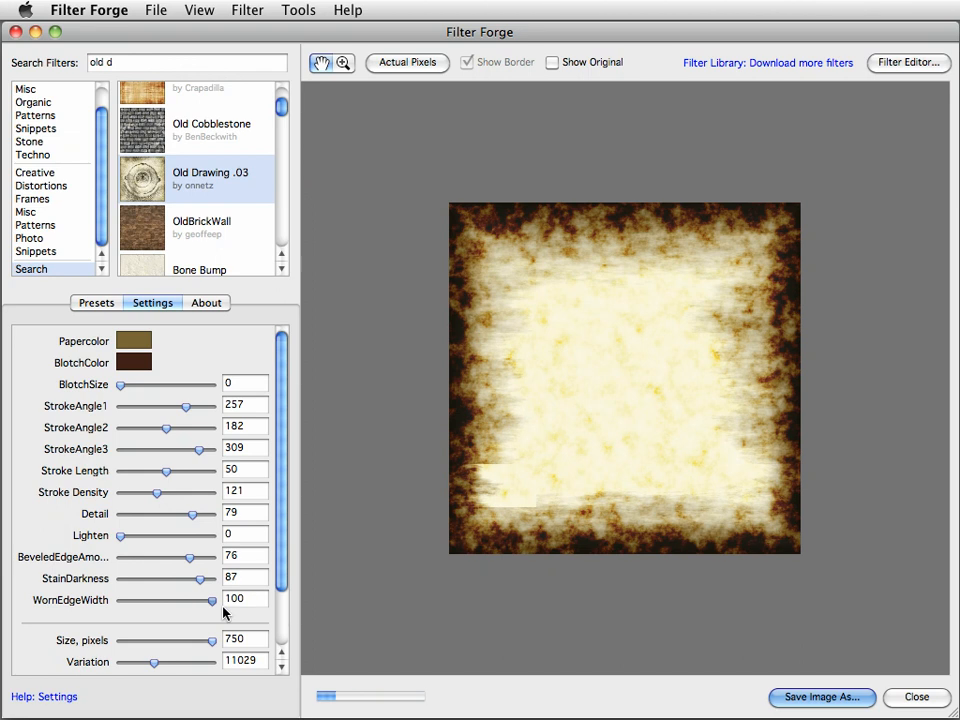
left_click_drag(200, 578, 175, 578)
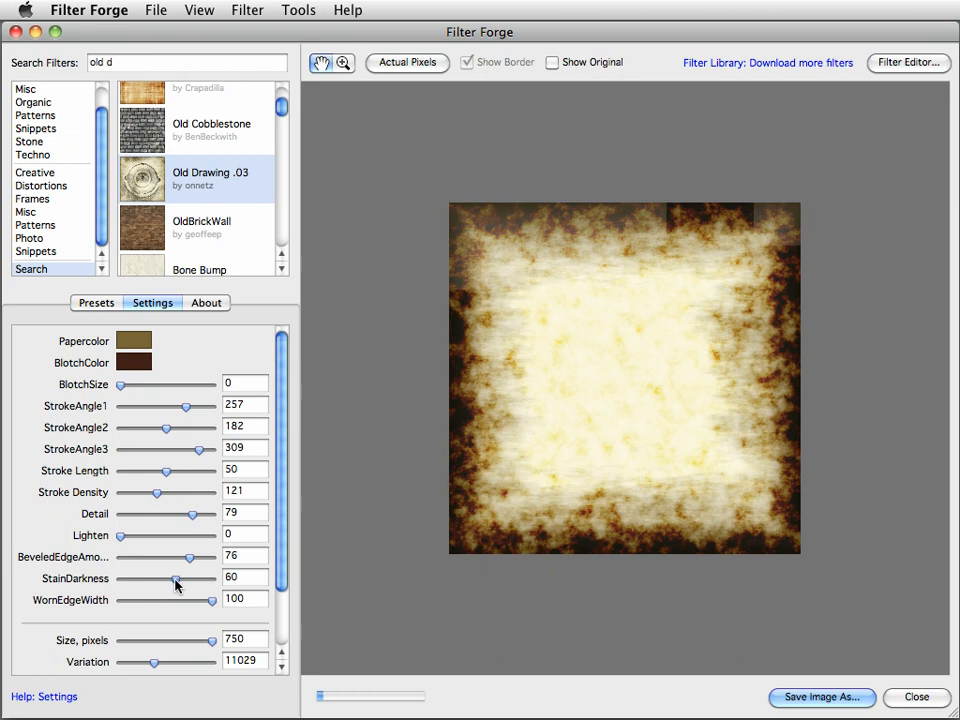
left_click_drag(175, 581, 205, 581)
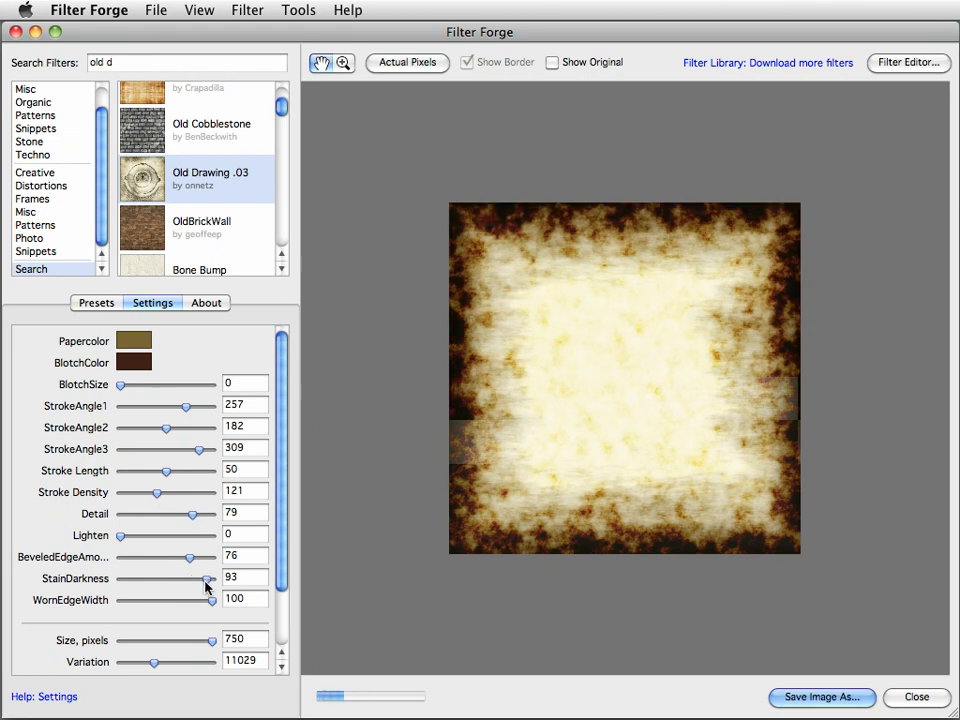
left_click_drag(188, 557, 168, 557)
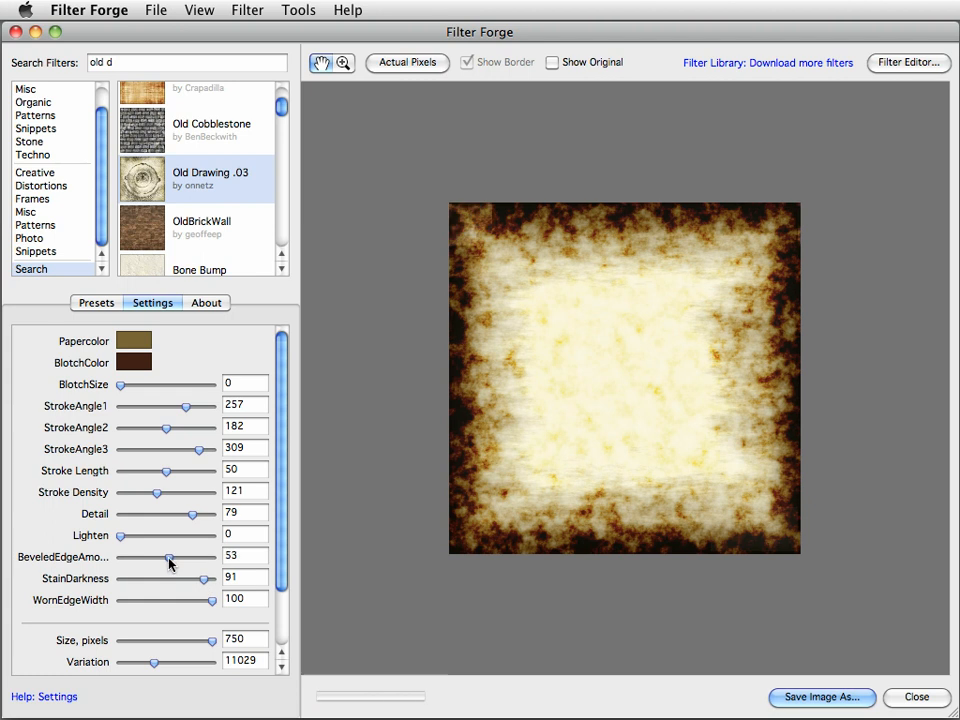
left_click_drag(170, 556, 155, 556)
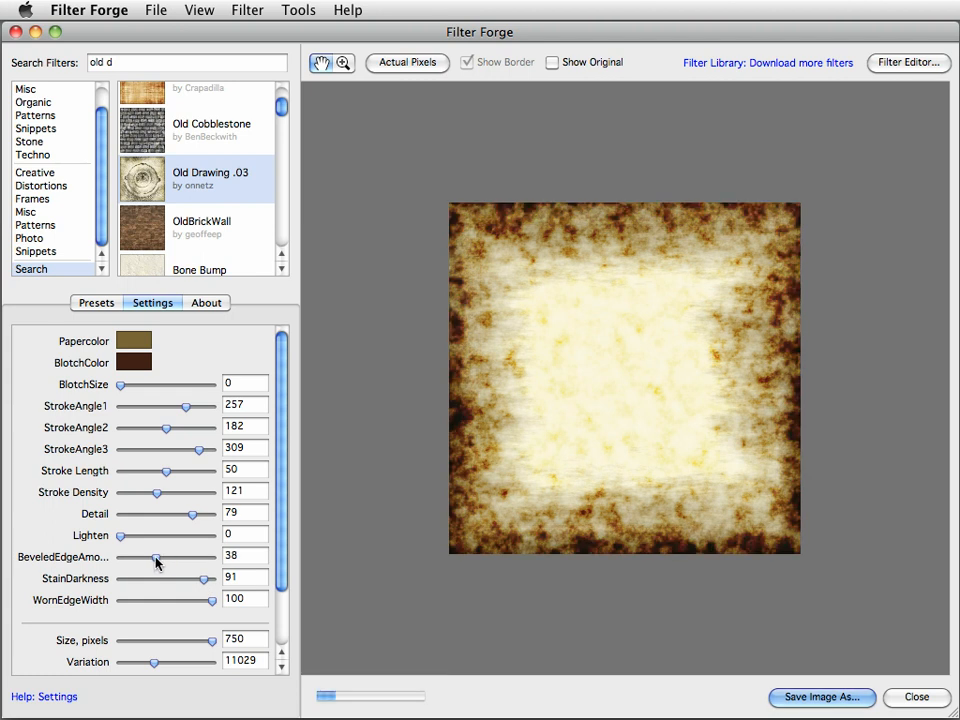
left_click_drag(155, 557, 185, 557)
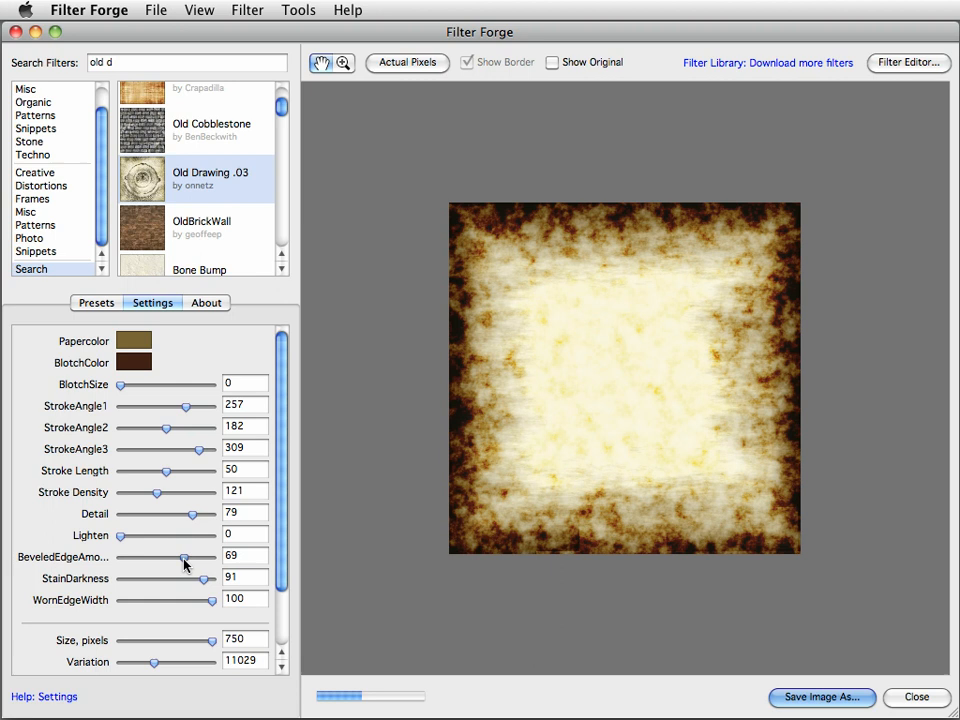
left_click_drag(183, 557, 192, 557)
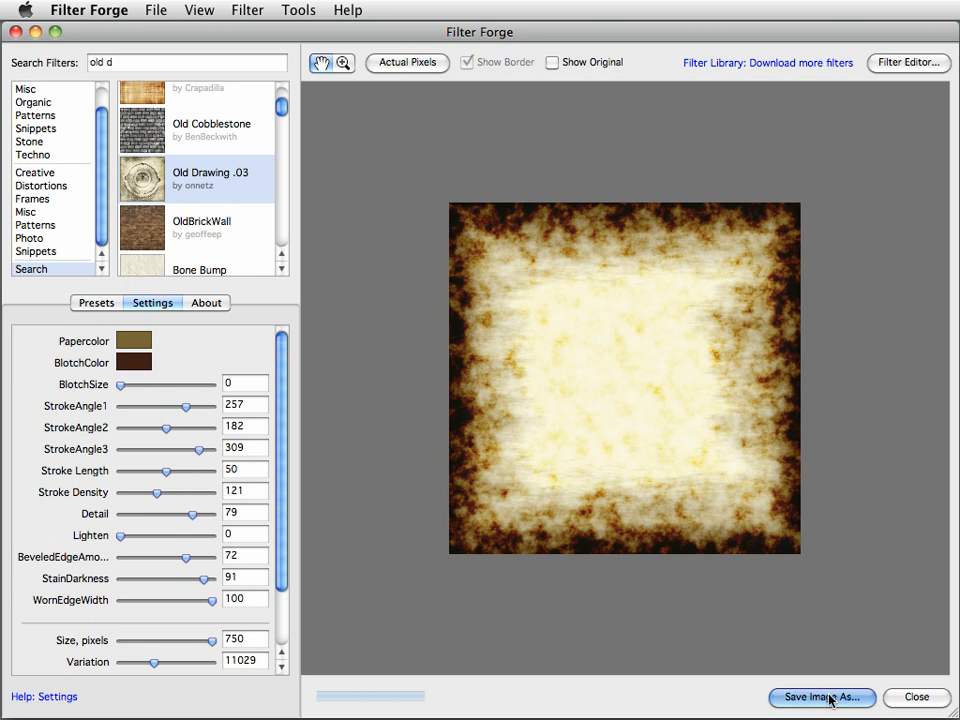
Export the texture to Desktop as 'Old Drawing Distressed Mask.tif', 8-bit with no compression.
left_click(825, 697)
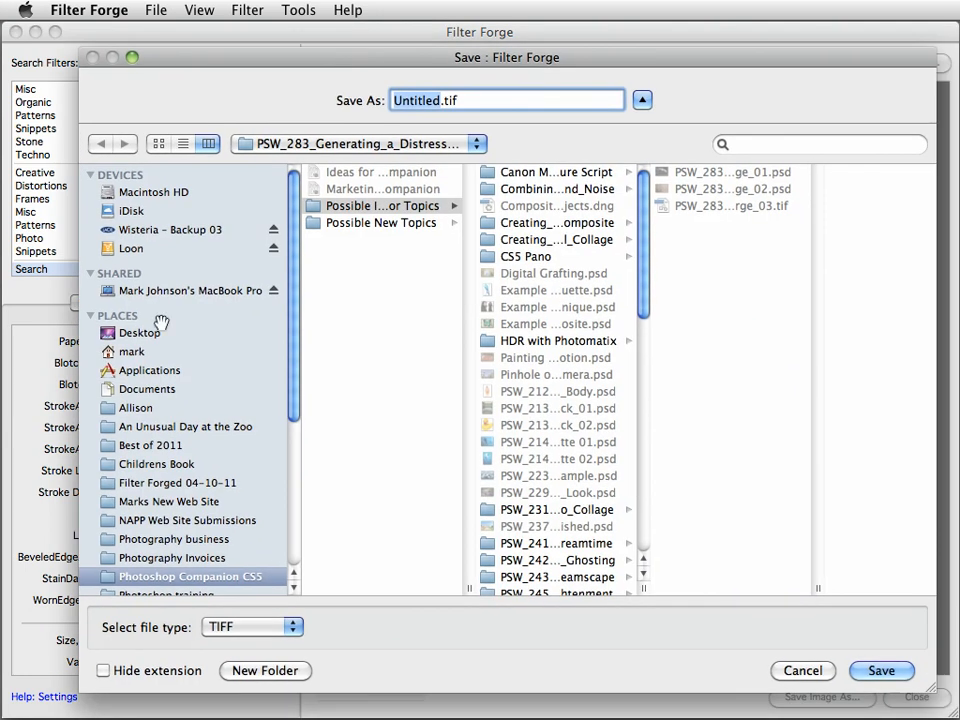
left_click(140, 332)
type("Old Drawing ")
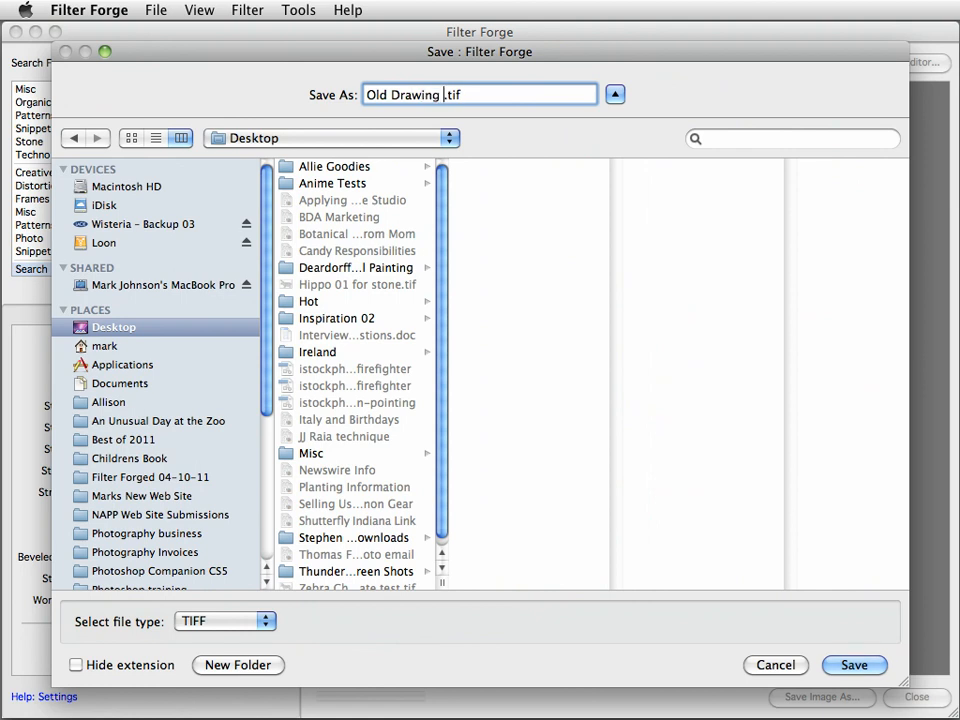
type("Distressed Mask")
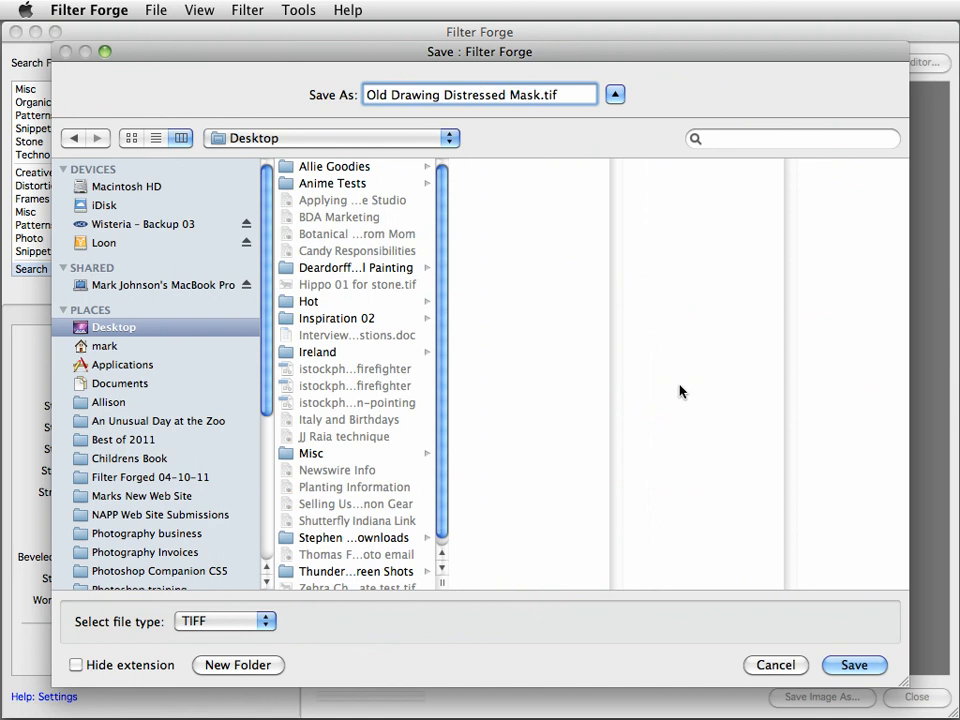
left_click(222, 623)
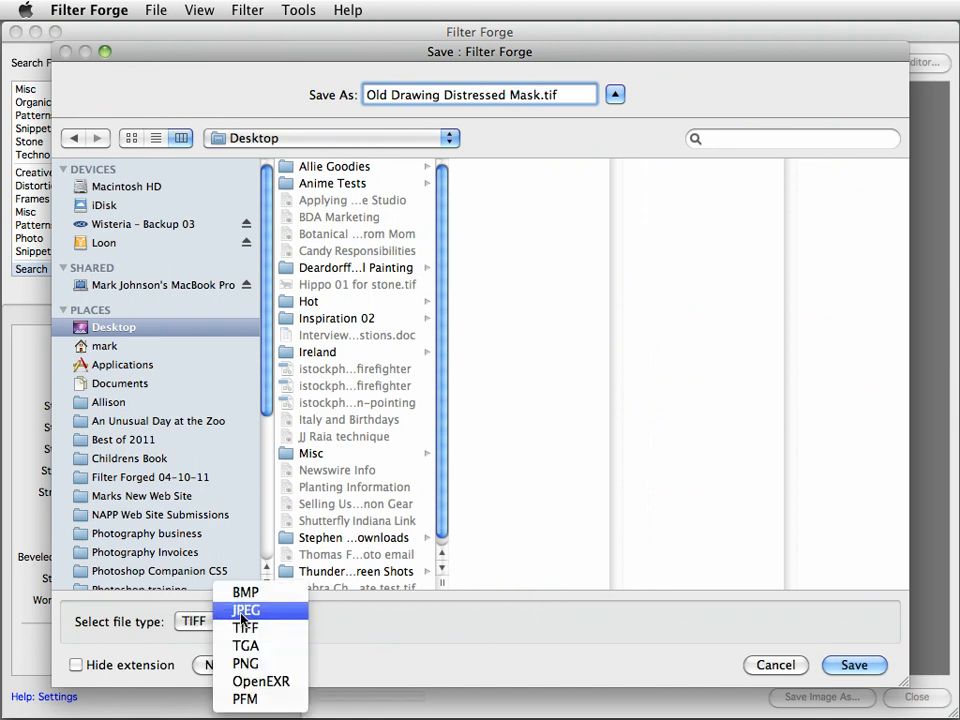
mouse_move(248, 626)
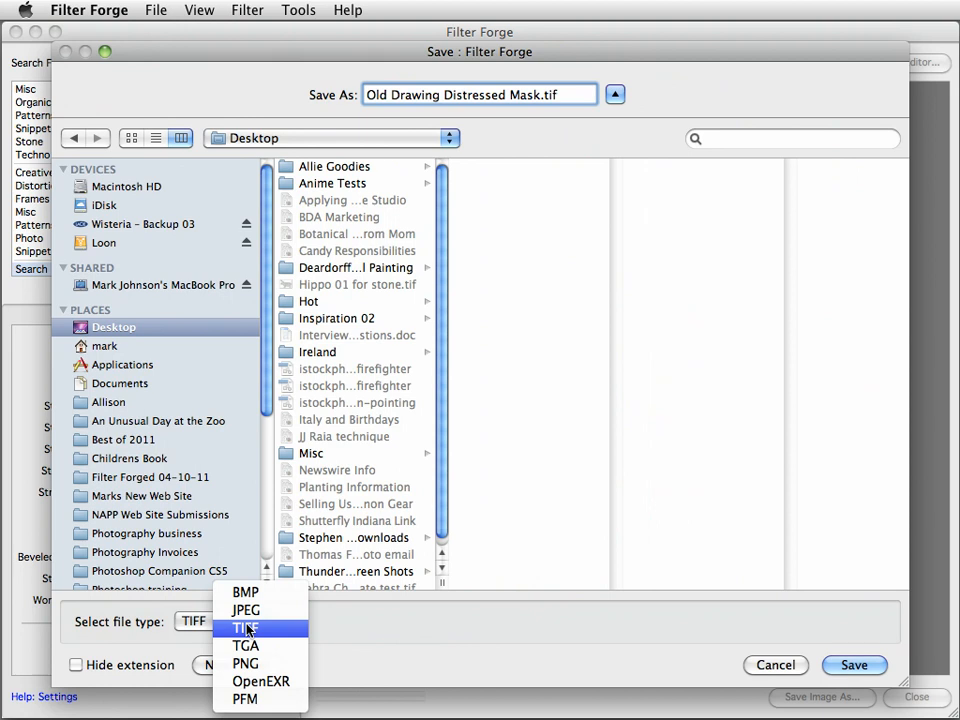
left_click(245, 627)
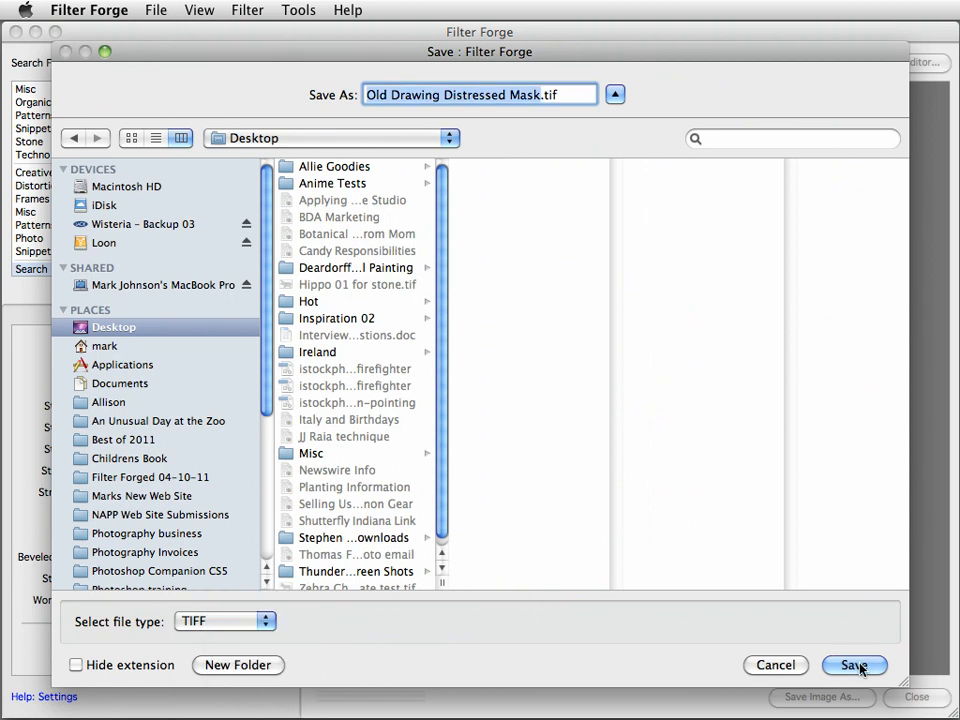
left_click(857, 666)
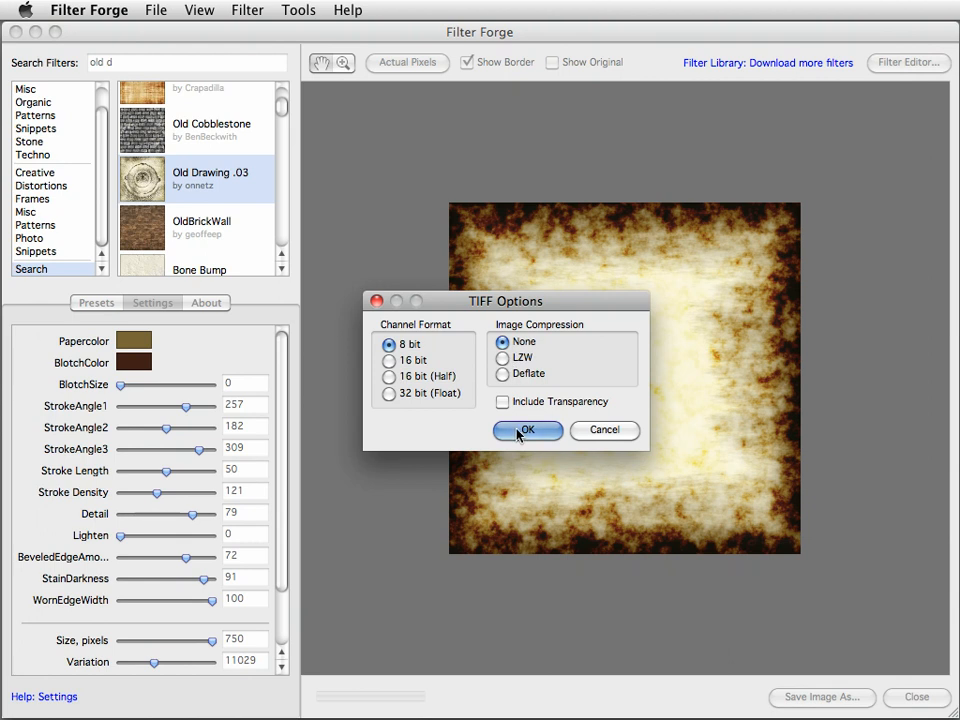
left_click(527, 430)
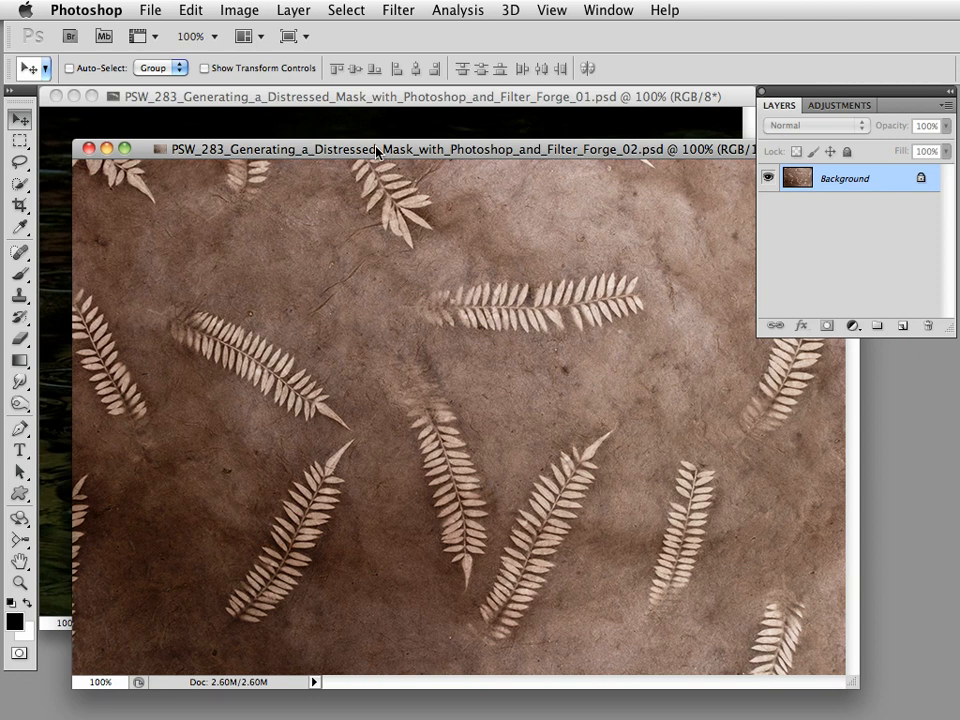
Copy the fern texture and paste it into the egret photo as Layer 1.
left_click_drag(377, 148, 400, 123)
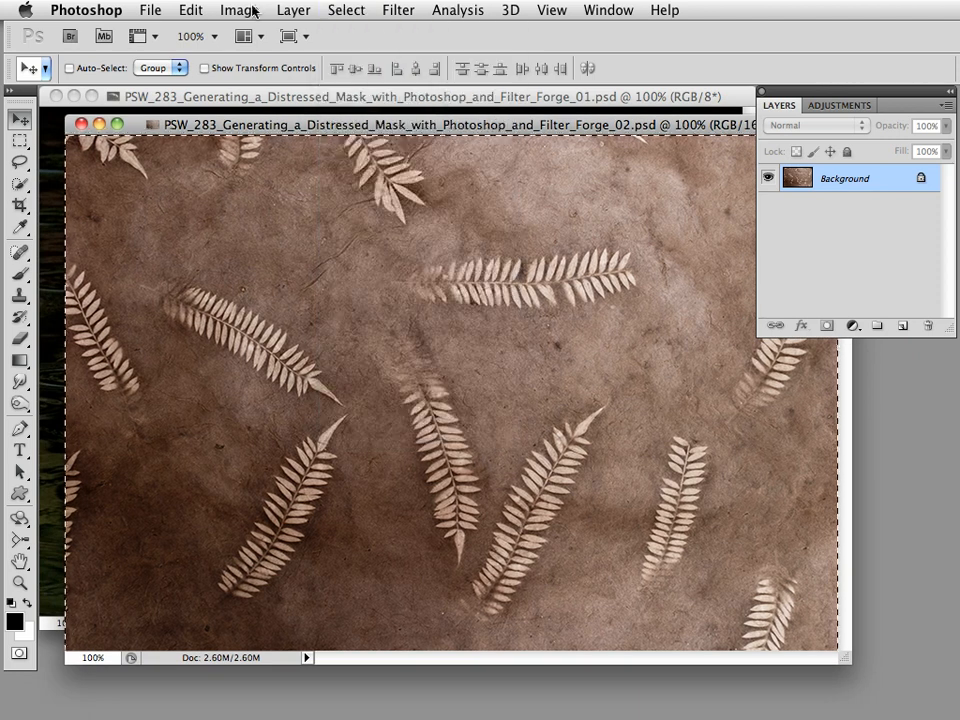
left_click(189, 10)
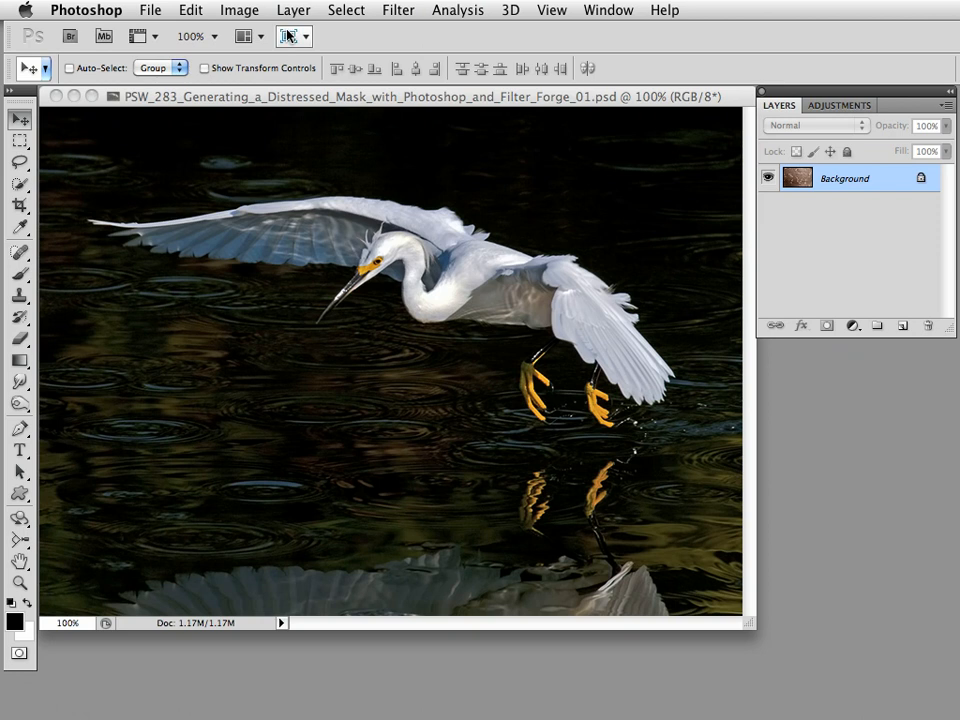
left_click(189, 9)
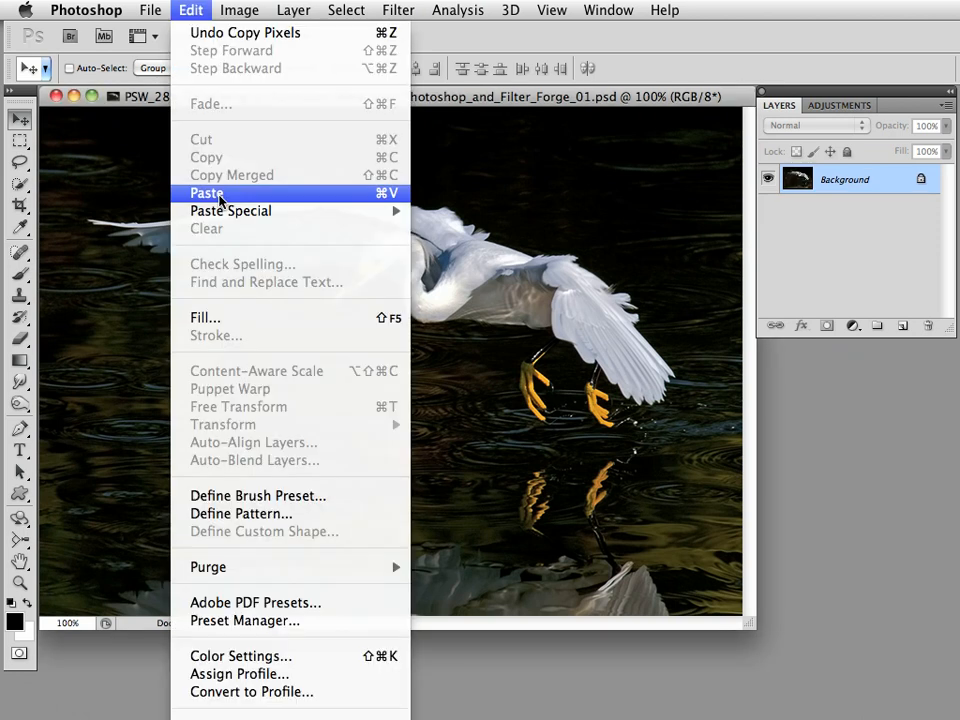
left_click(206, 193)
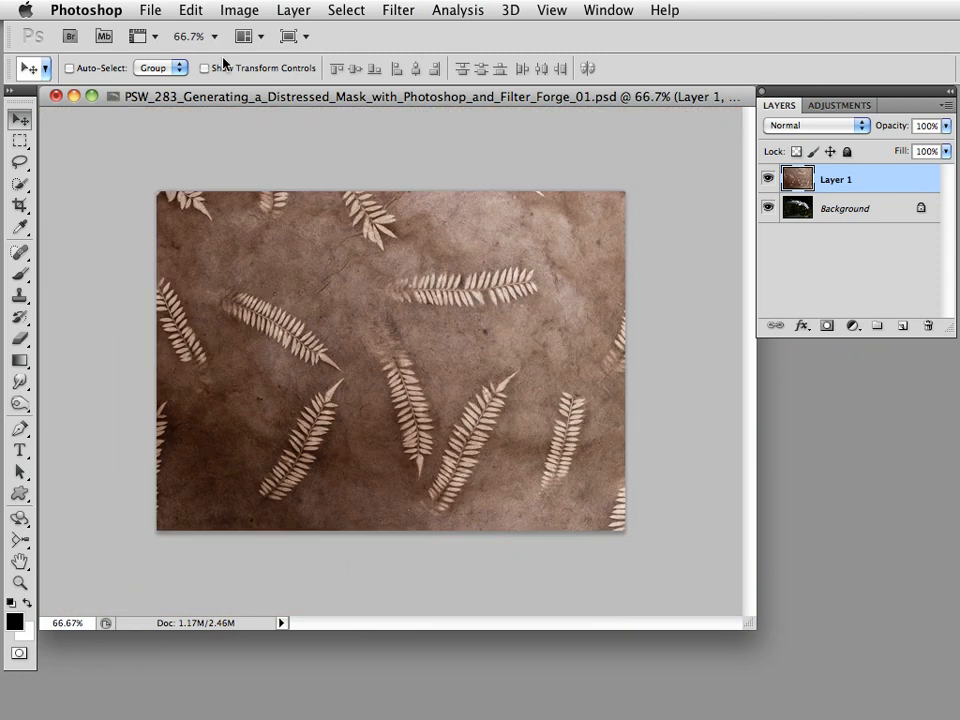
Scale Layer 1 narrower to match the egret photo's width.
left_click(190, 9)
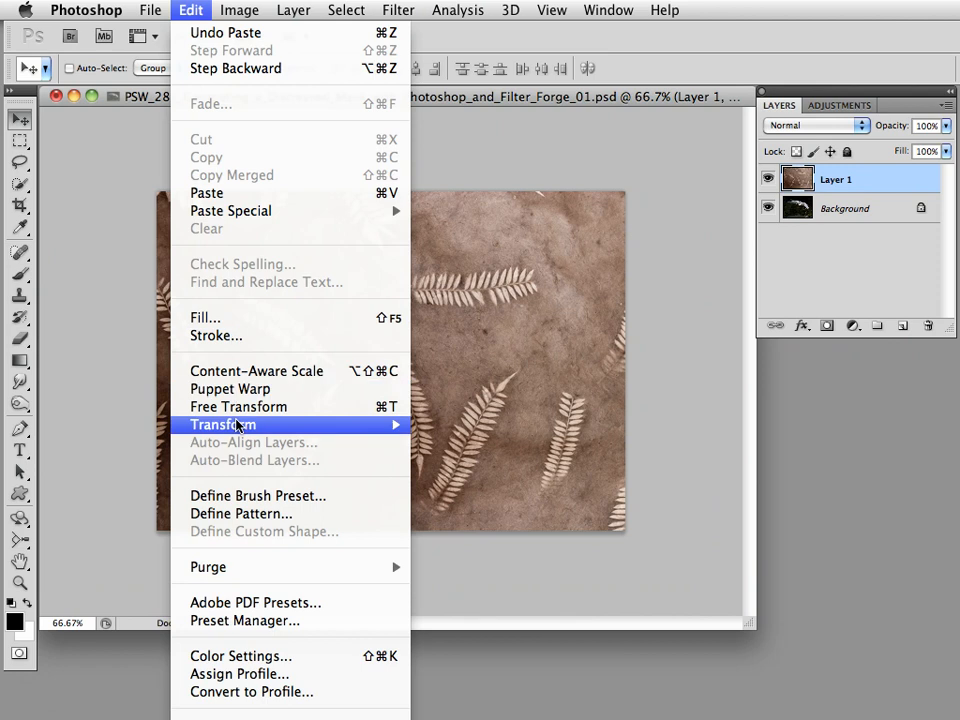
left_click(236, 424)
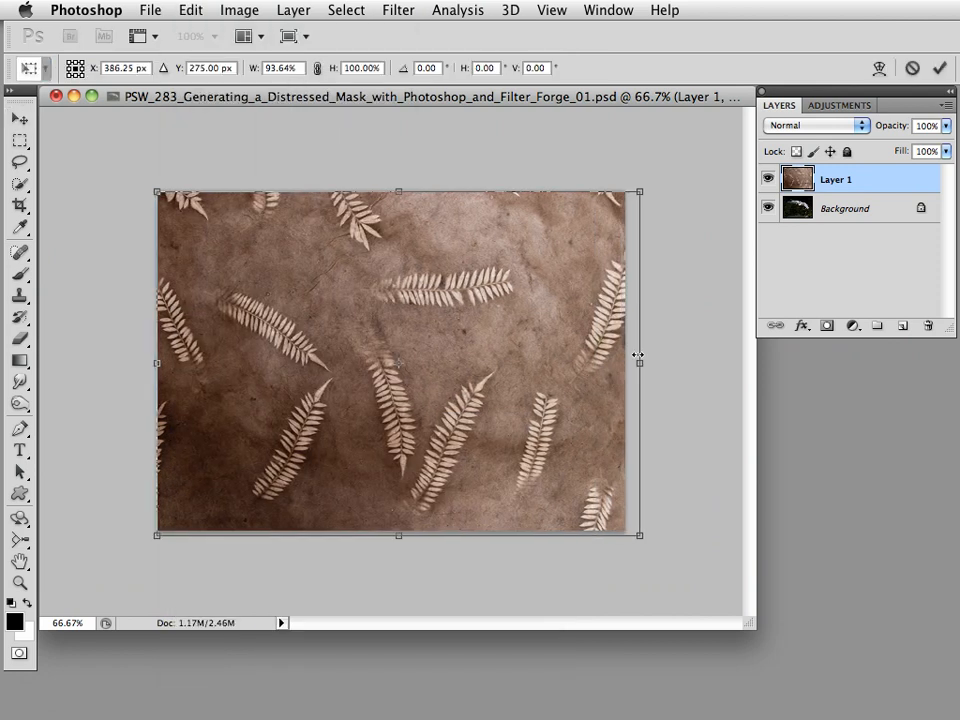
left_click_drag(639, 362, 631, 362)
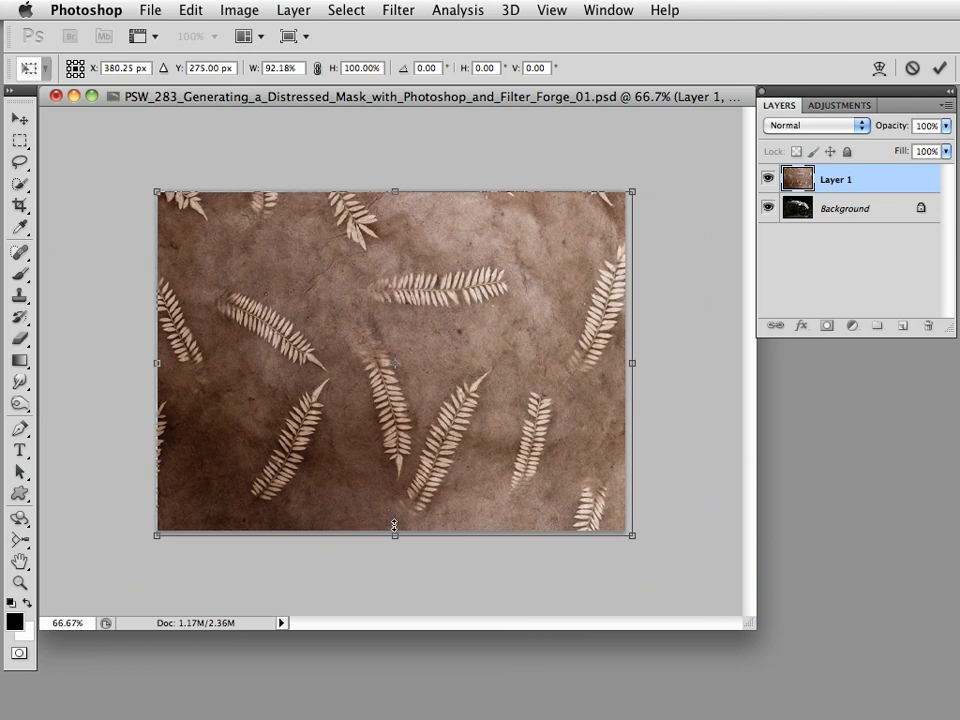
mouse_move(405, 528)
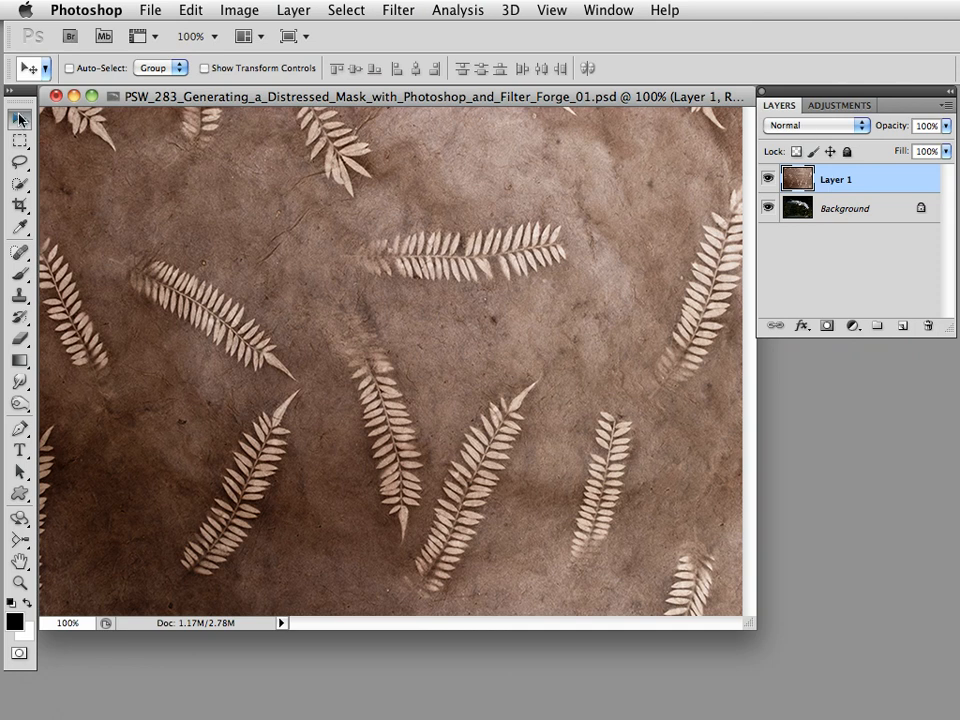
mouse_move(459, 80)
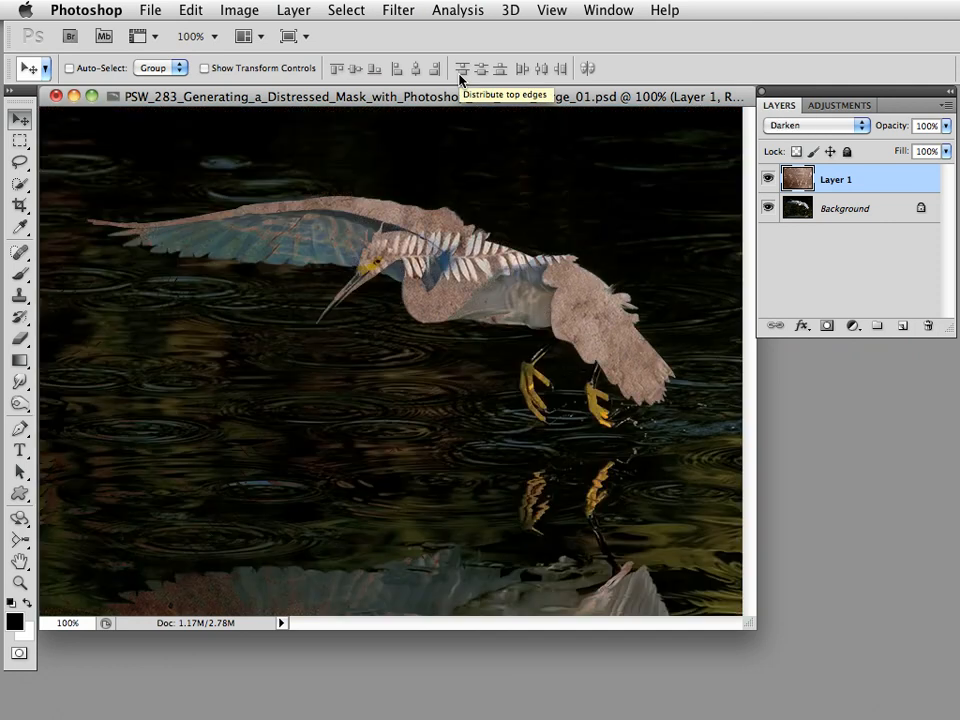
Try Darker Color, Lighten, Linear Dodge, Vivid Light and more before settling Layer 1 on Screen.
left_click(824, 125)
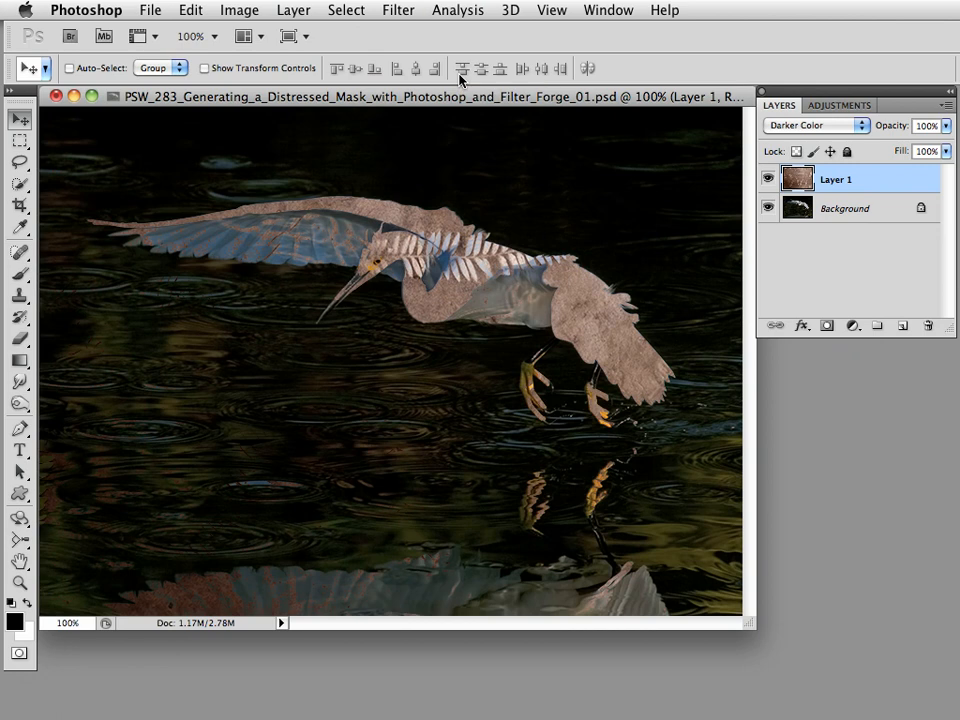
left_click(820, 125)
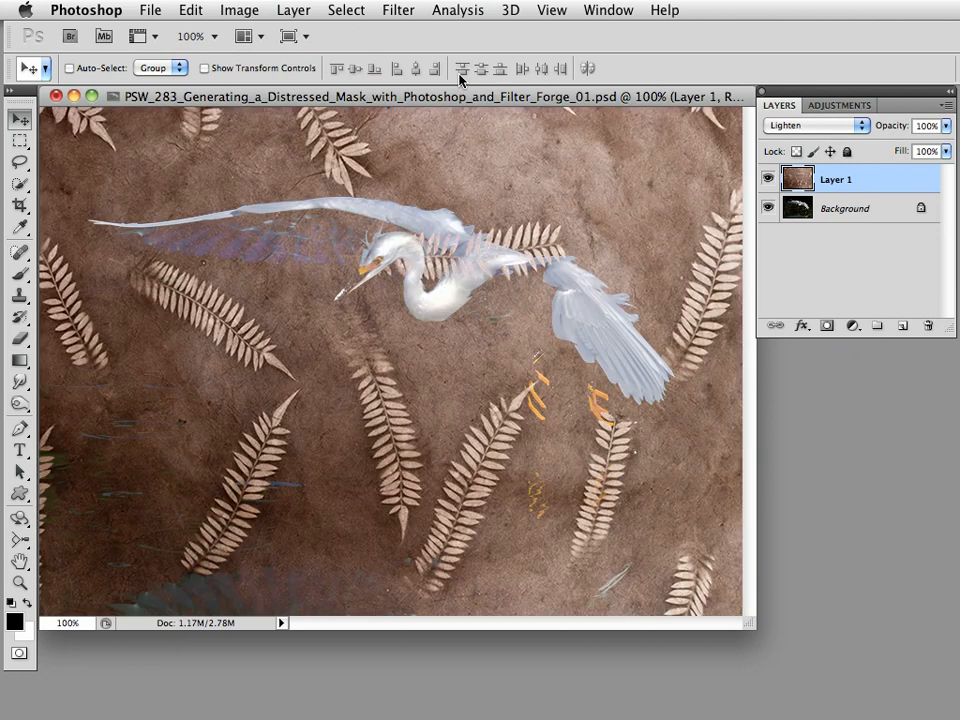
left_click(828, 125)
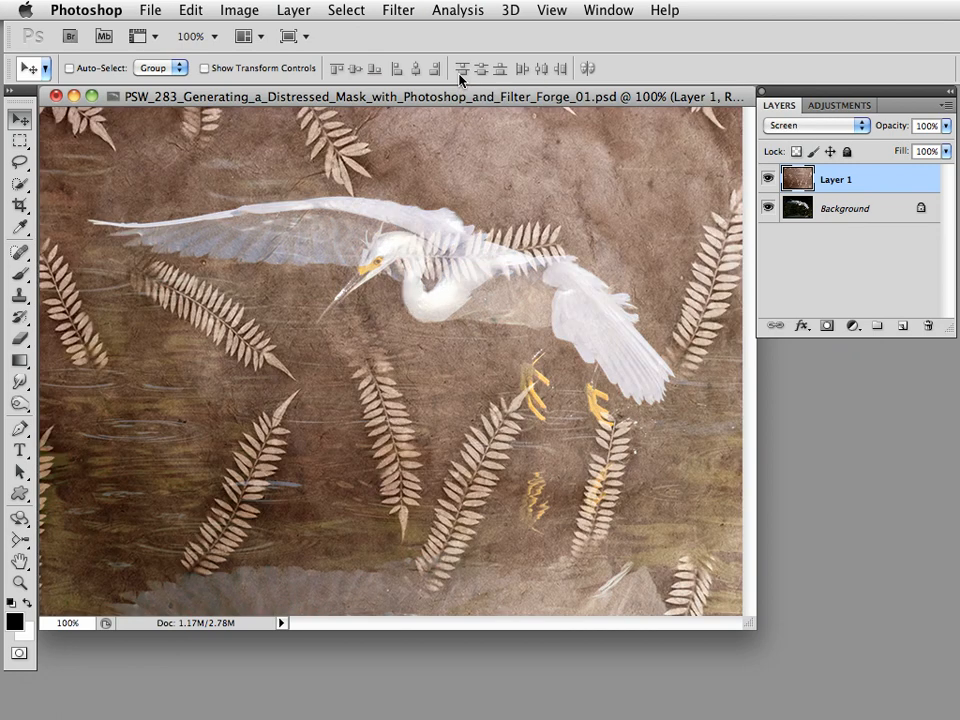
left_click(825, 125)
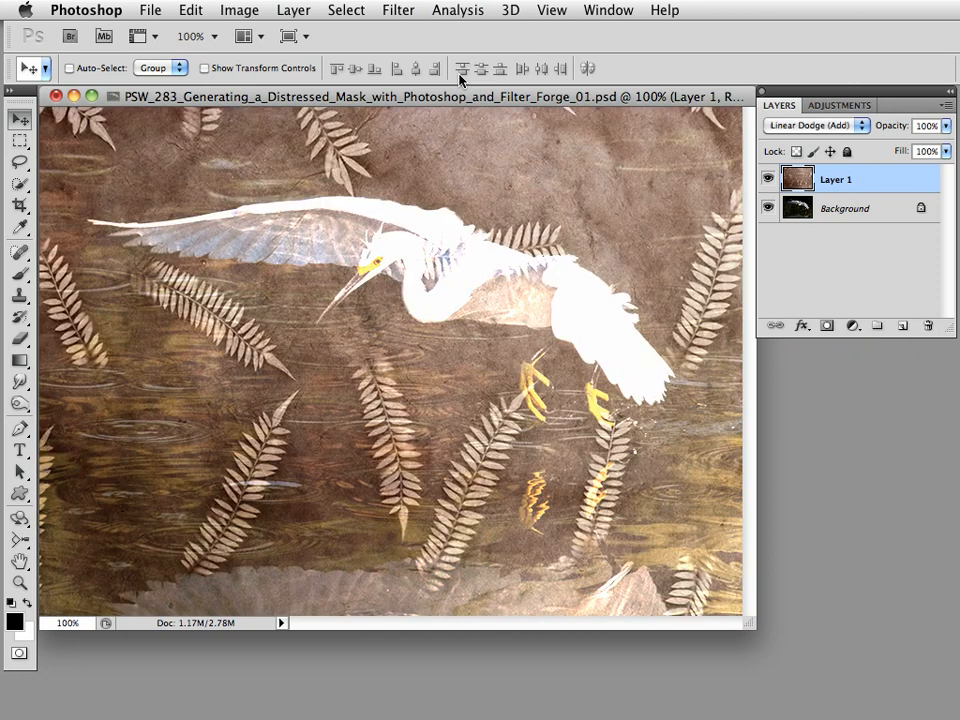
left_click(820, 125)
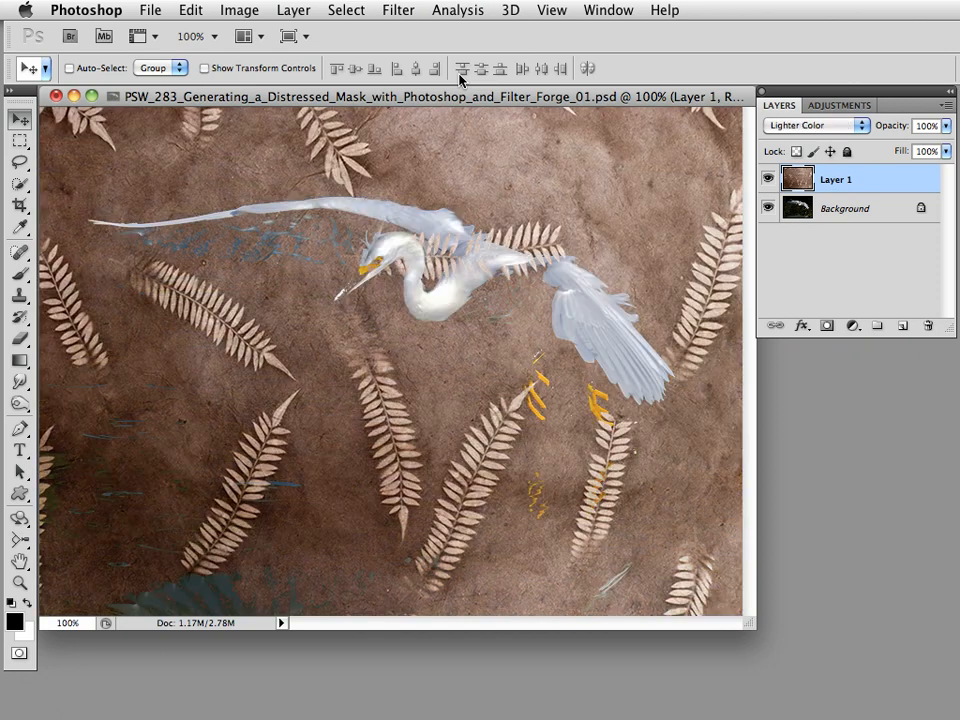
left_click(815, 125)
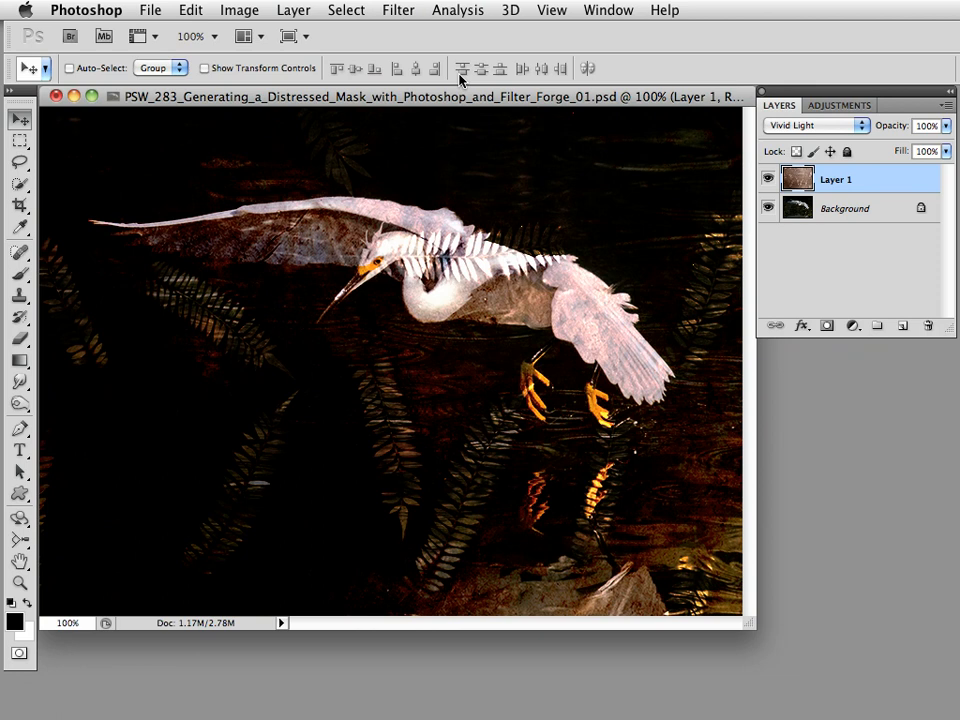
left_click(822, 125)
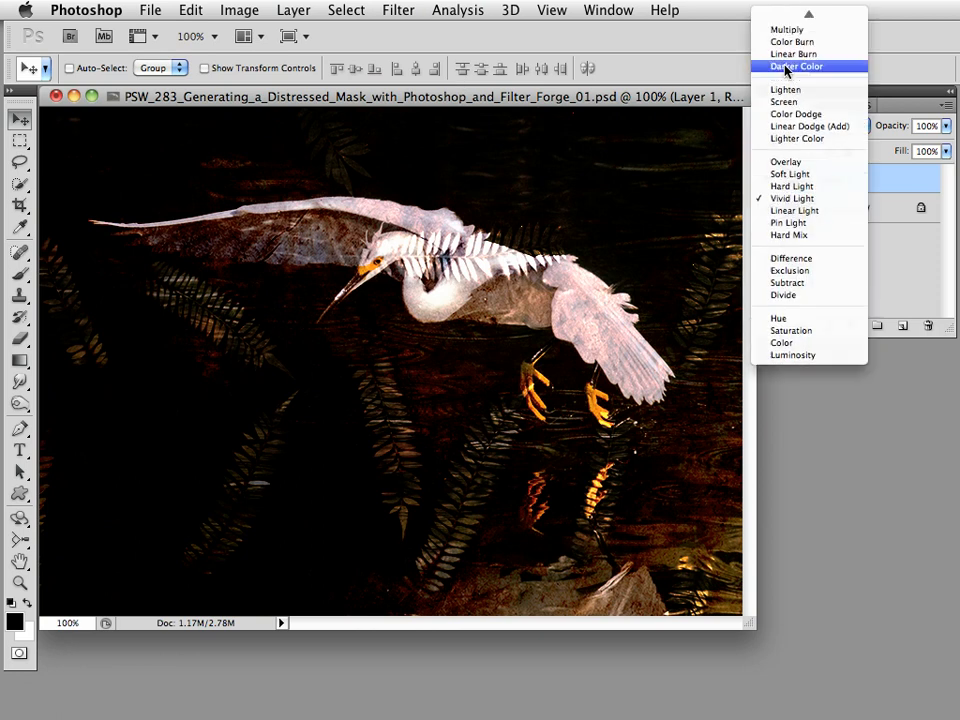
left_click(795, 102)
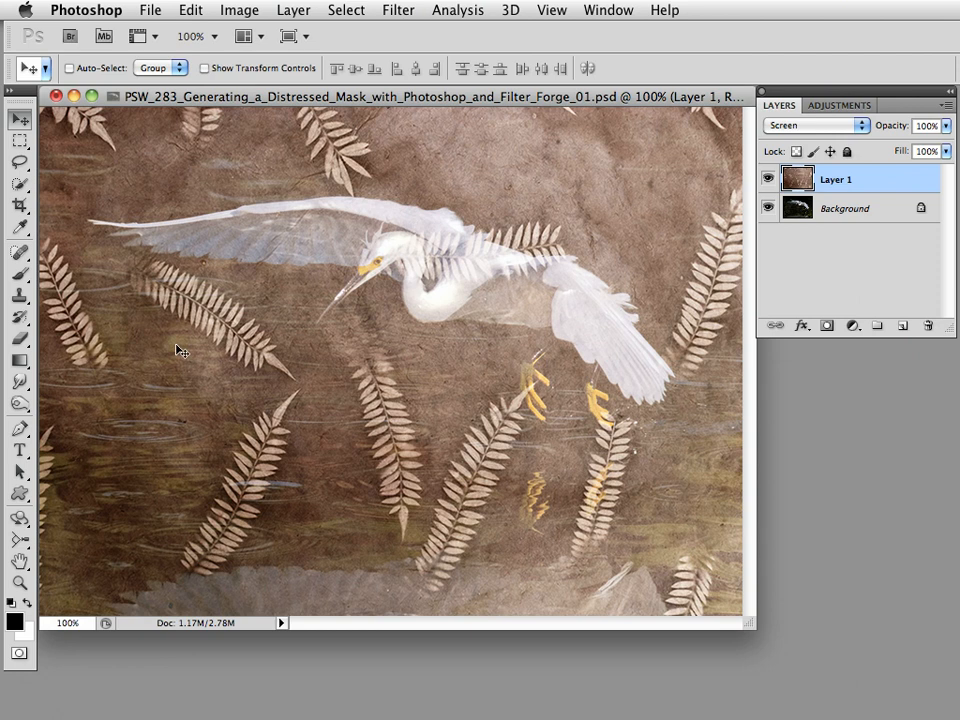
mouse_move(190, 277)
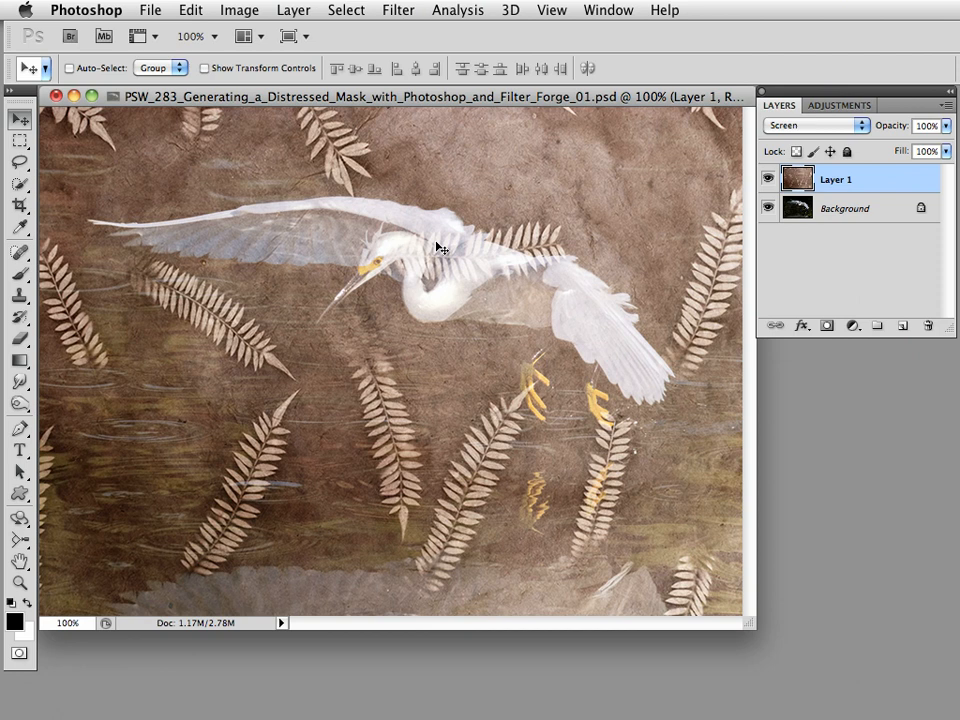
mouse_move(450, 242)
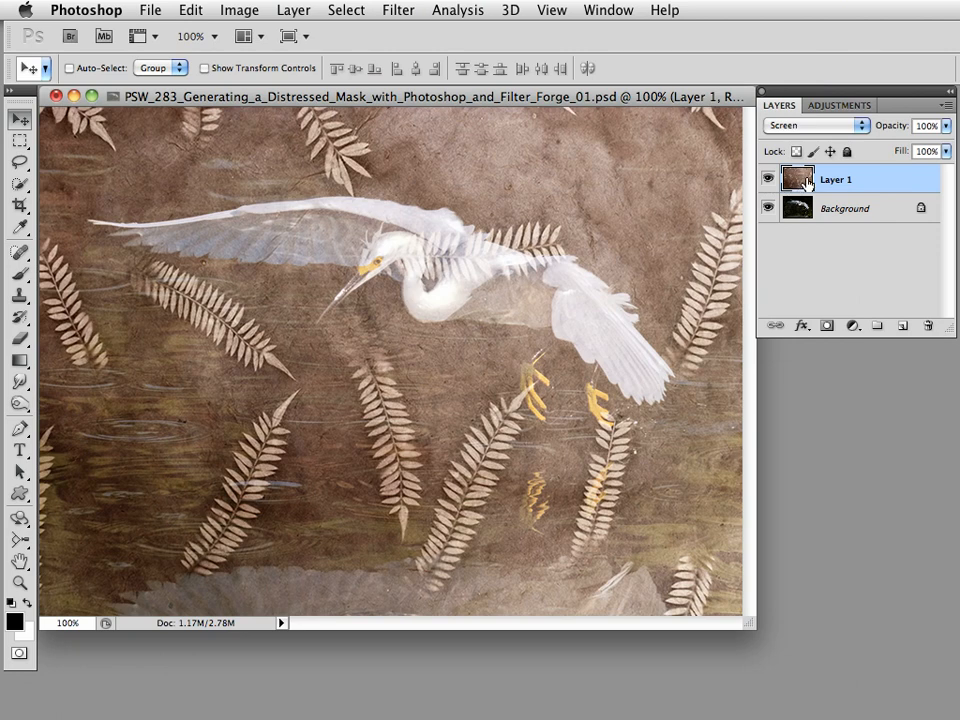
mouse_move(800, 186)
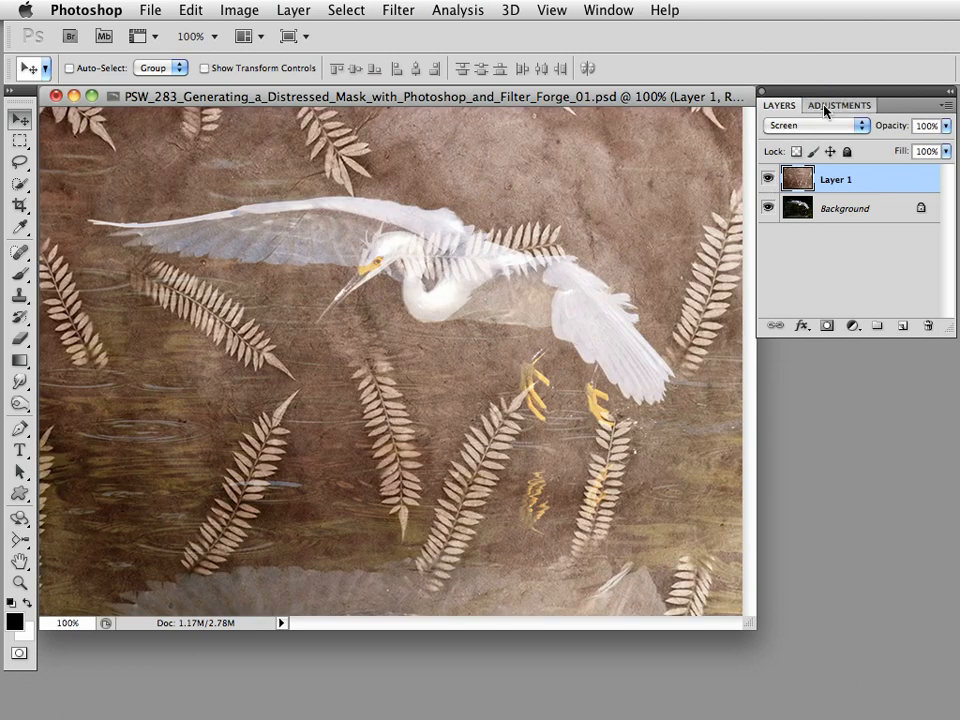
Add a Black & White adjustment layer clipped to the fern texture layer.
left_click(843, 105)
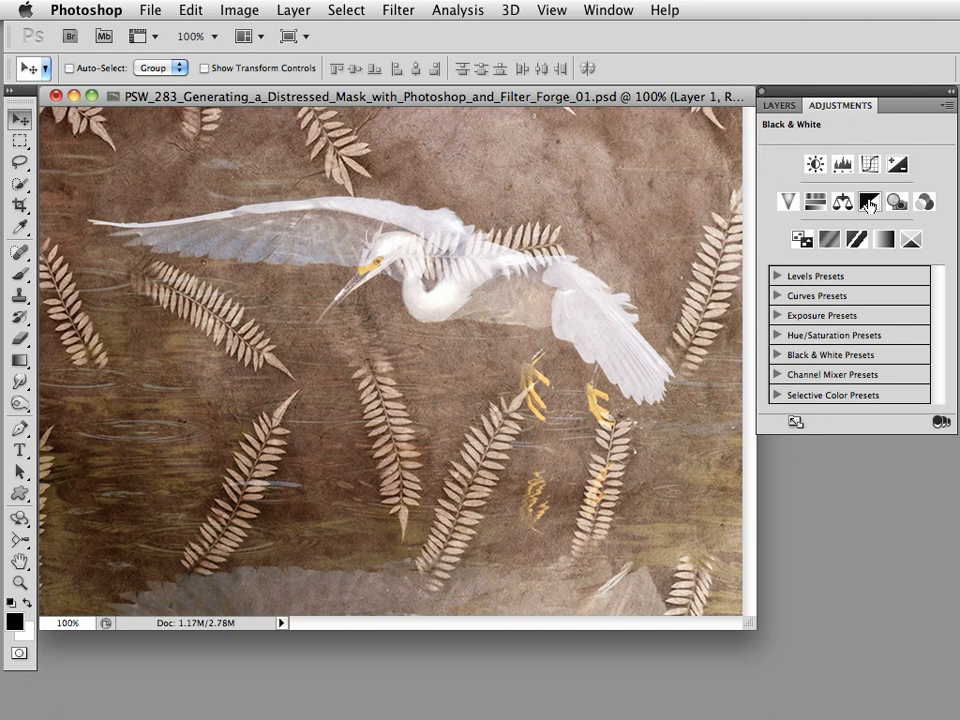
mouse_move(872, 204)
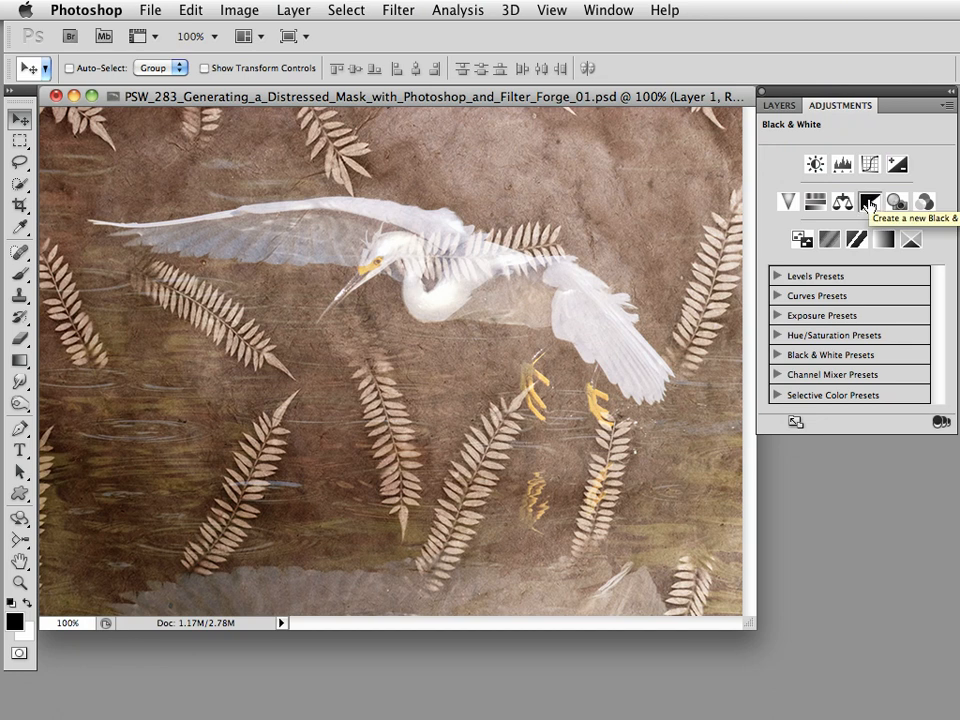
left_click(848, 202)
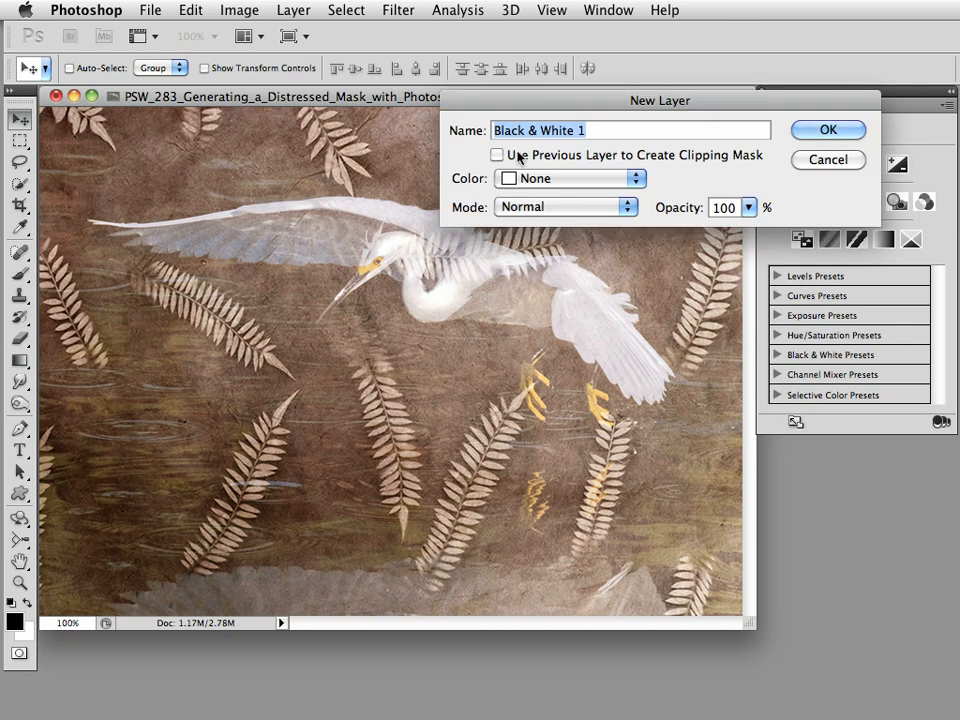
left_click(499, 155)
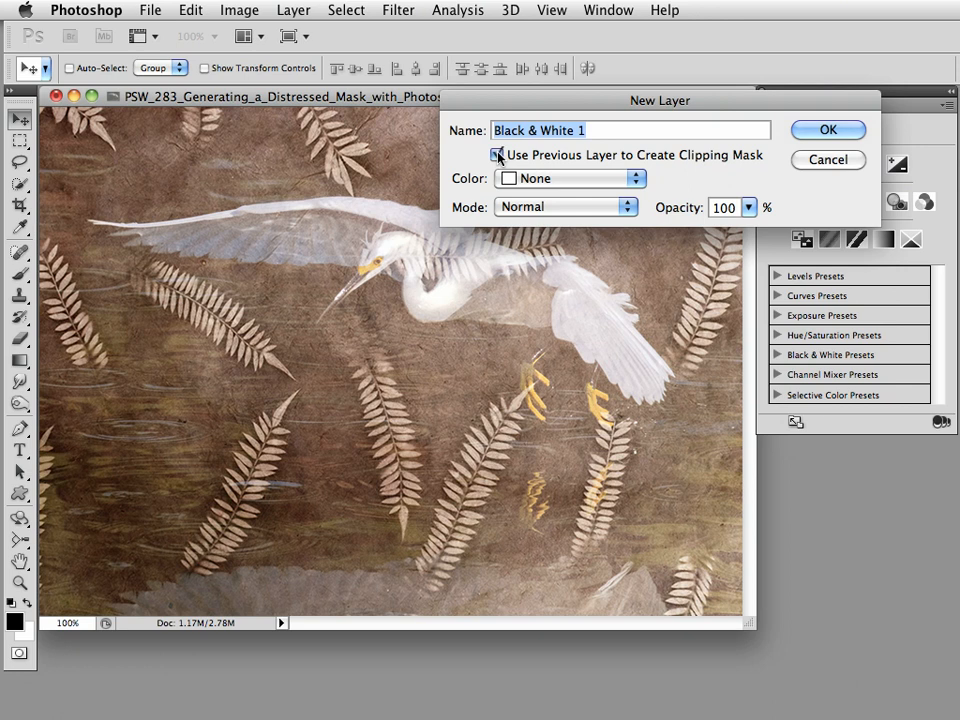
left_click(497, 155)
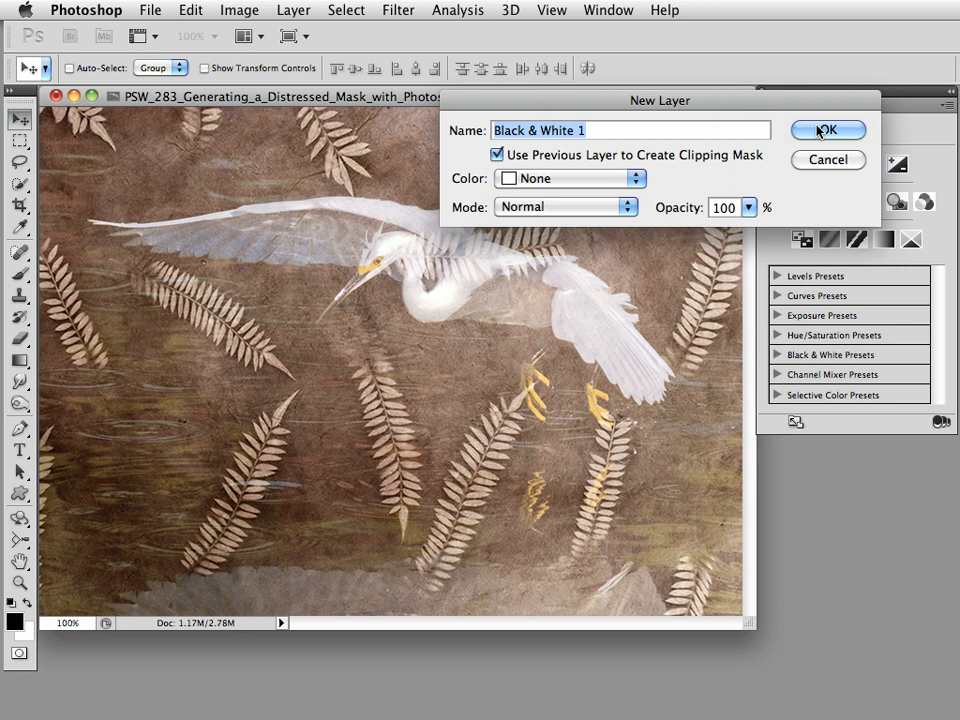
left_click(831, 130)
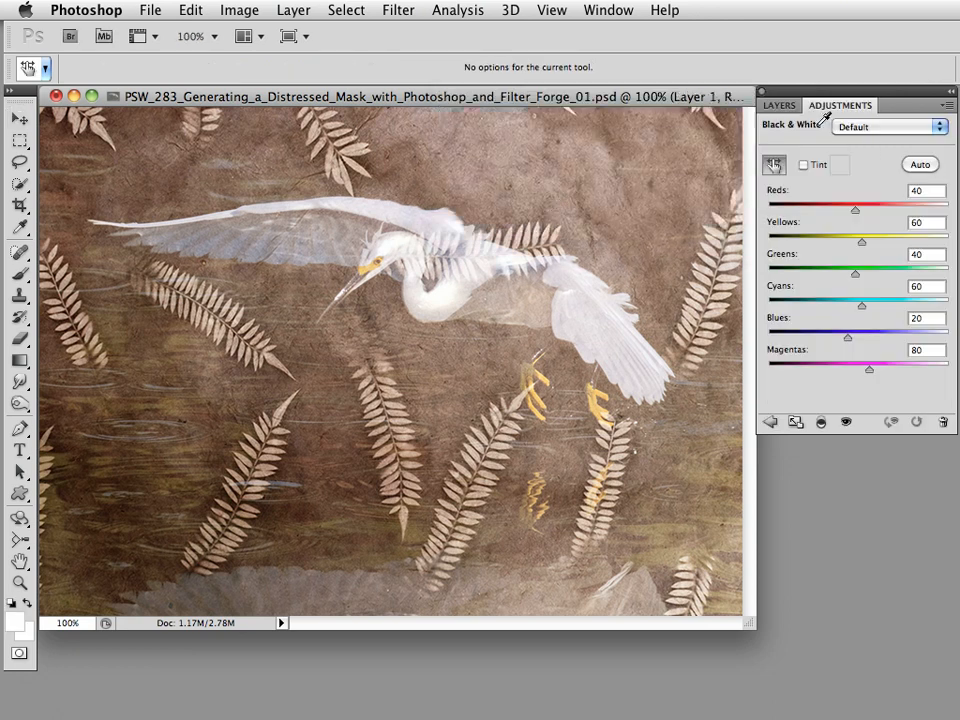
left_click(774, 164)
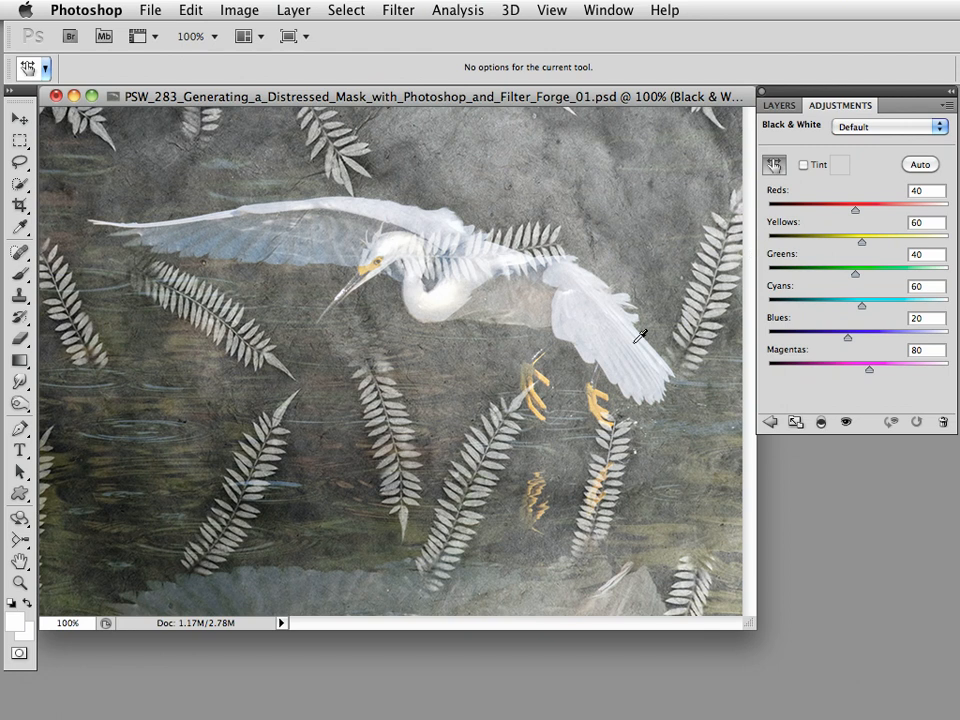
mouse_move(605, 415)
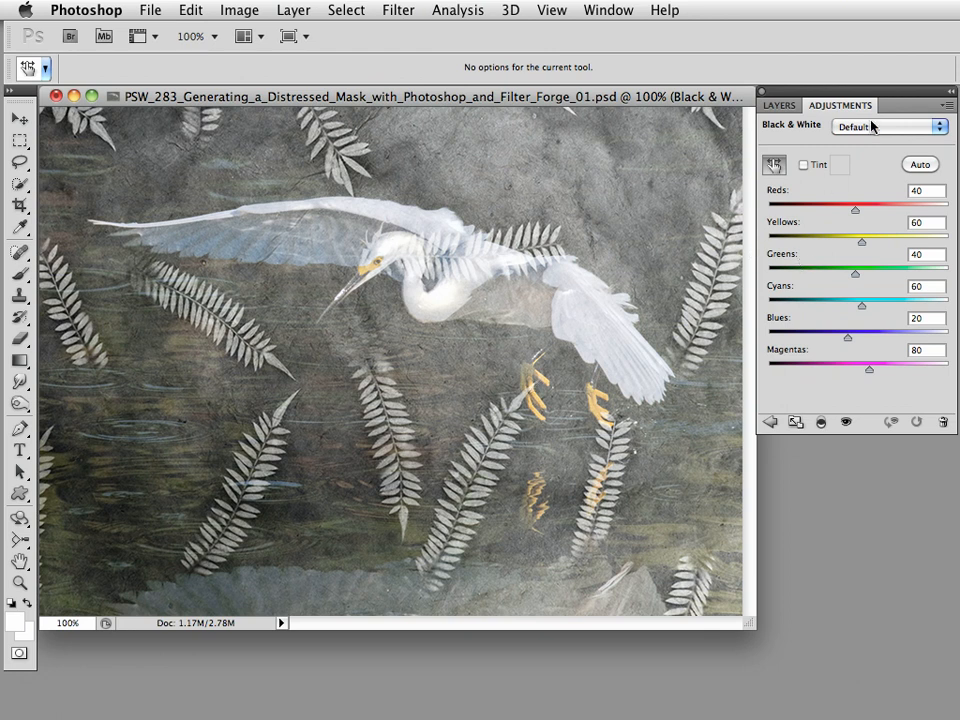
Choose the High Contrast Blue Filter preset for the Black & White adjustment.
left_click(898, 127)
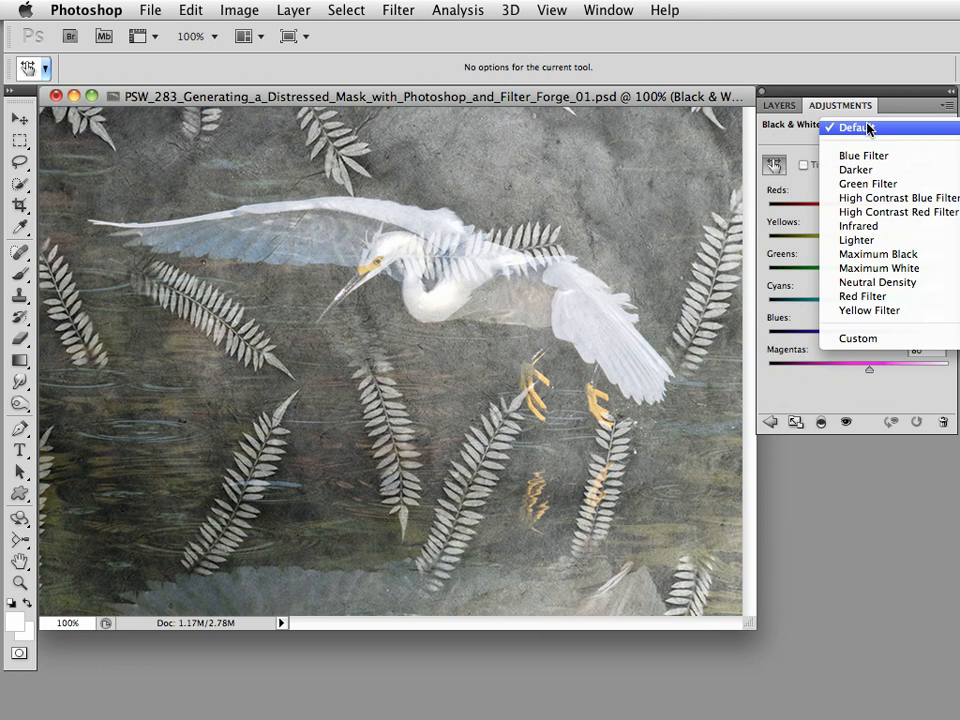
mouse_move(895, 211)
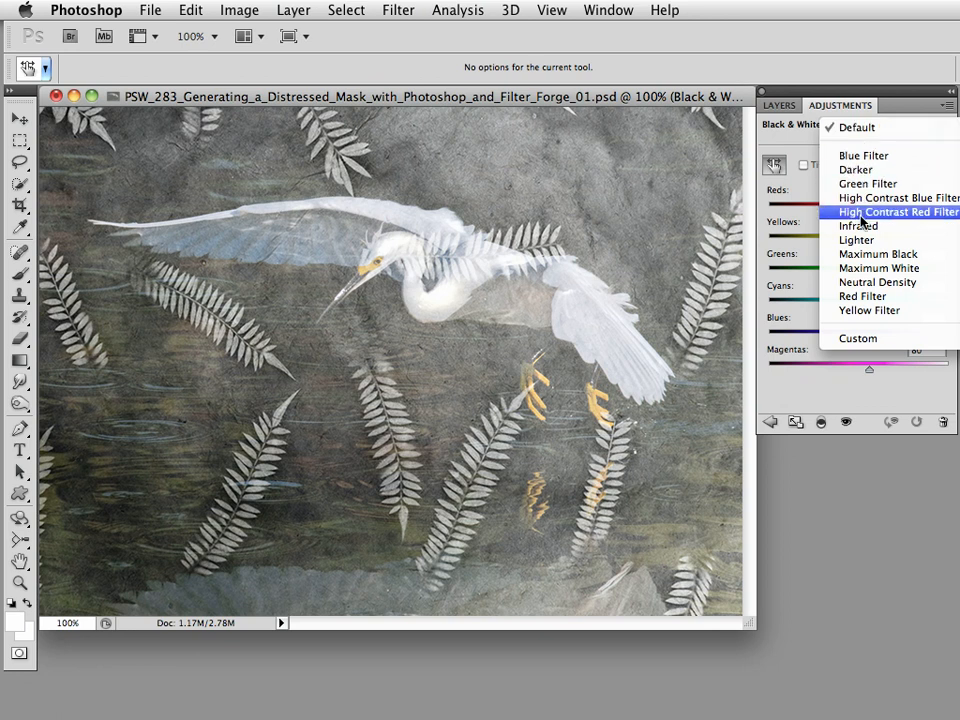
mouse_move(890, 197)
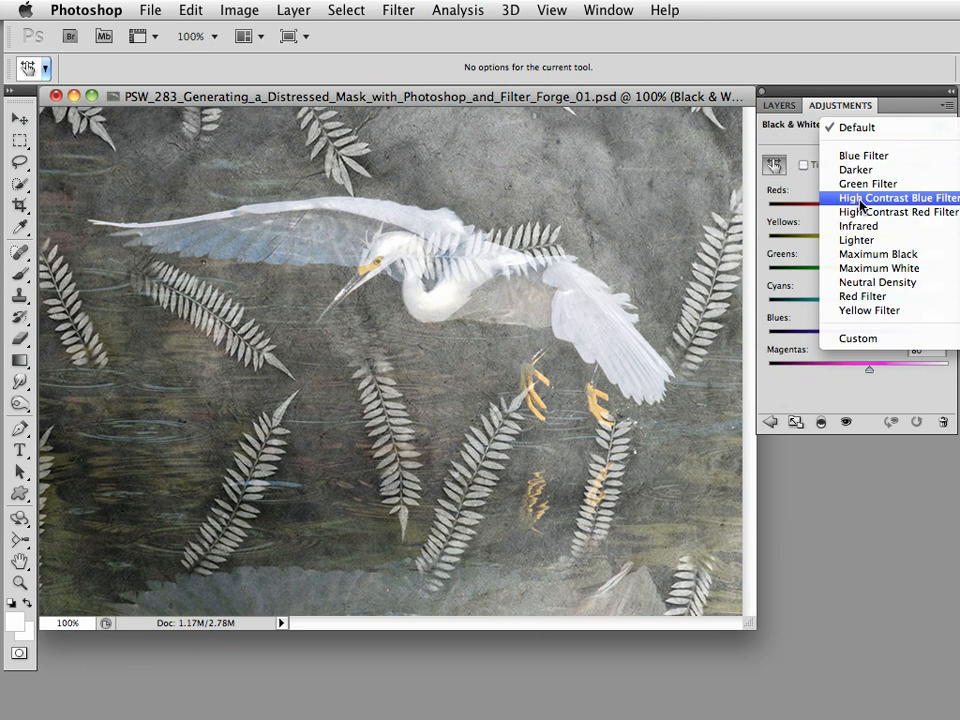
left_click(893, 197)
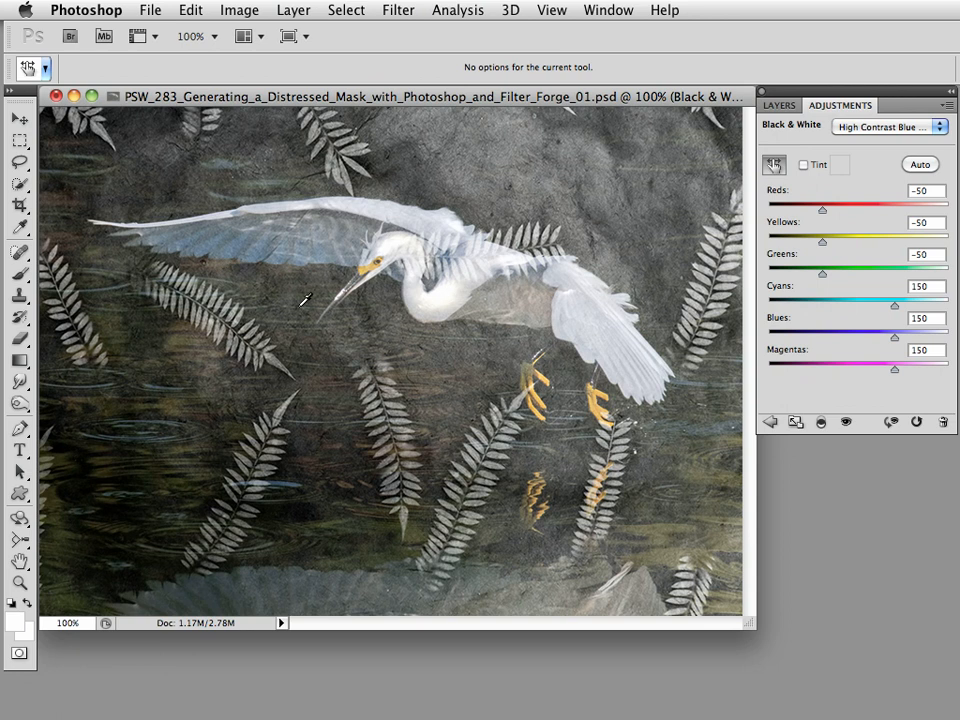
left_click(776, 106)
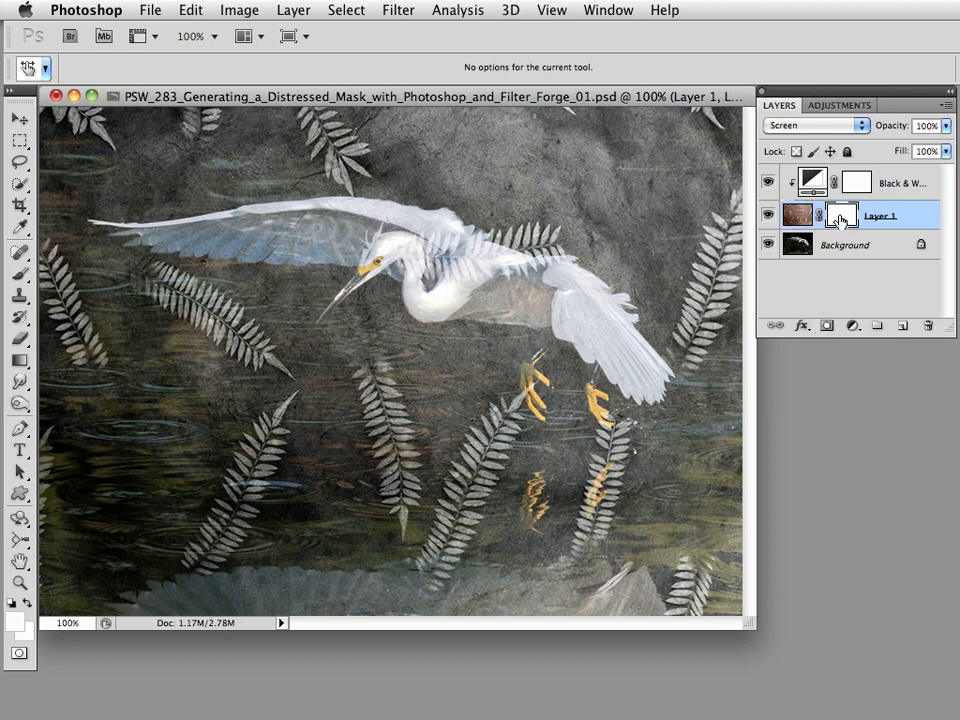
mouse_move(815, 218)
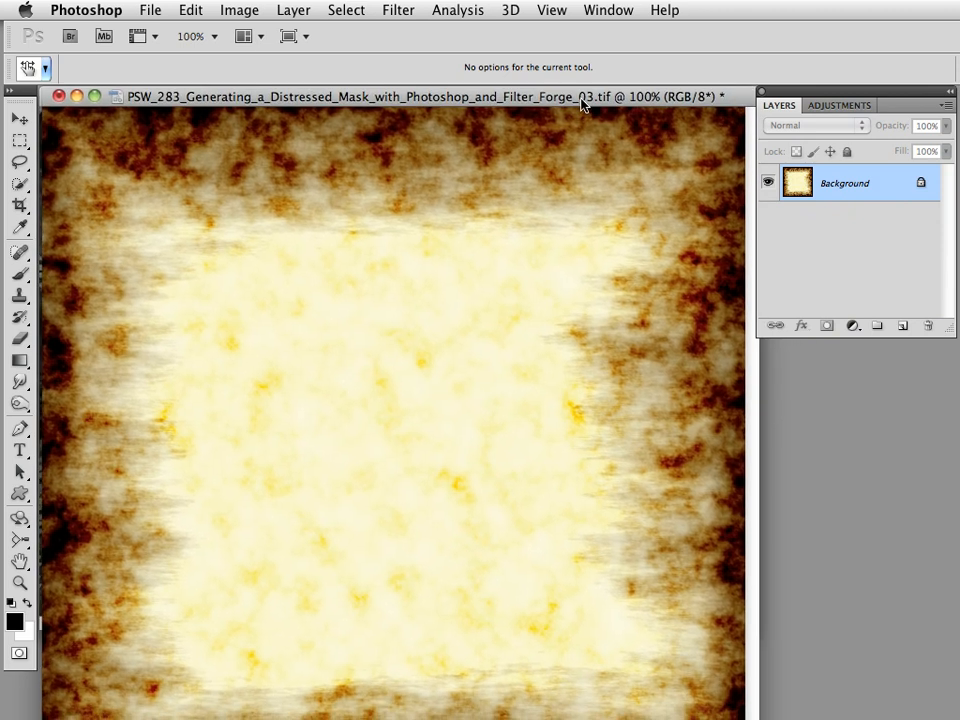
Select all of the distressed texture image and copy it.
left_click(343, 9)
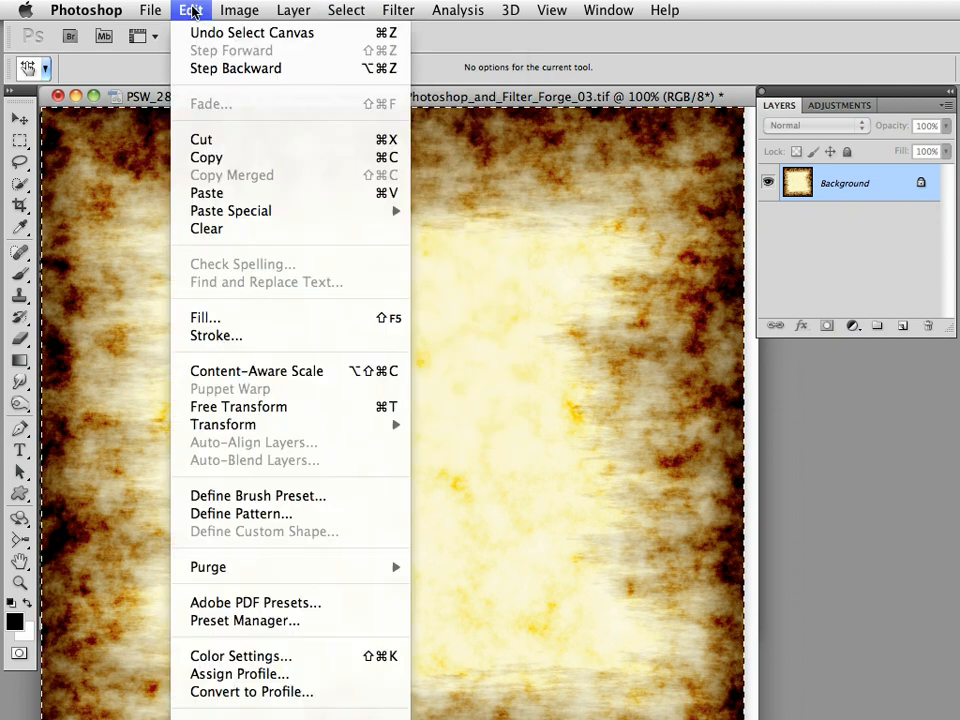
left_click(192, 10)
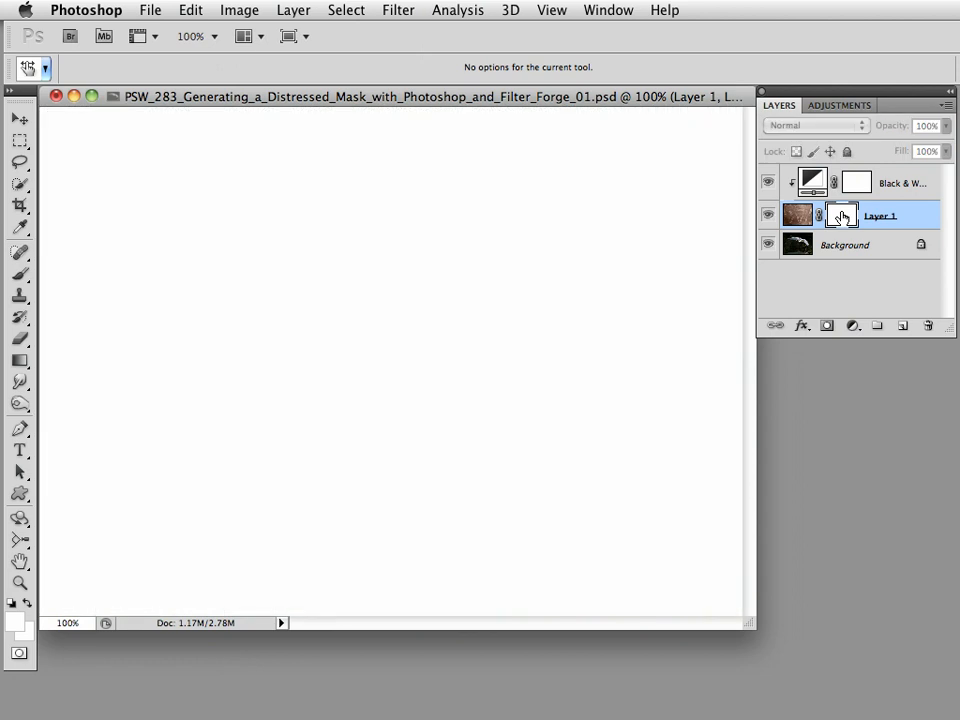
Paste the copied texture into Layer 1's mask and transform it taller to fill the canvas.
left_click(188, 10)
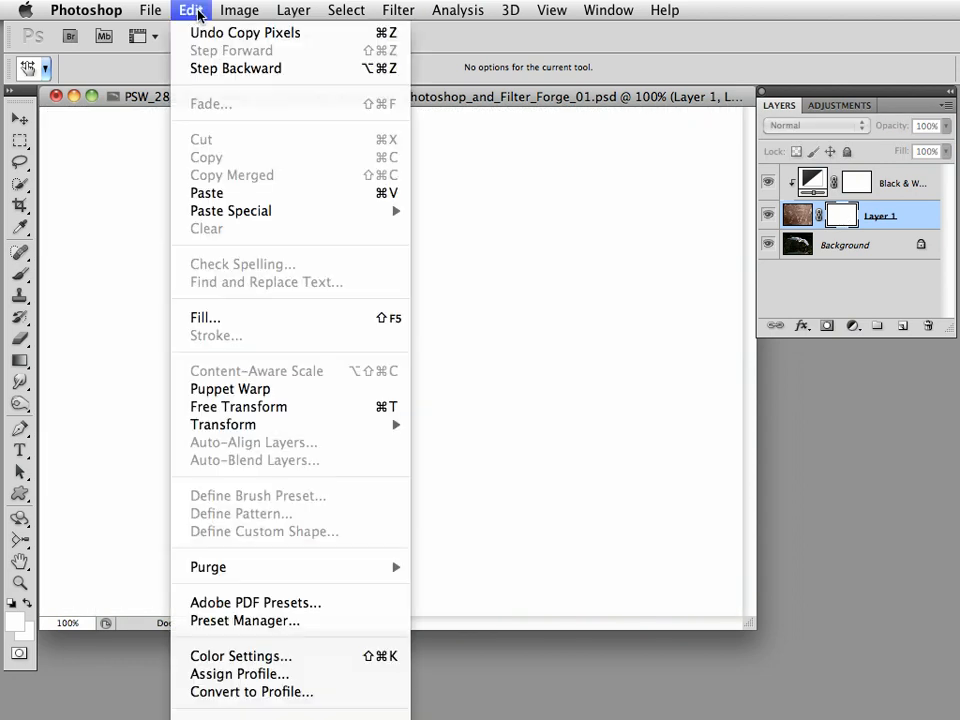
mouse_move(229, 193)
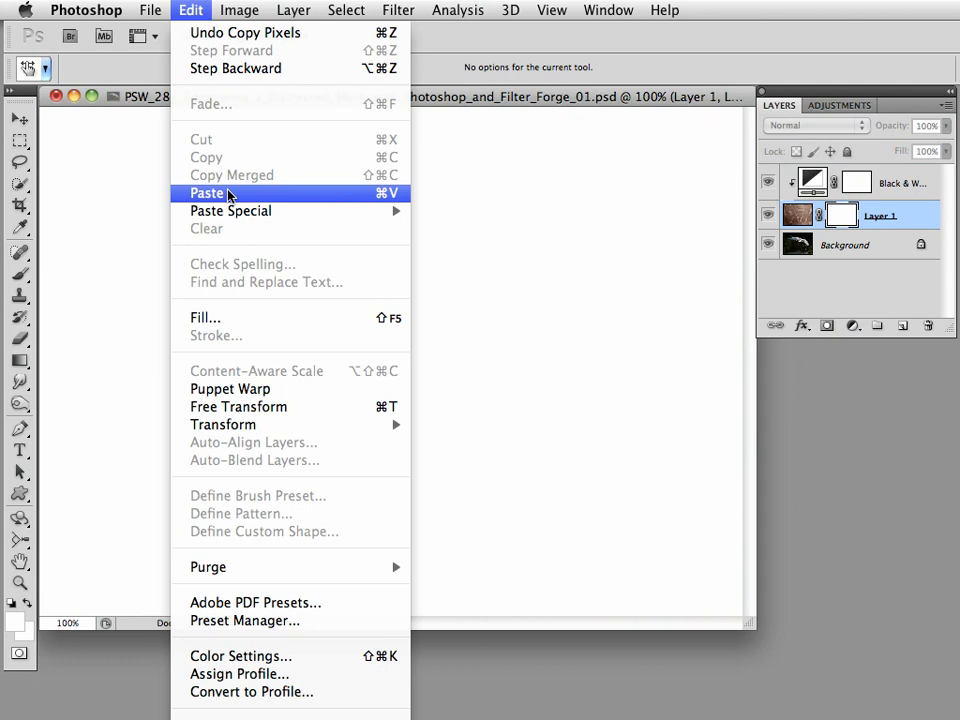
left_click(207, 193)
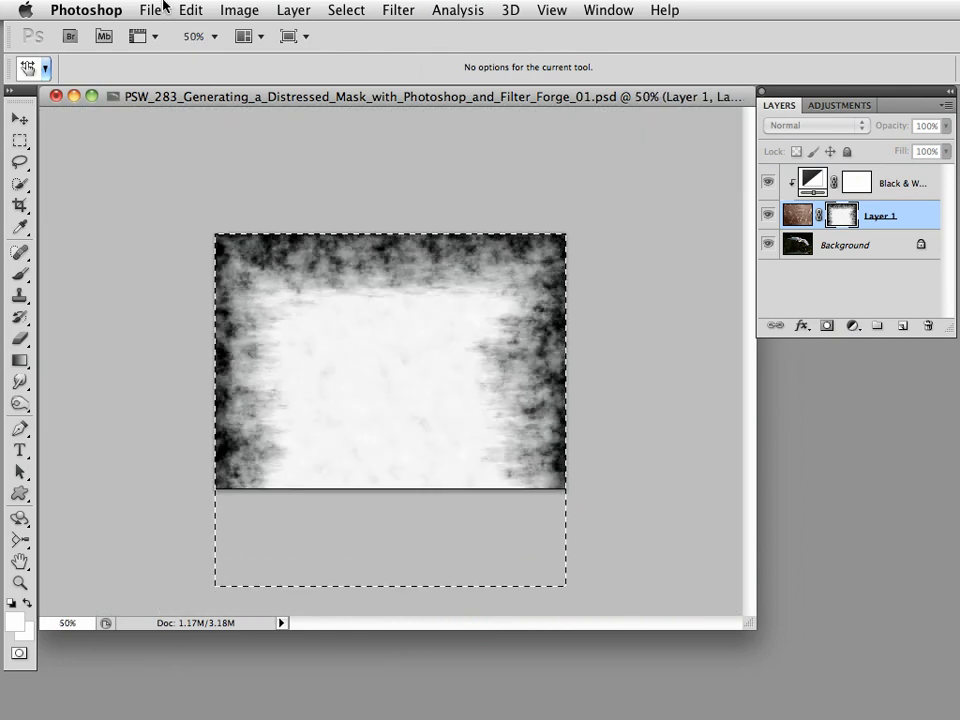
left_click(218, 9)
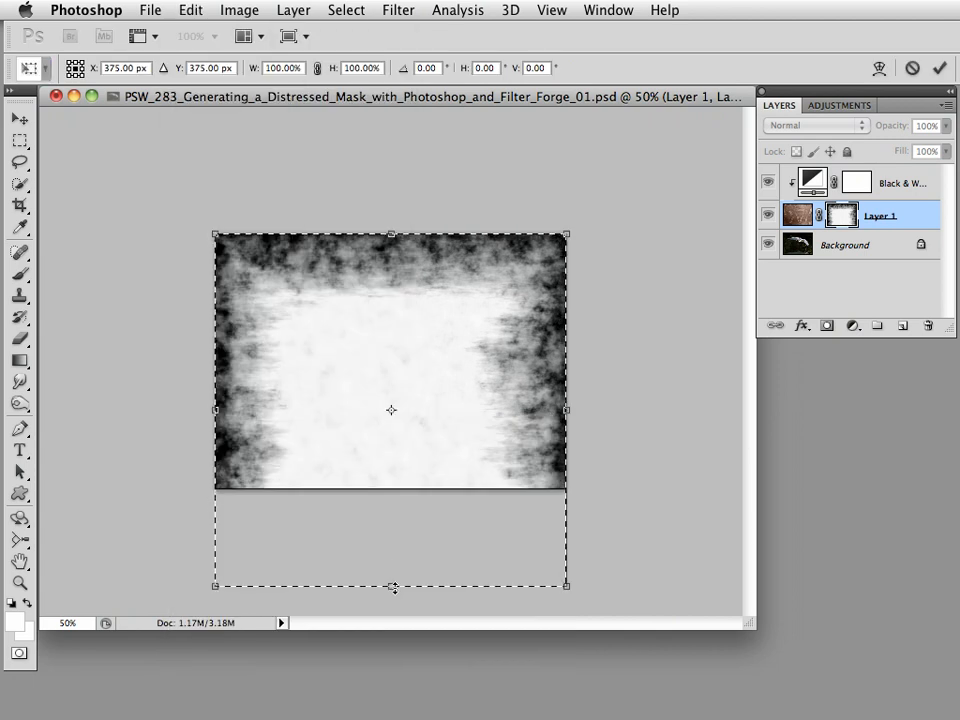
left_click_drag(391, 585, 391, 488)
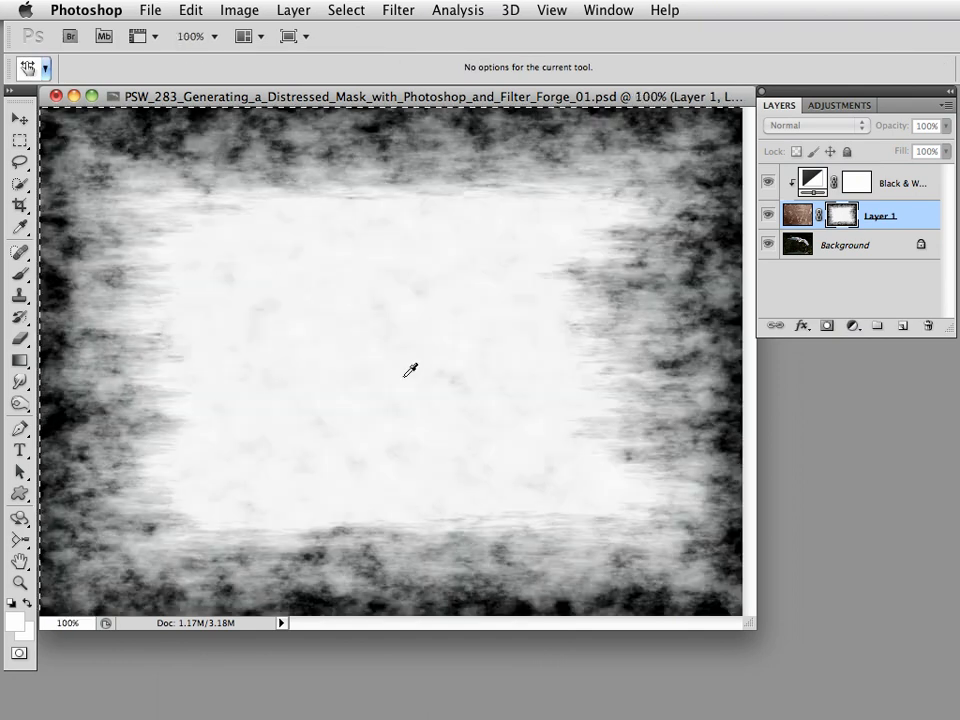
left_click(344, 9)
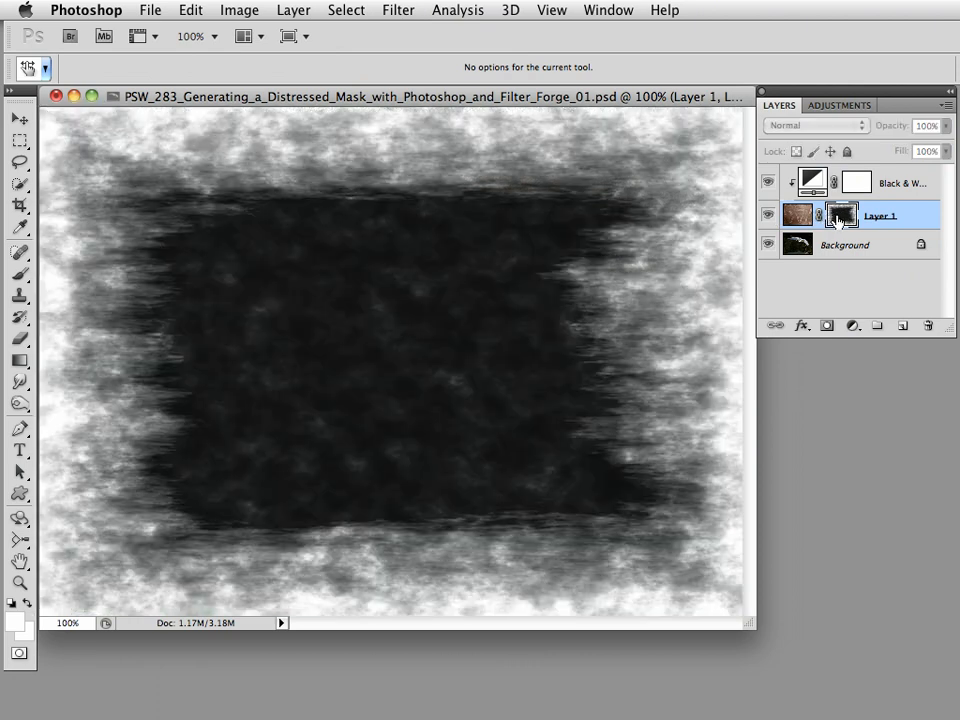
mouse_move(836, 217)
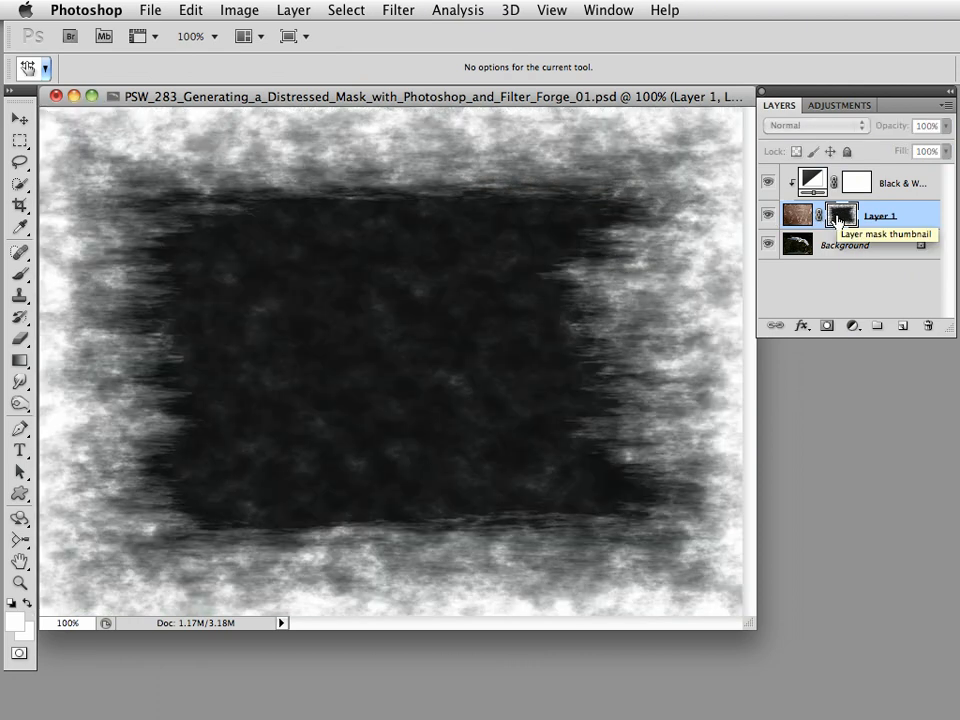
Leave the inverted mask view and return to the full egret composite.
left_click(810, 125)
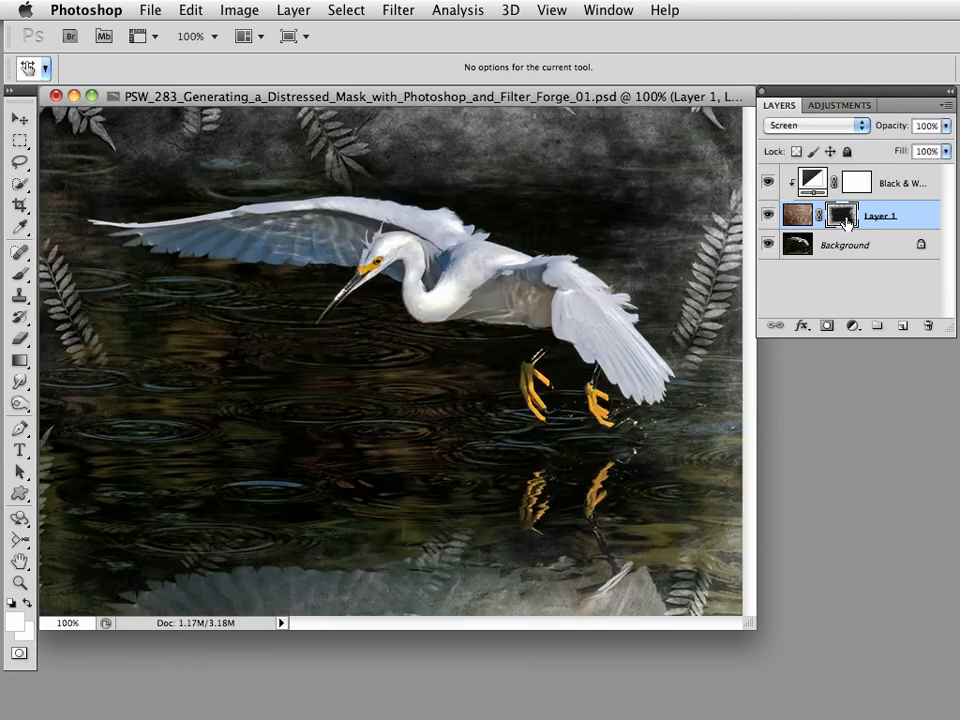
mouse_move(831, 232)
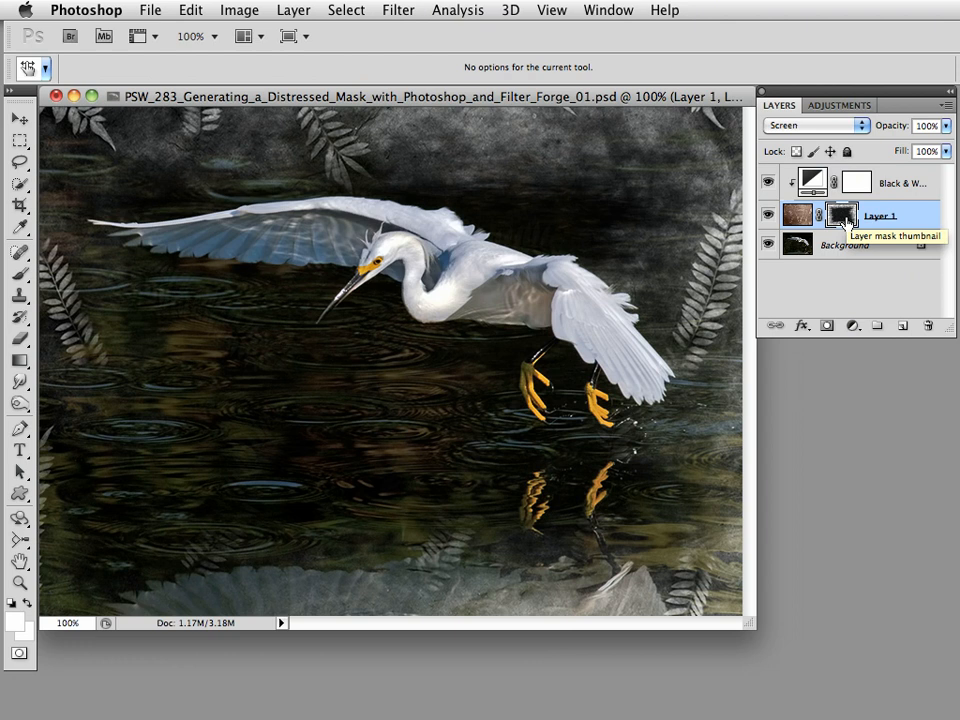
mouse_move(239, 10)
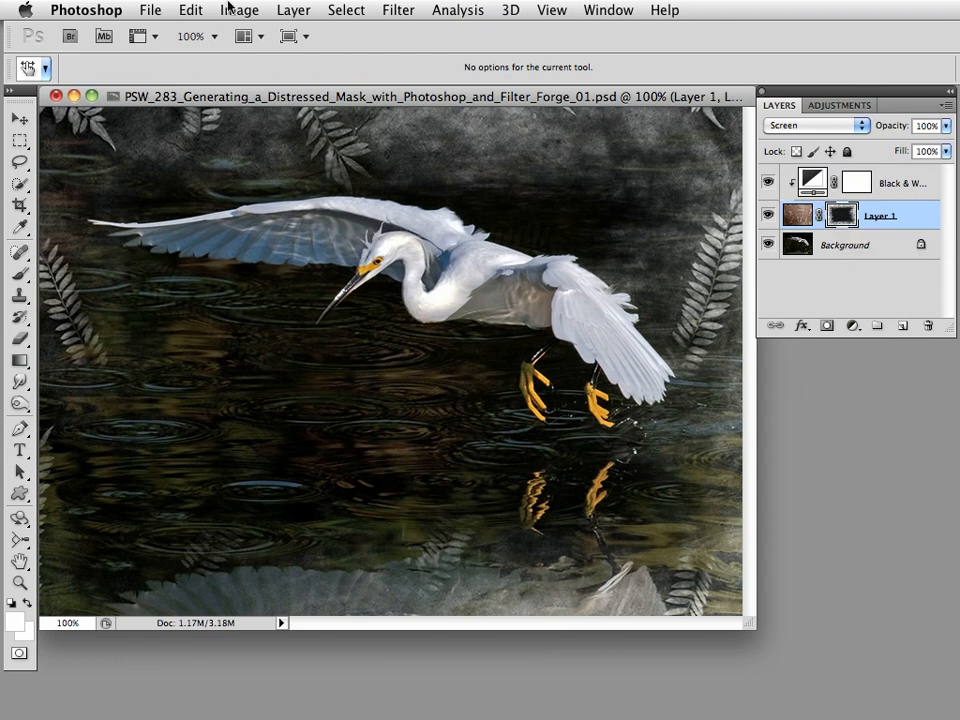
Open Levels on Layer 1's mask and set the Output black level to 112.
left_click(238, 10)
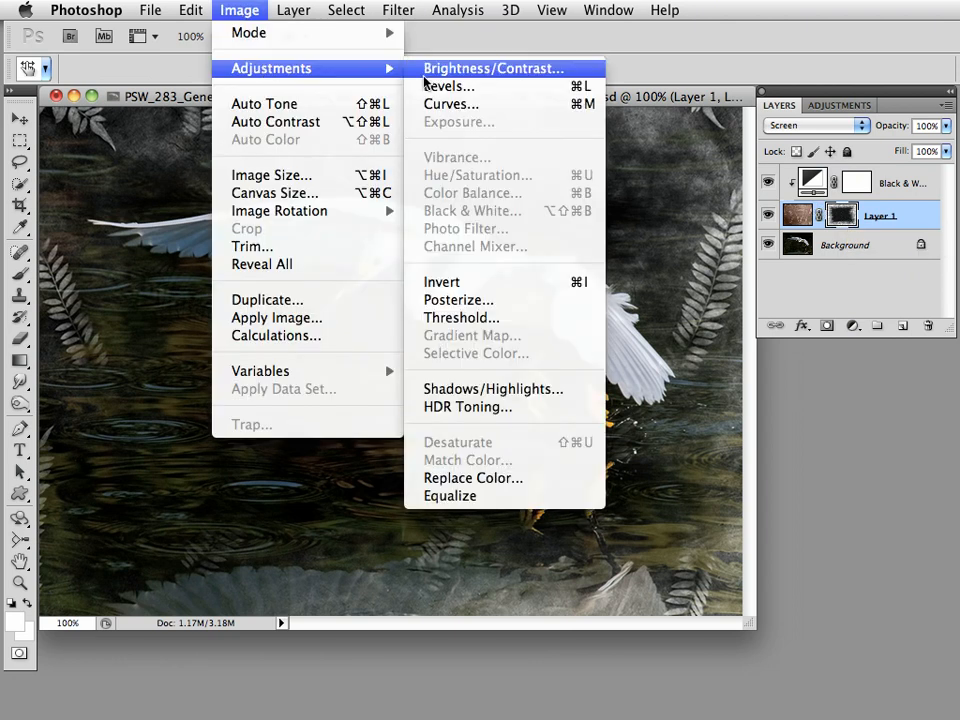
mouse_move(451, 104)
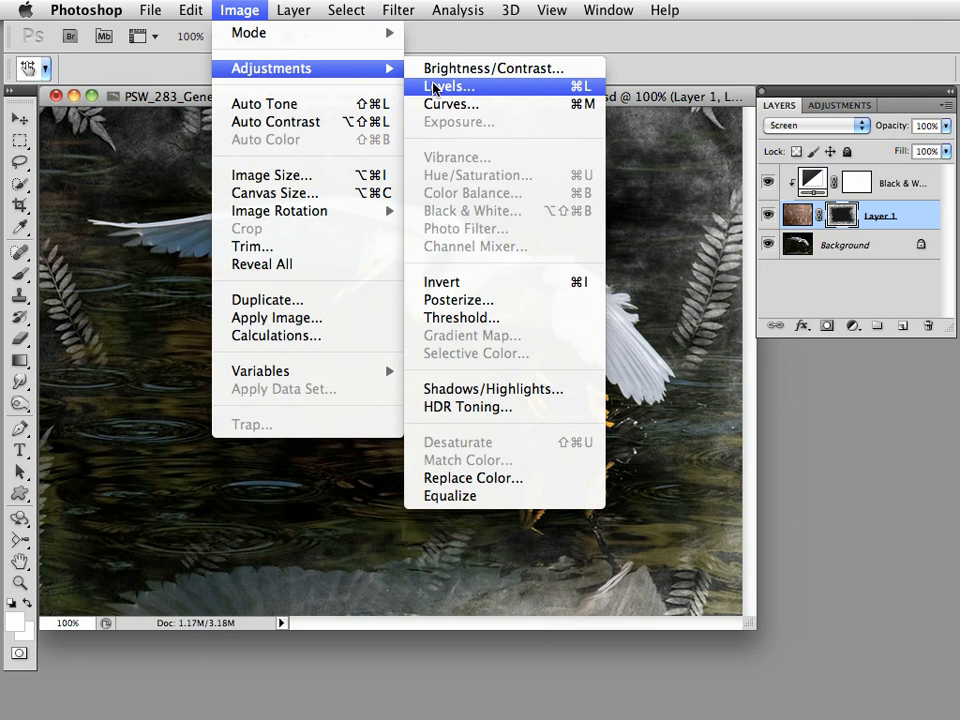
left_click(442, 88)
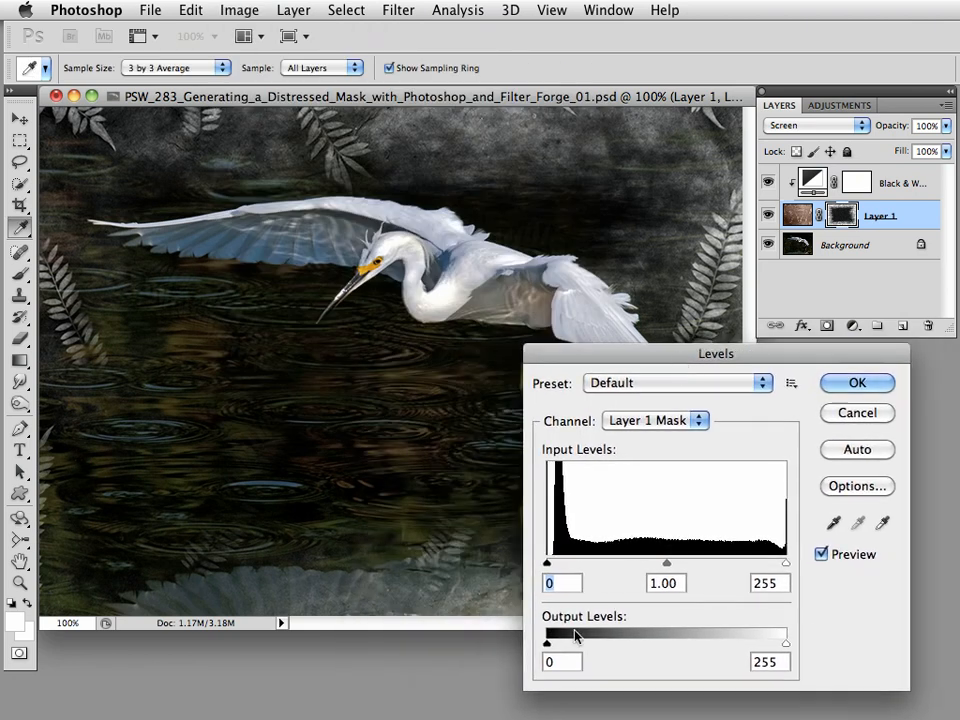
left_click_drag(547, 642, 596, 642)
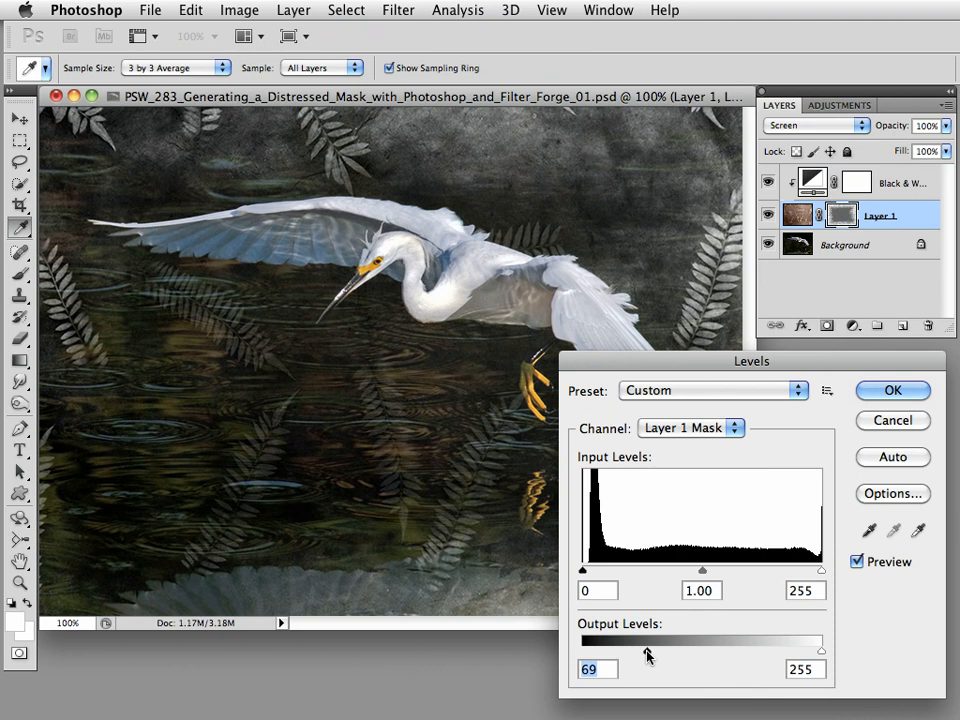
left_click_drag(648, 648, 672, 648)
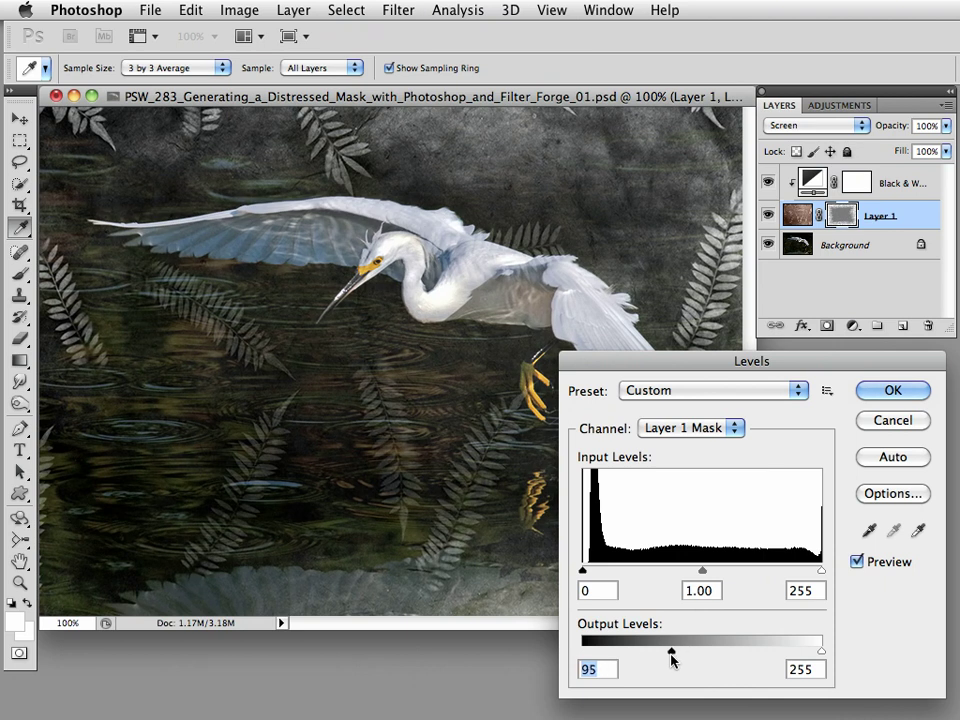
left_click_drag(671, 650, 638, 650)
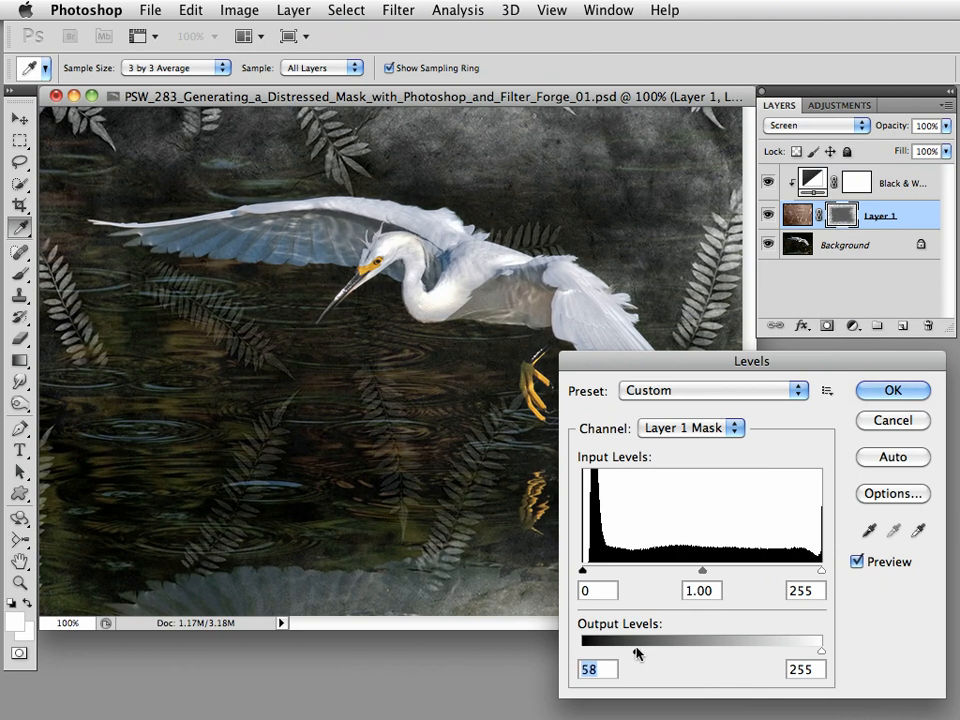
left_click_drag(620, 648, 650, 648)
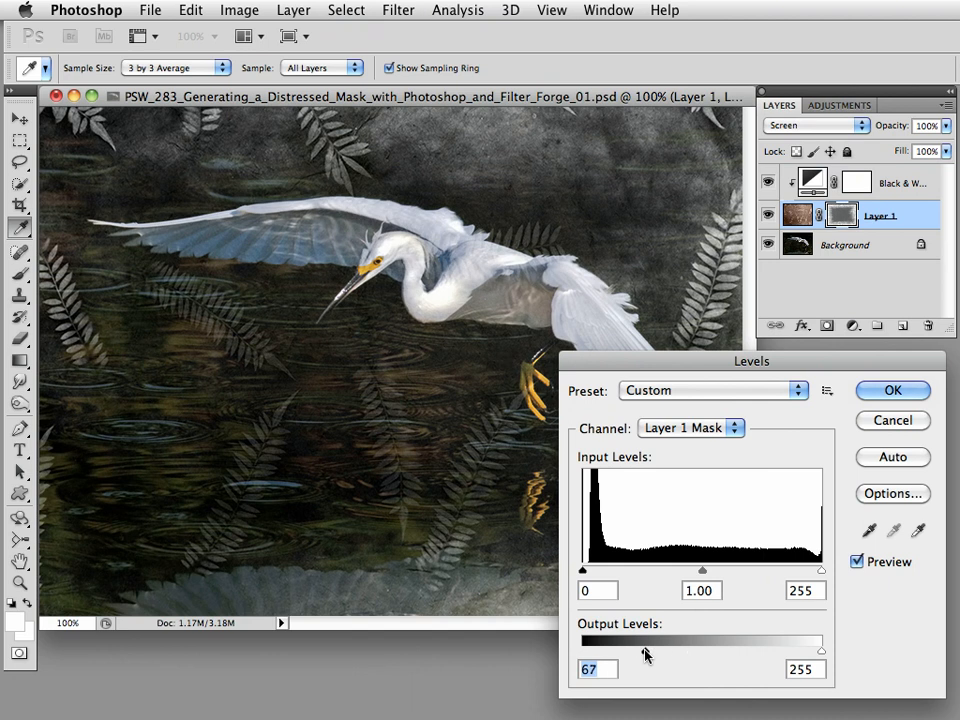
left_click_drag(645, 650, 632, 650)
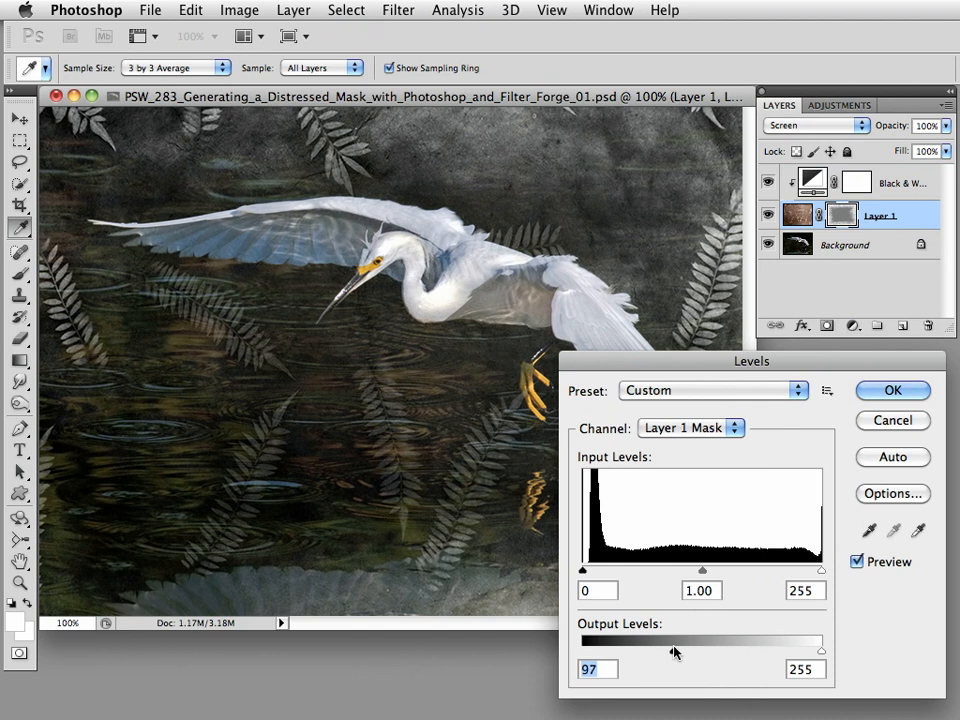
left_click_drag(675, 652, 660, 652)
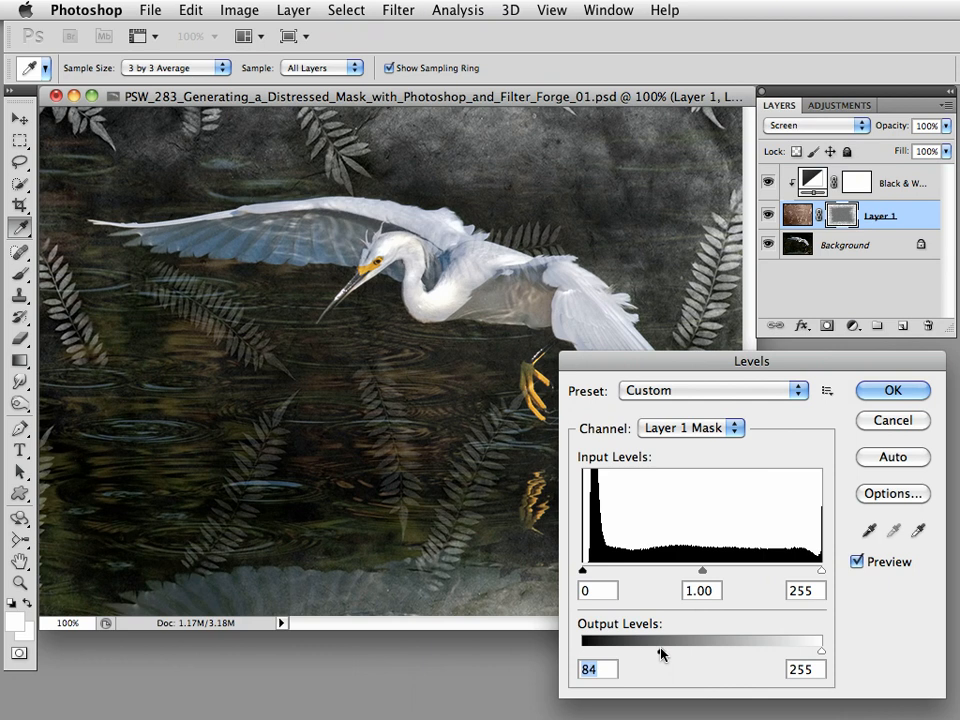
left_click_drag(660, 648, 690, 648)
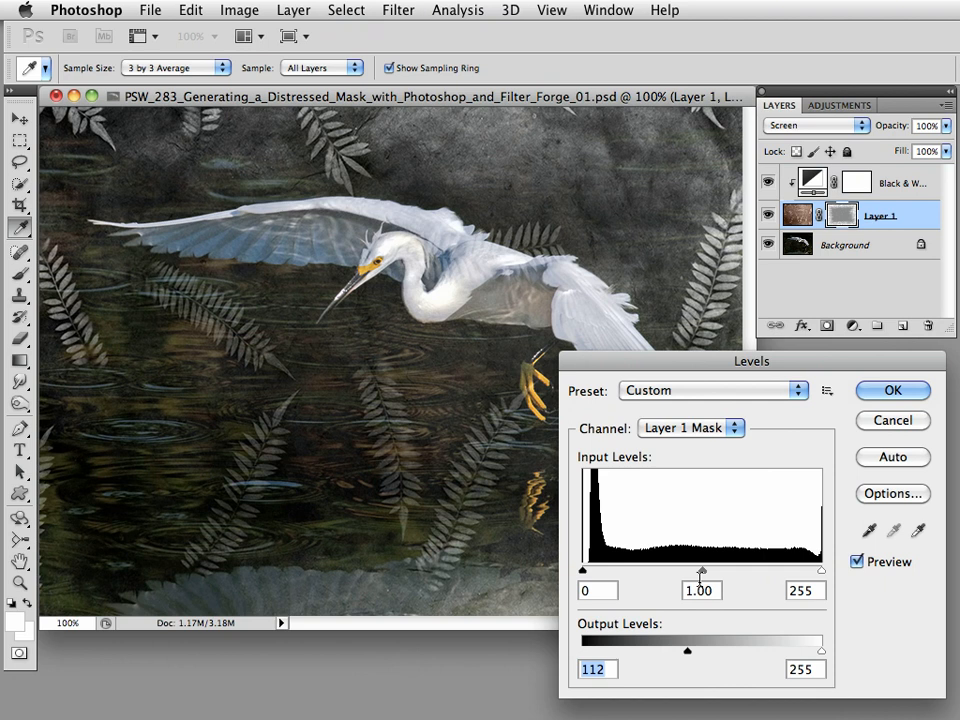
Set the midtone input to 1.59, keep highlights at 255, and apply Levels.
left_click_drag(701, 571, 675, 571)
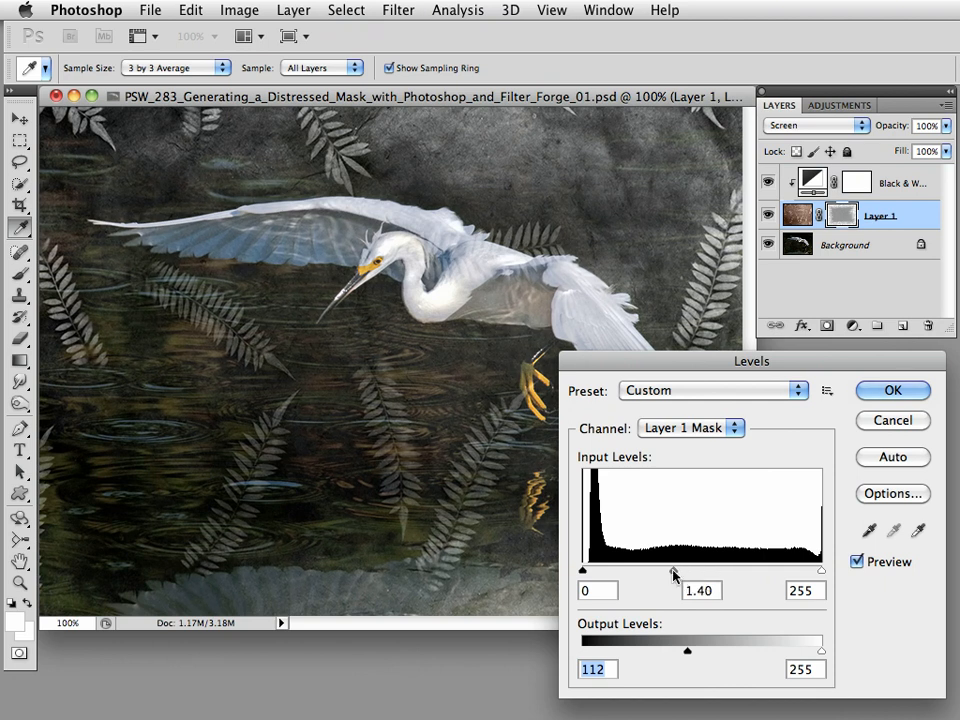
left_click_drag(673, 570, 661, 570)
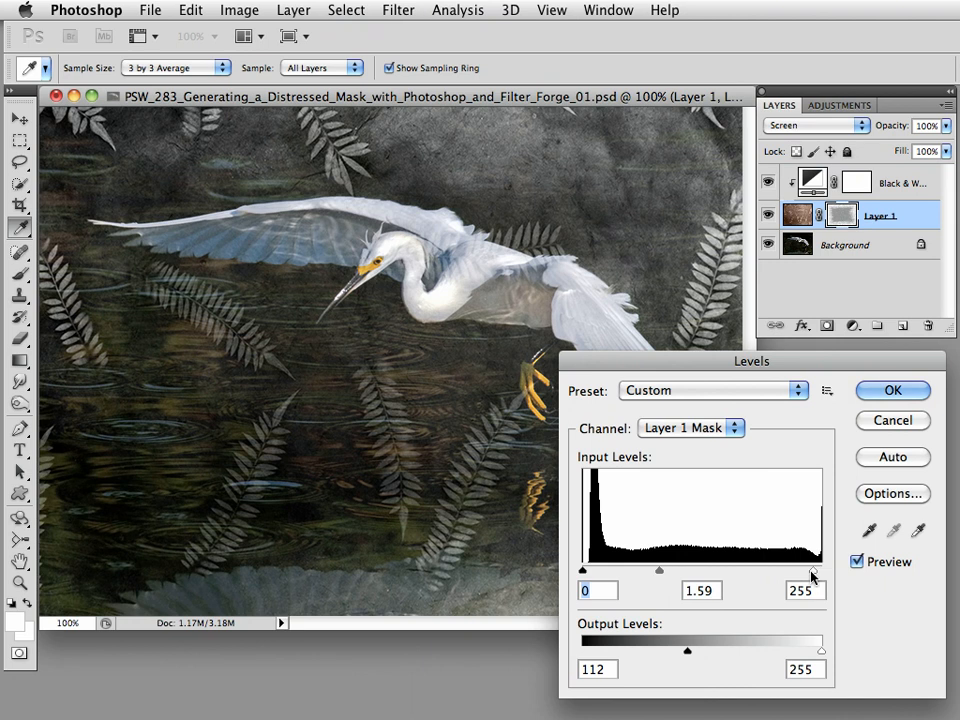
left_click_drag(814, 570, 799, 570)
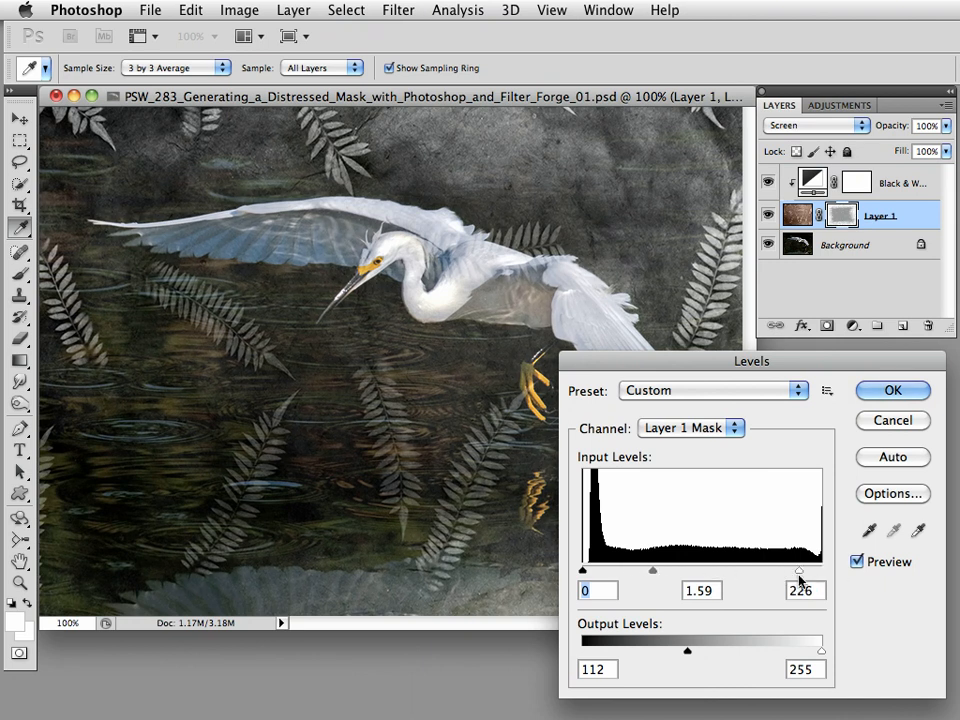
left_click_drag(800, 570, 820, 570)
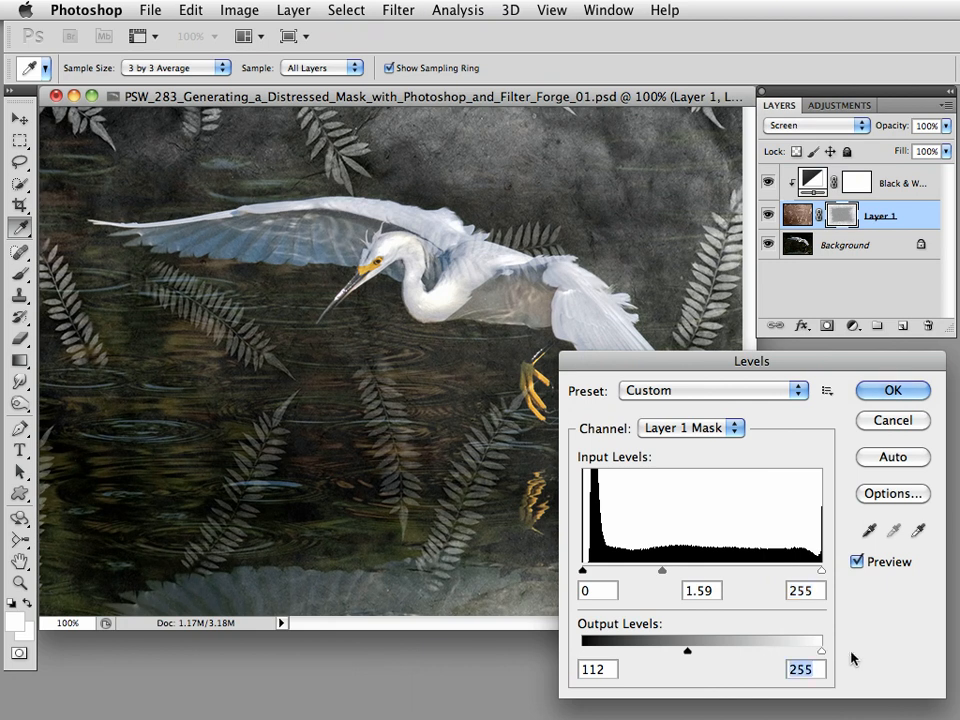
left_click(892, 391)
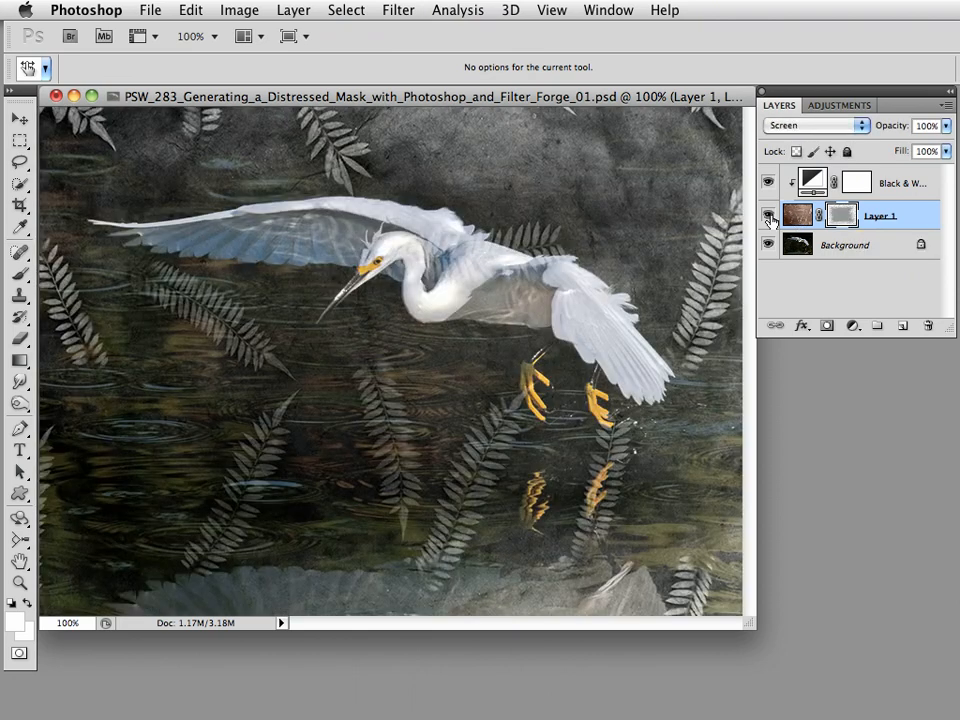
Hide the texture layer to compare, then work on Layer 1 in the Layers panel.
left_click(768, 216)
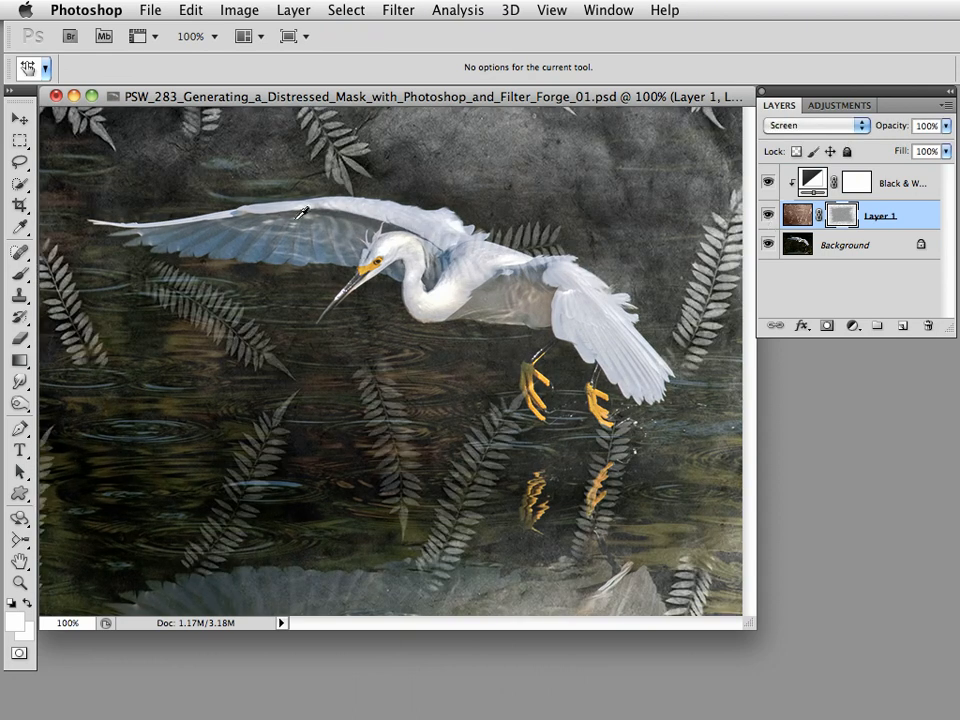
mouse_move(418, 300)
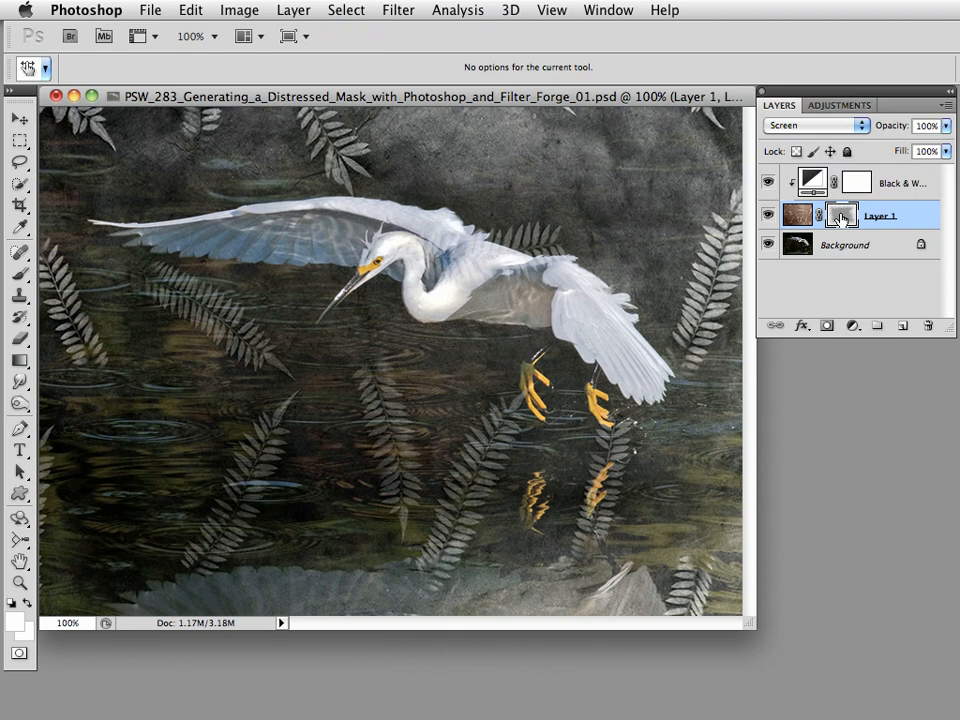
mouse_move(840, 237)
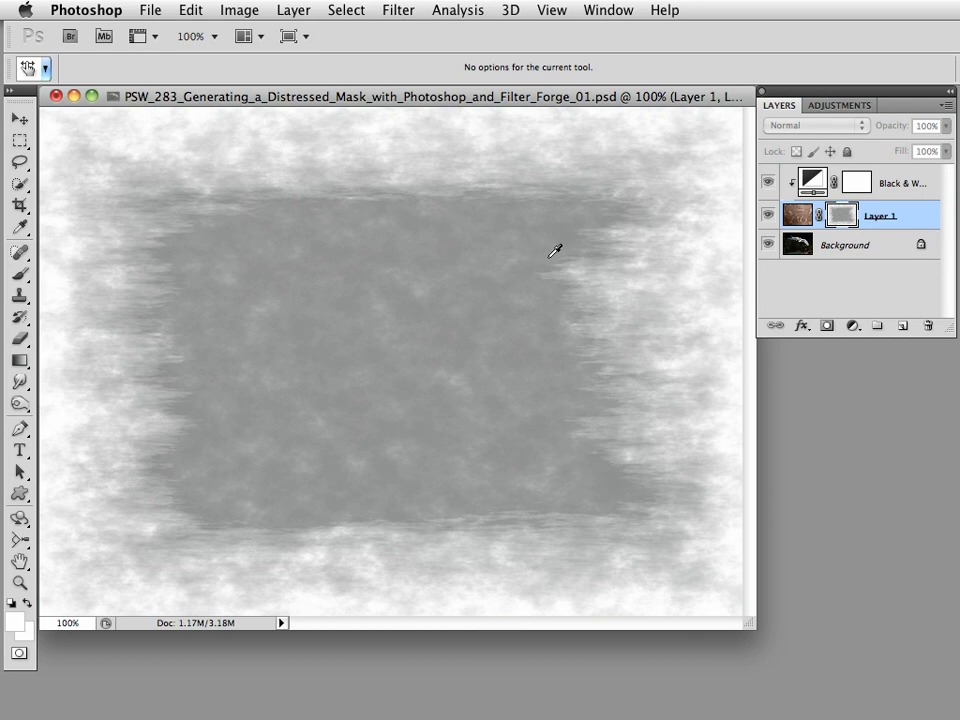
left_click(851, 127)
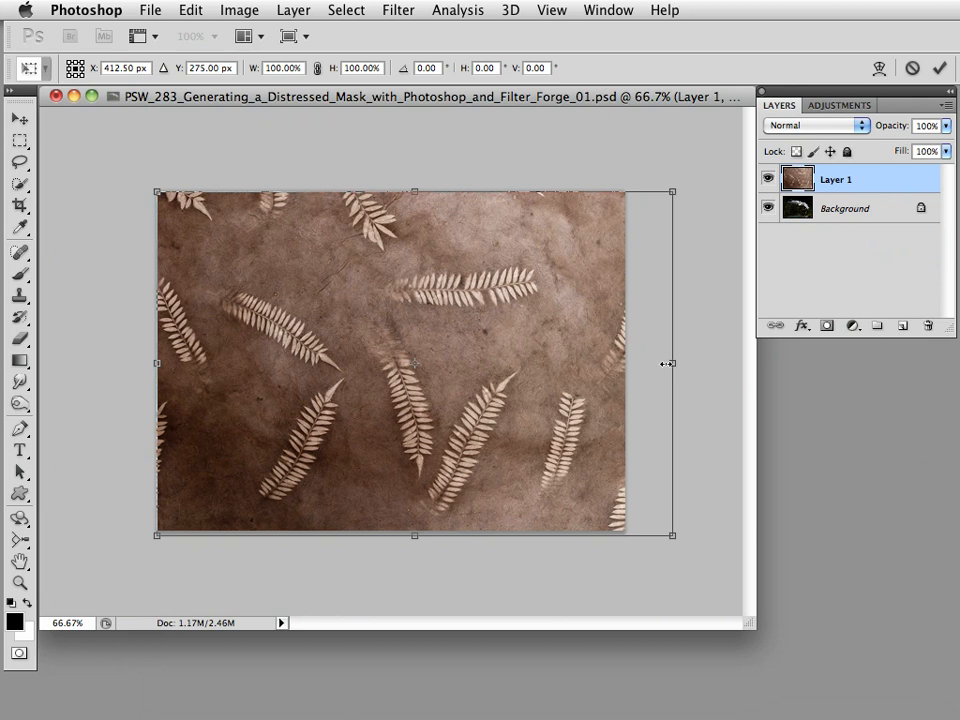
Drag a side handle to stretch the fern texture across the full canvas width.
left_click_drag(671, 363, 635, 357)
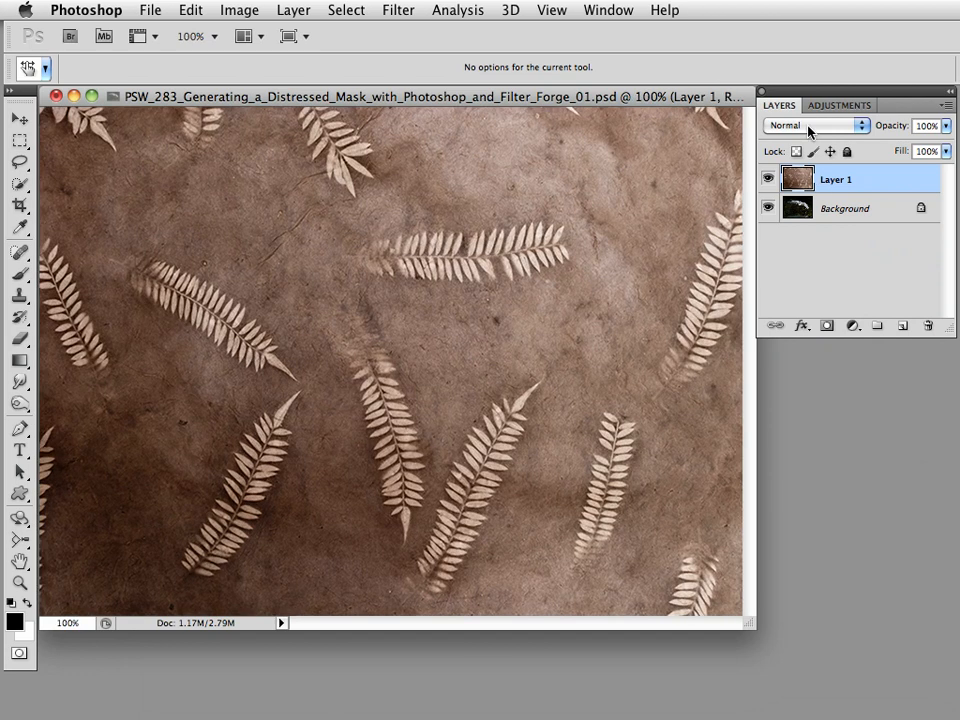
Set Layer 1's blend mode to Screen.
left_click(825, 125)
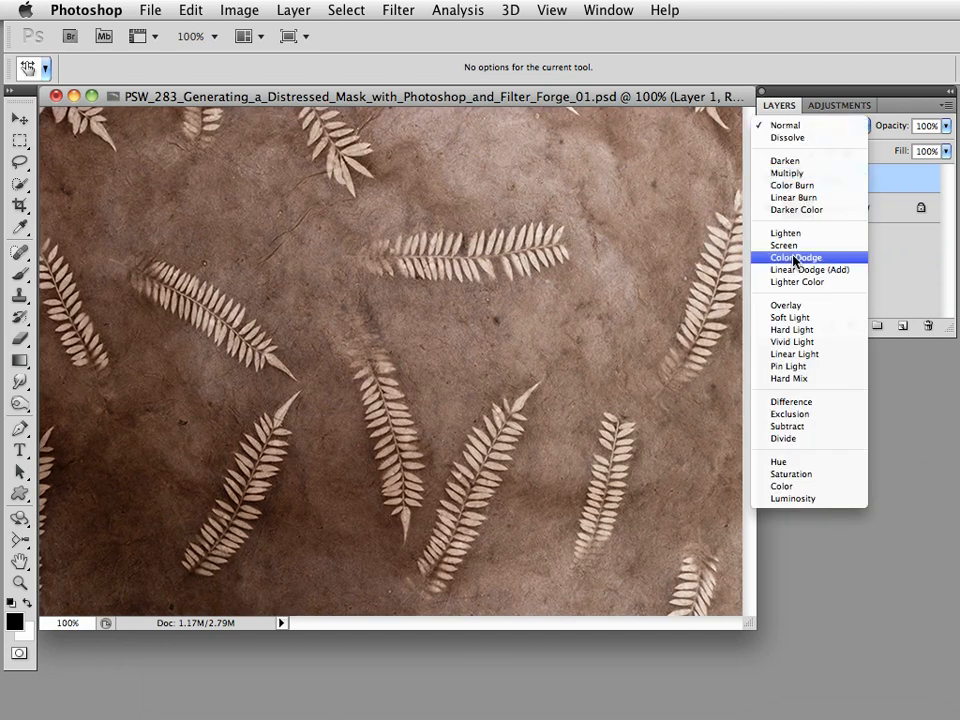
left_click(784, 245)
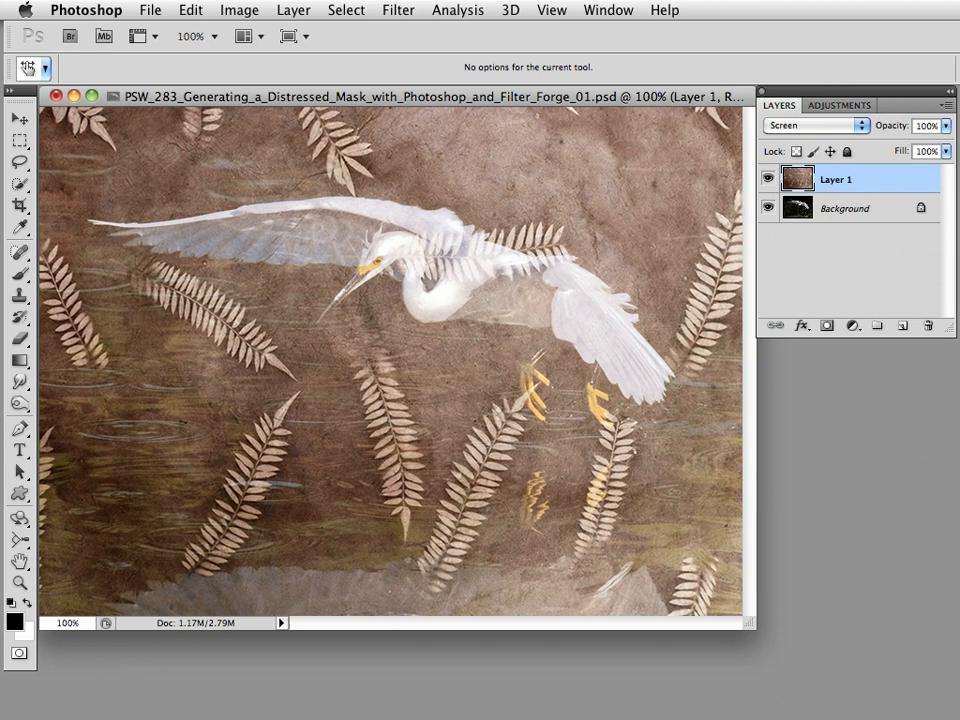
mouse_move(930, 327)
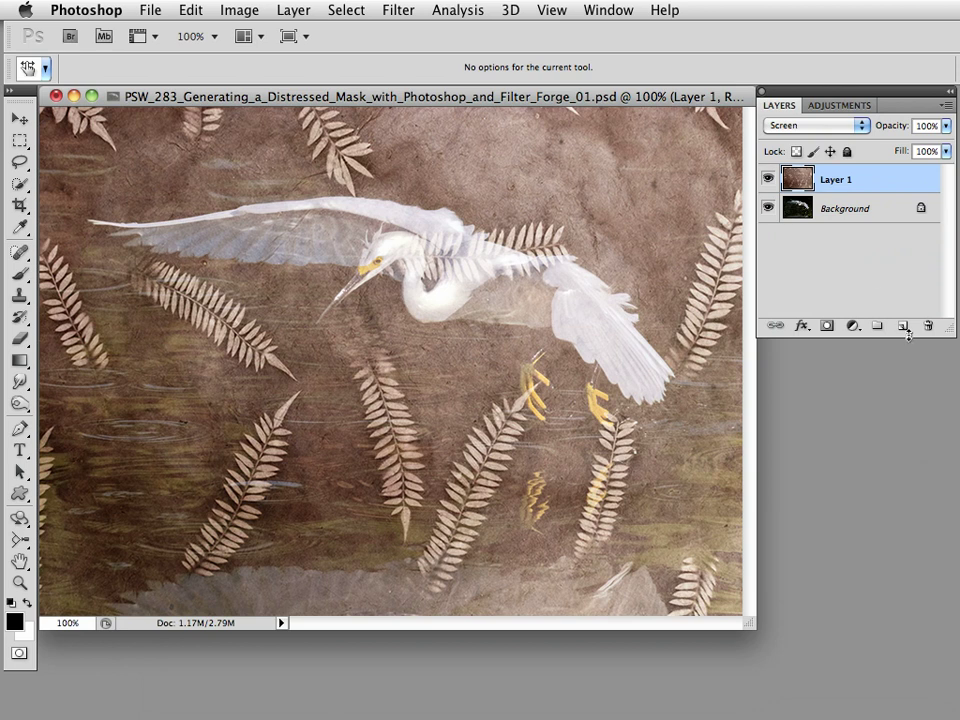
Add a Black & White adjustment clipped to Layer 1 using the High Contrast Blue Filter preset.
left_click(864, 106)
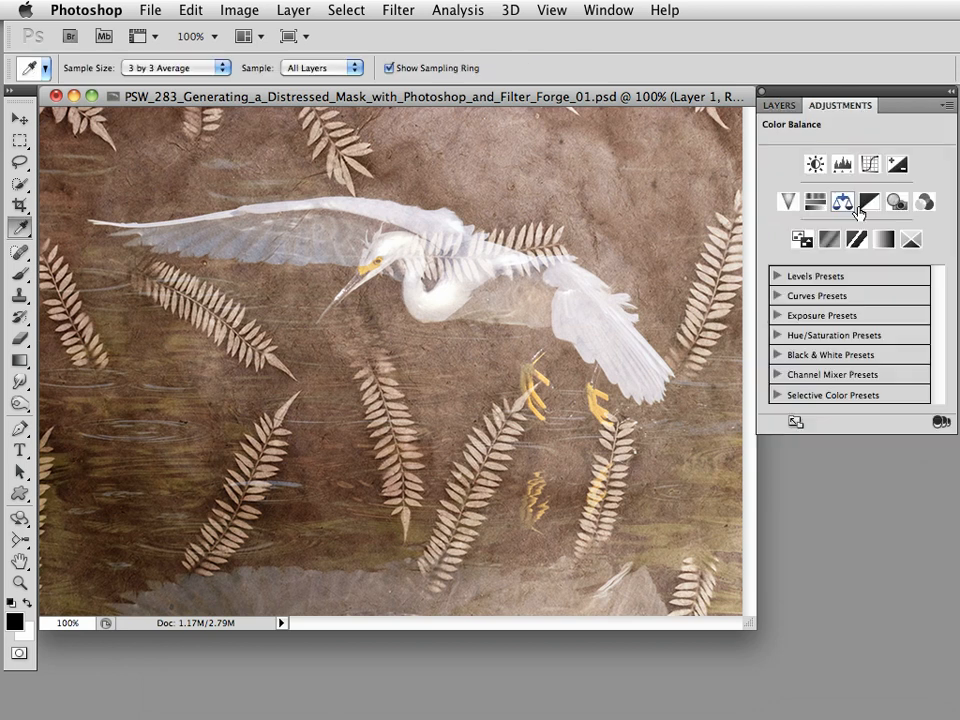
left_click(874, 202)
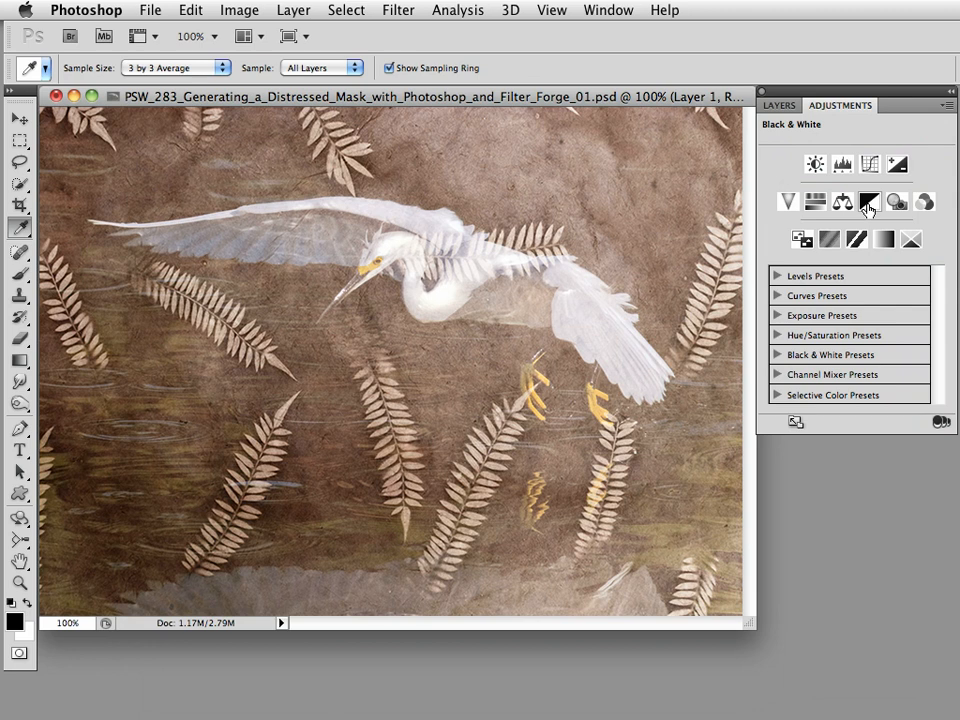
left_click(875, 203)
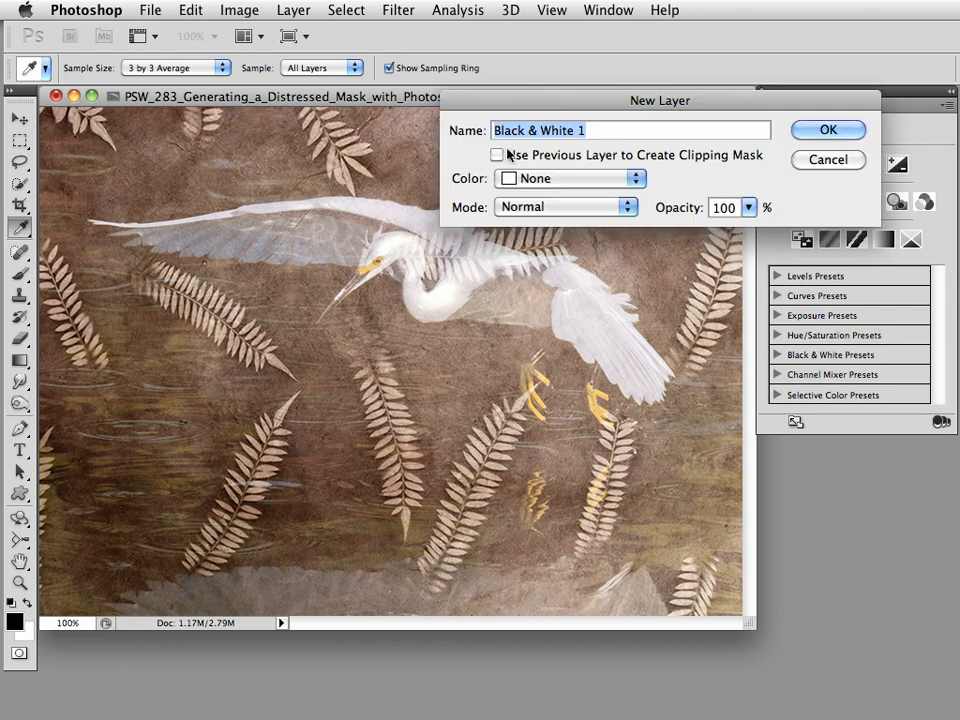
left_click(497, 155)
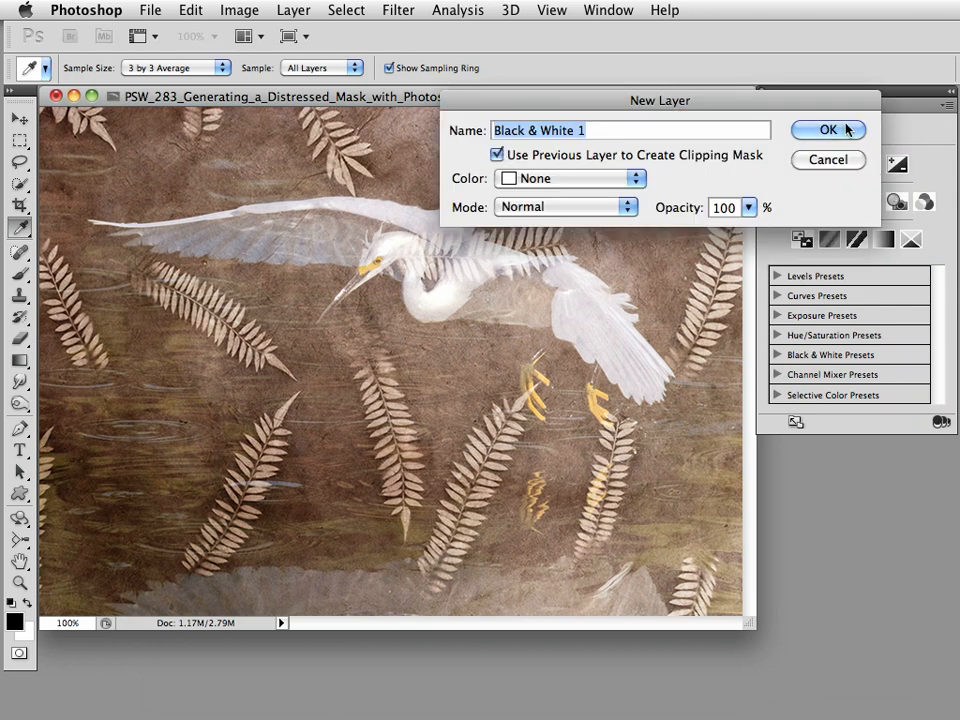
left_click(828, 130)
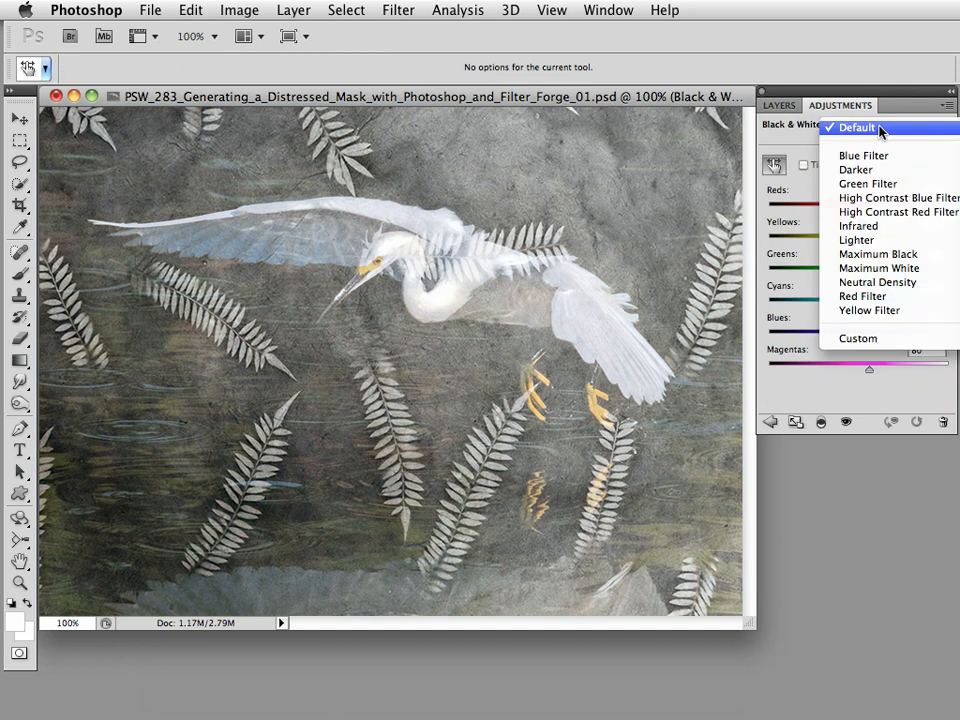
left_click(898, 211)
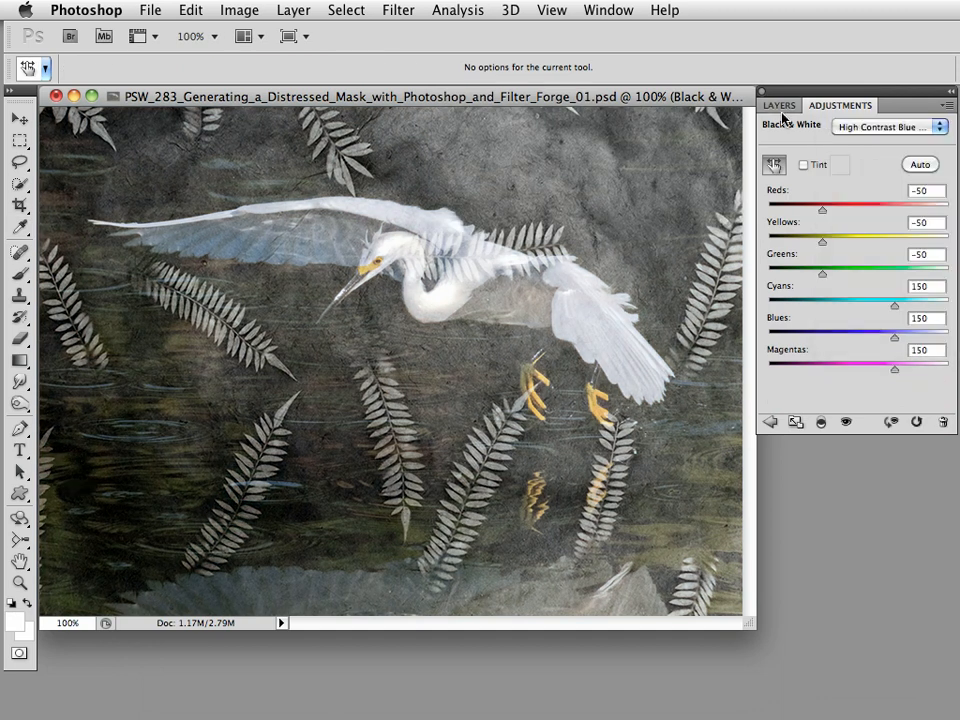
left_click(796, 105)
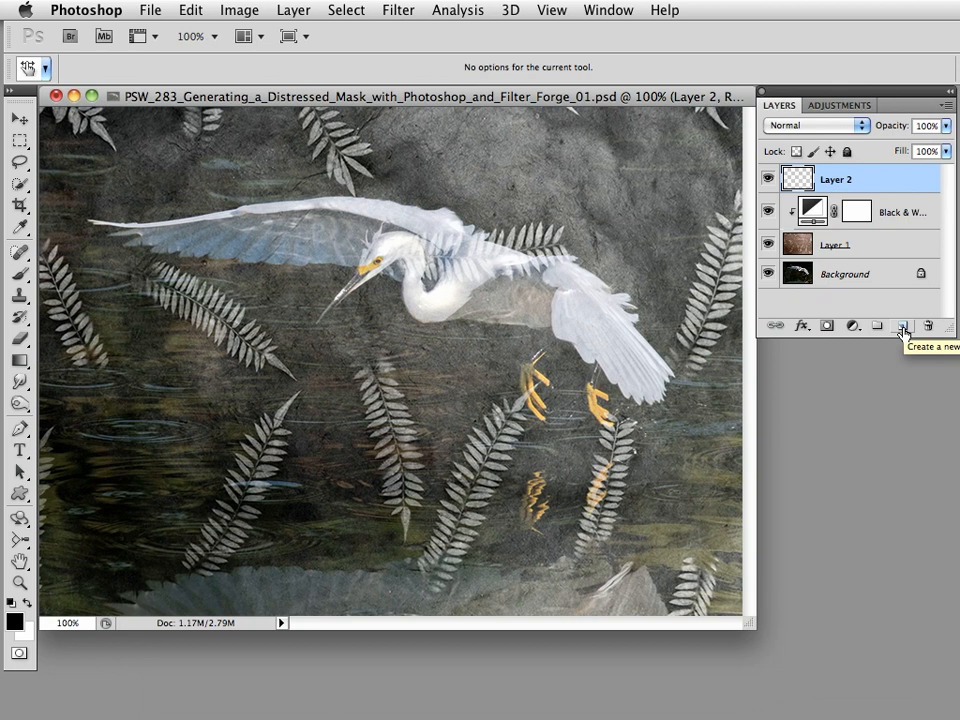
mouse_move(240, 9)
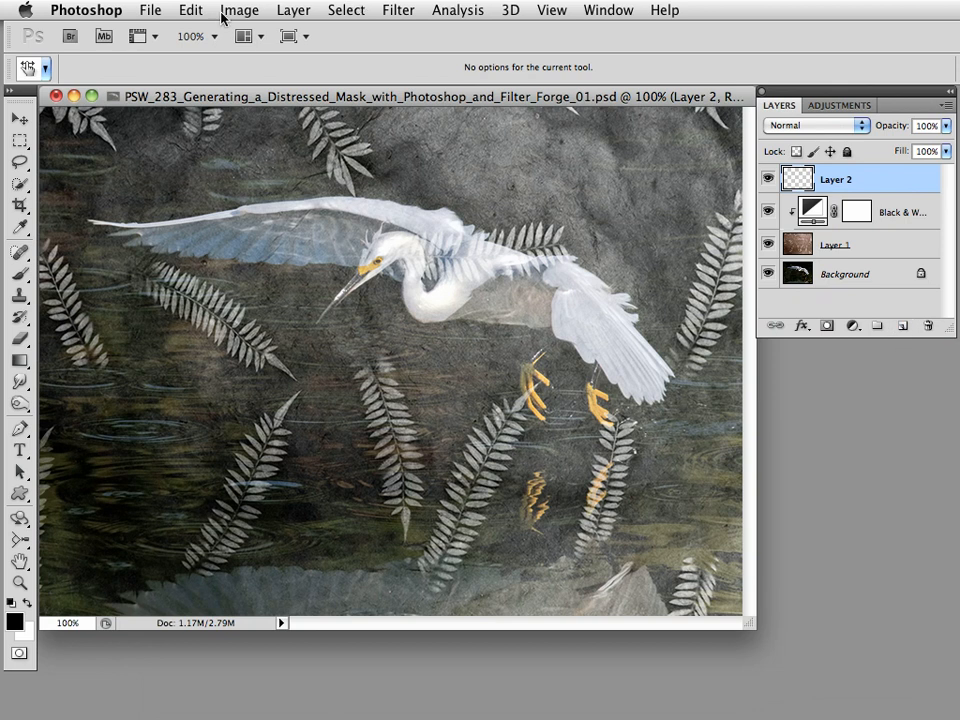
Fill the new Layer 2 with 50% Gray using Edit > Fill.
left_click(198, 9)
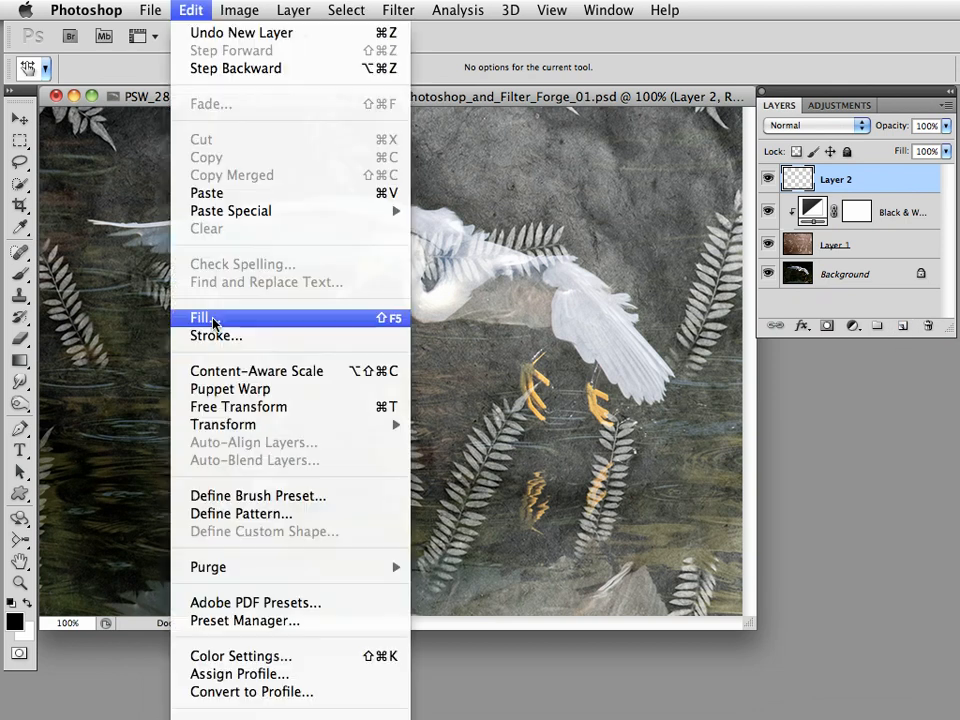
key("Escape")
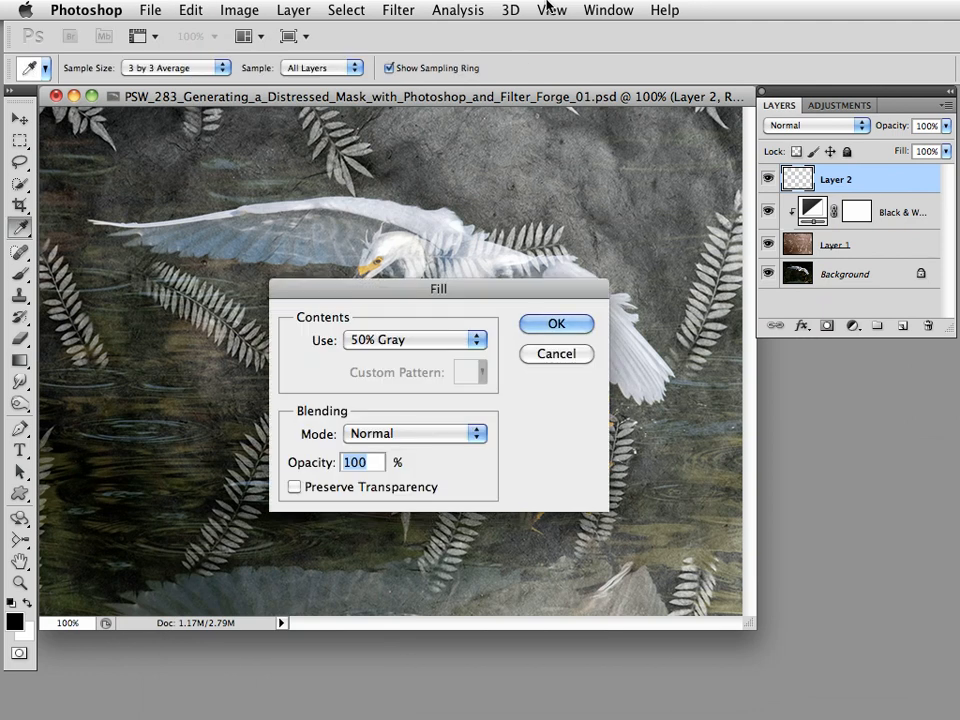
left_click_drag(438, 288, 478, 324)
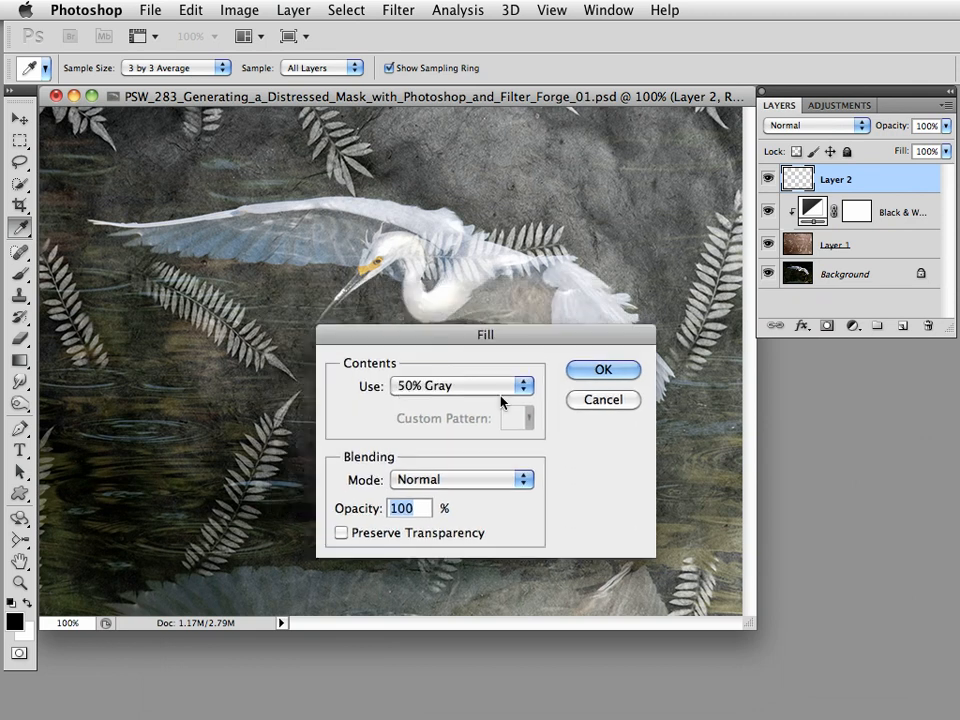
left_click(603, 370)
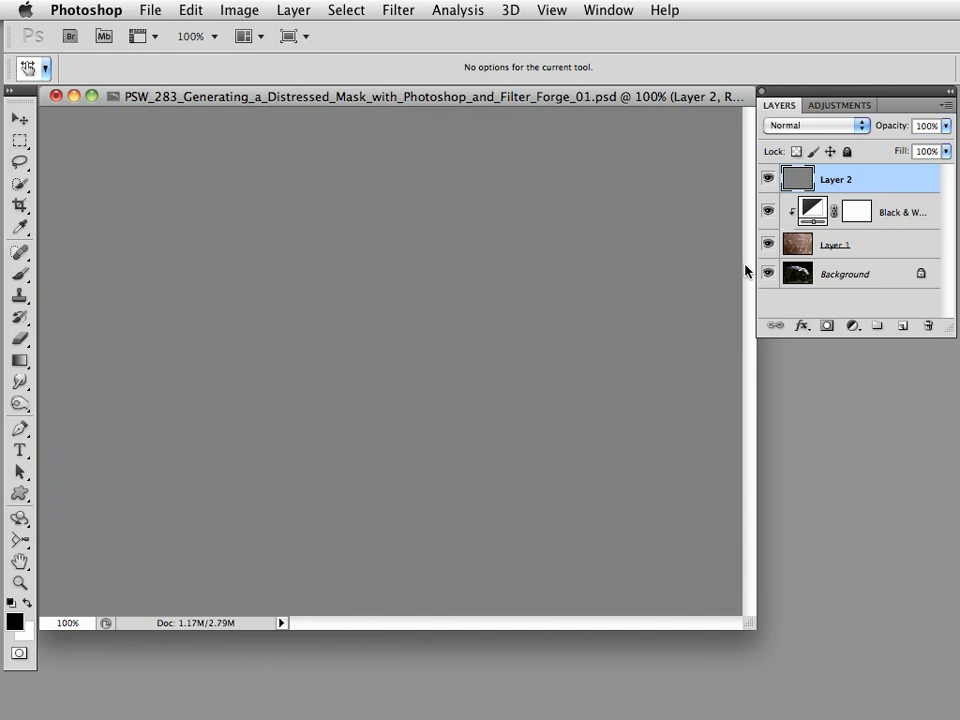
mouse_move(798, 179)
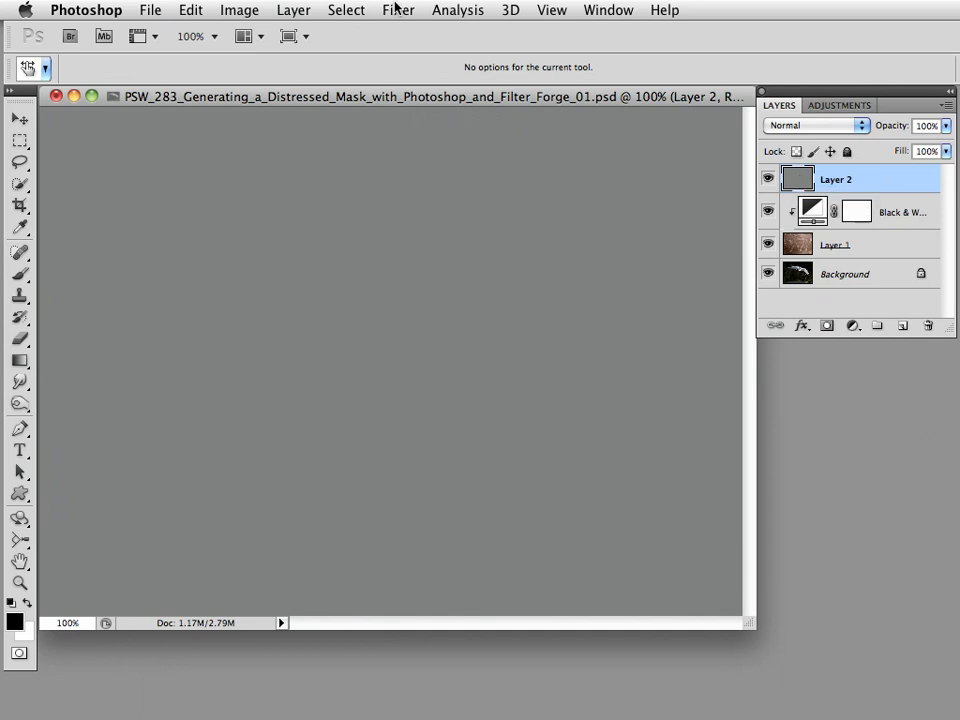
left_click(423, 9)
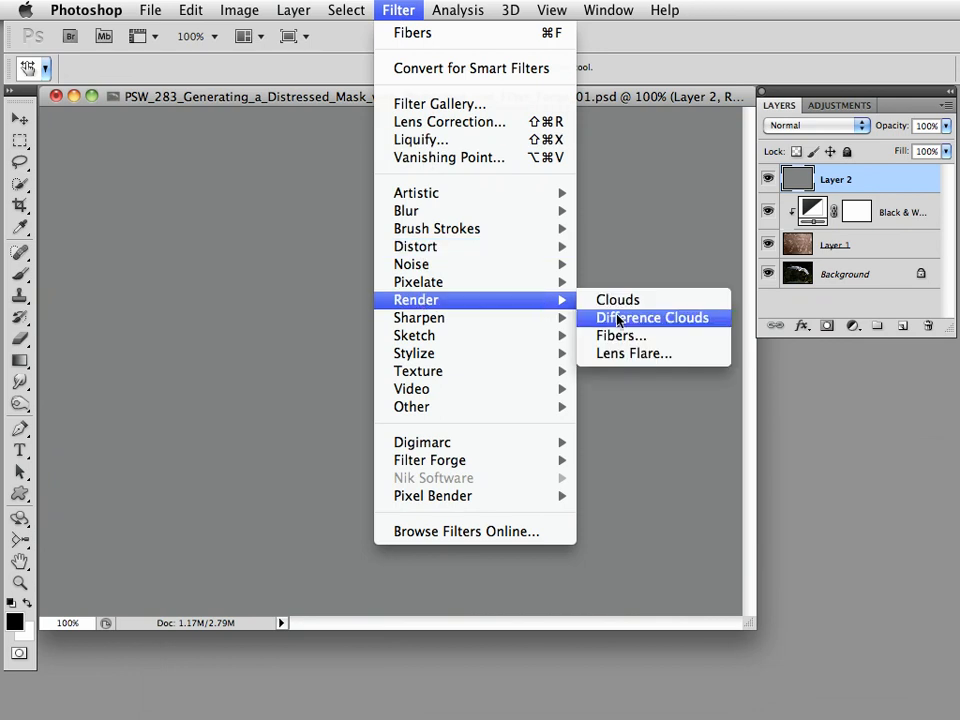
mouse_move(618, 335)
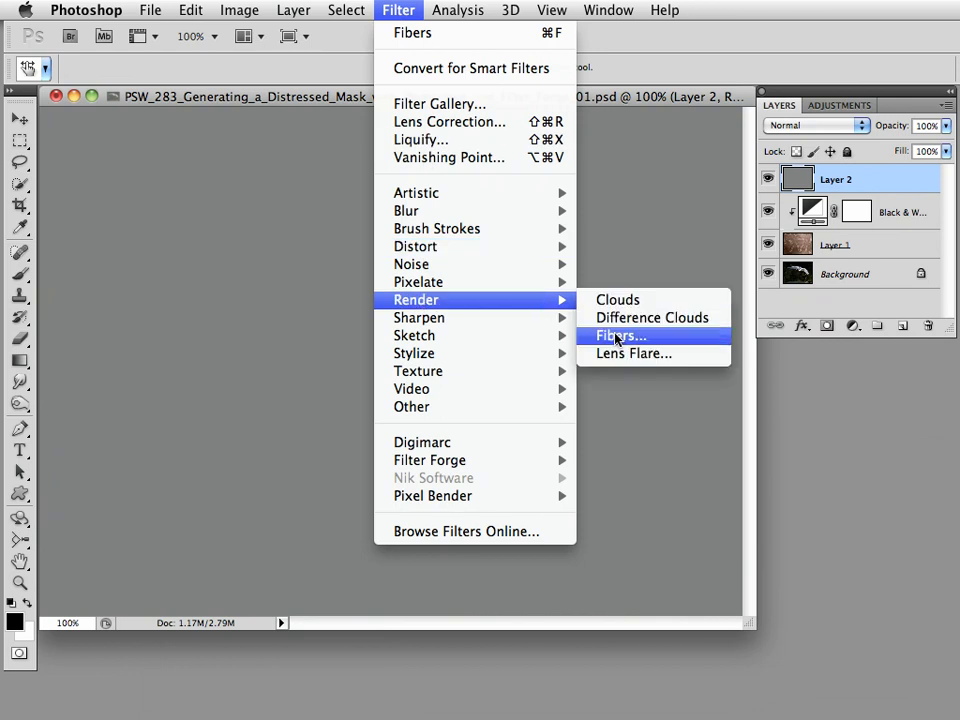
Render Fibers on Layer 2, randomizing the pattern three times before applying.
left_click(618, 335)
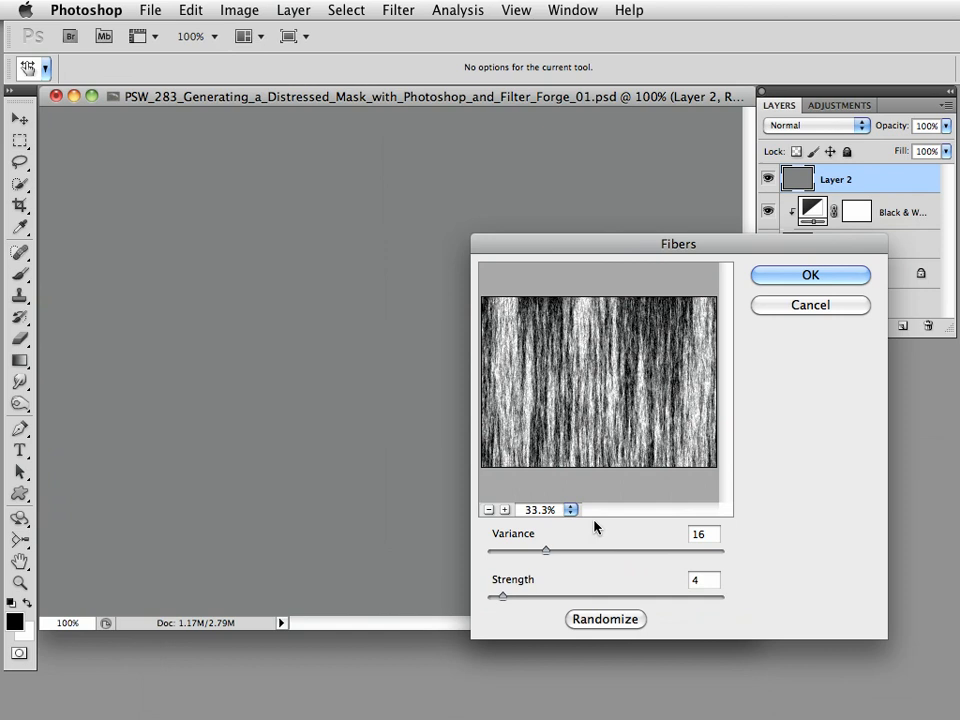
left_click(605, 619)
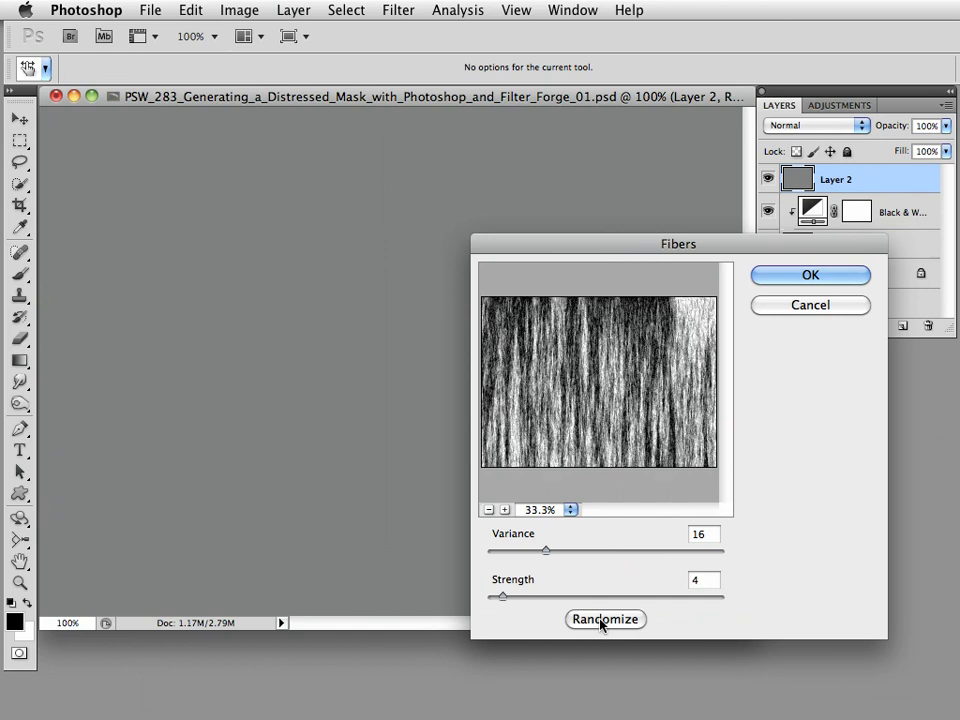
left_click(605, 619)
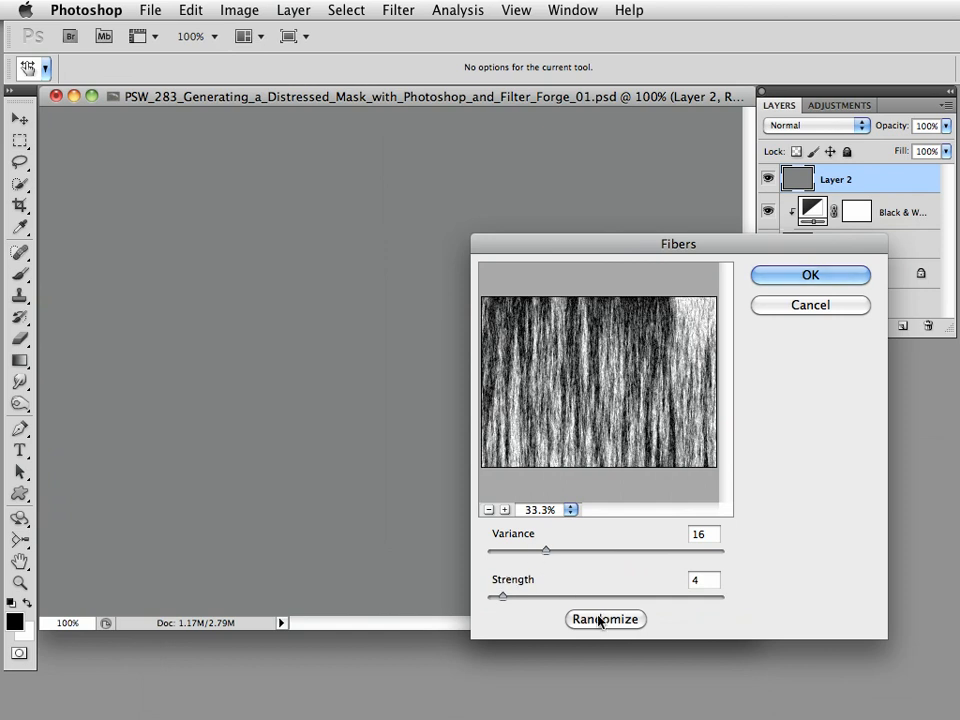
left_click(605, 619)
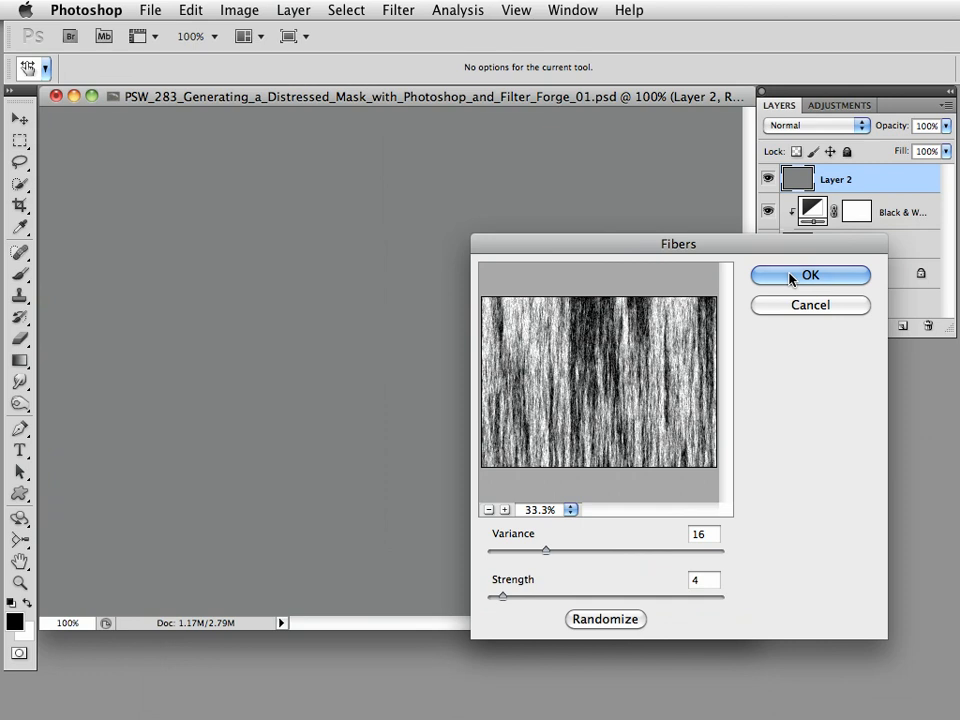
left_click(810, 275)
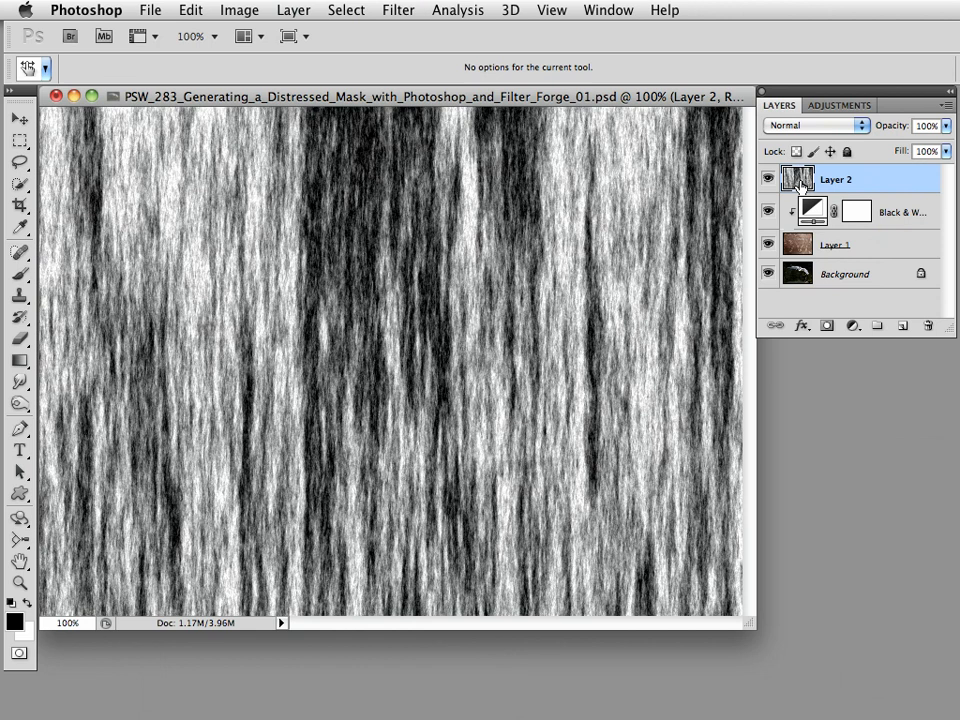
mouse_move(801, 183)
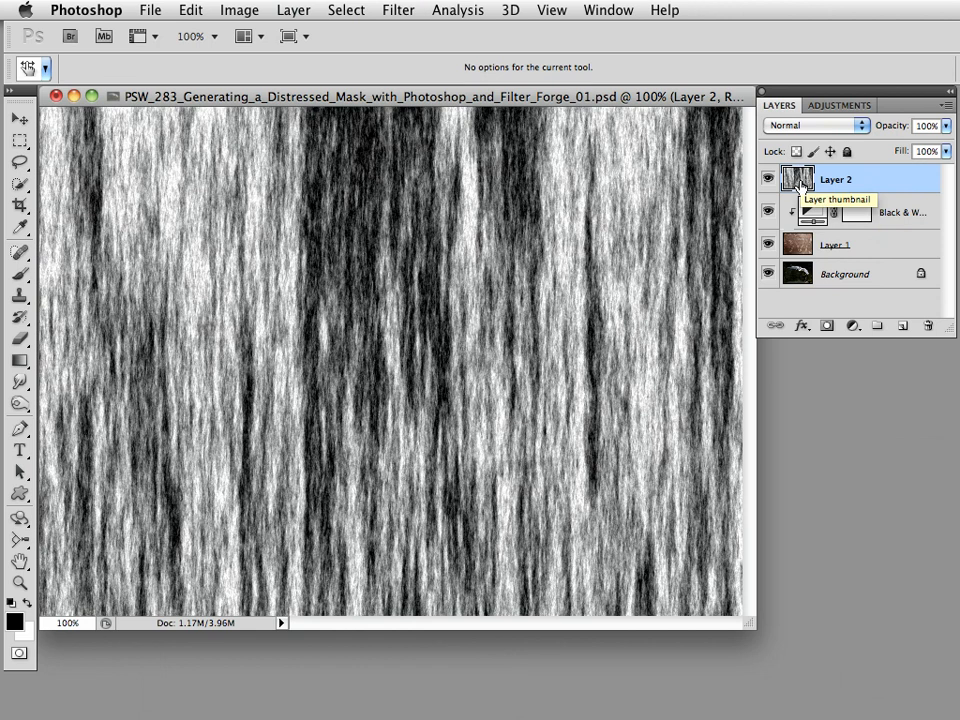
mouse_move(808, 245)
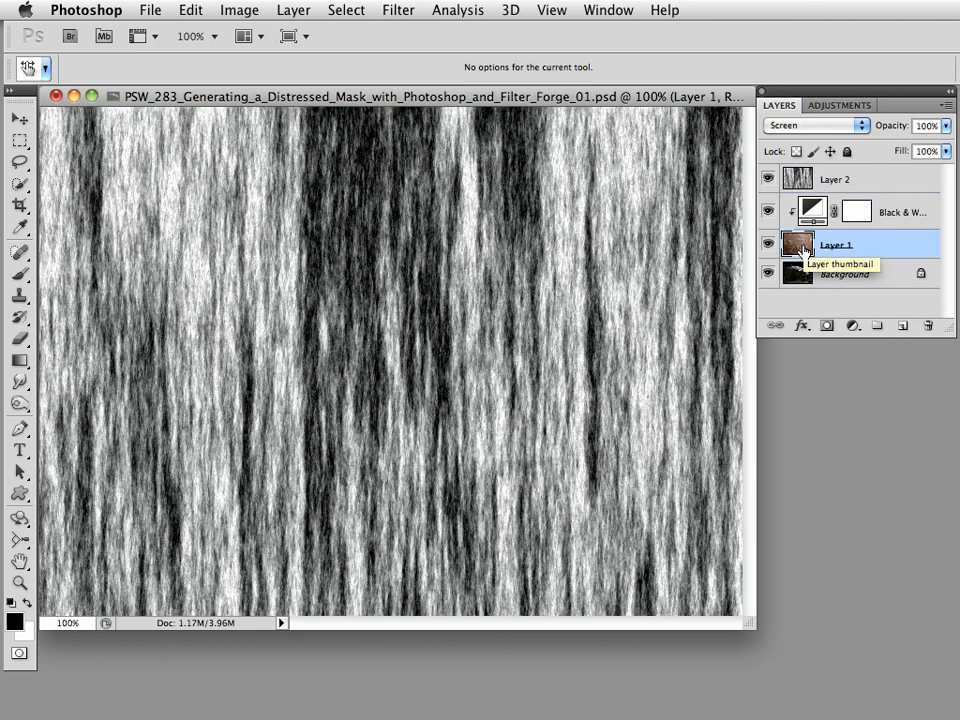
Add a white mask to Layer 1, then deselect the fibers and hide Layer 2.
left_click(827, 328)
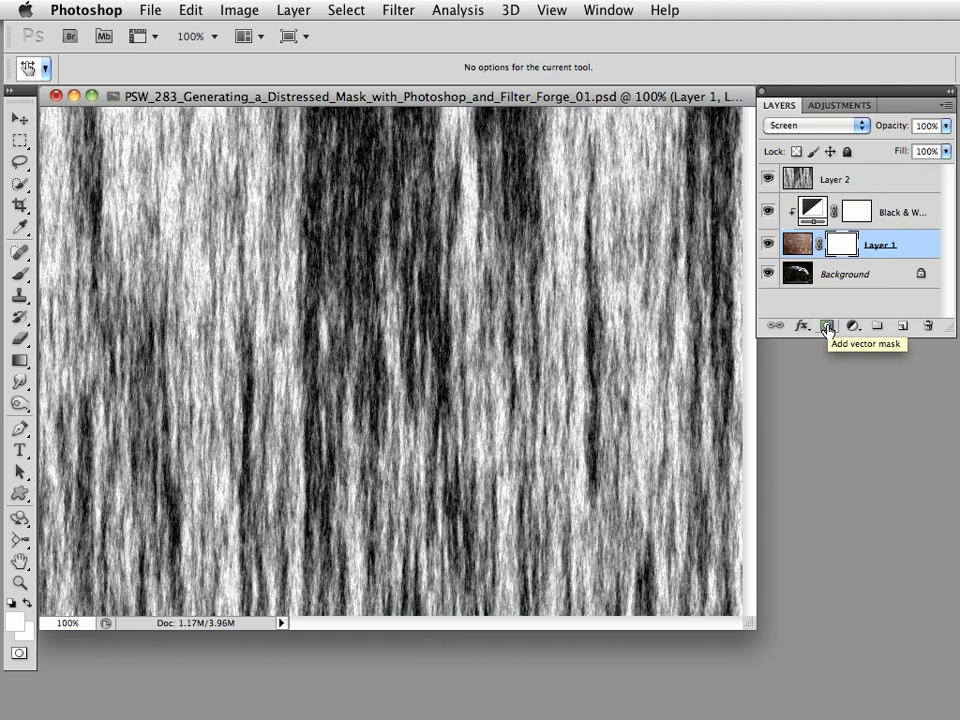
left_click(849, 182)
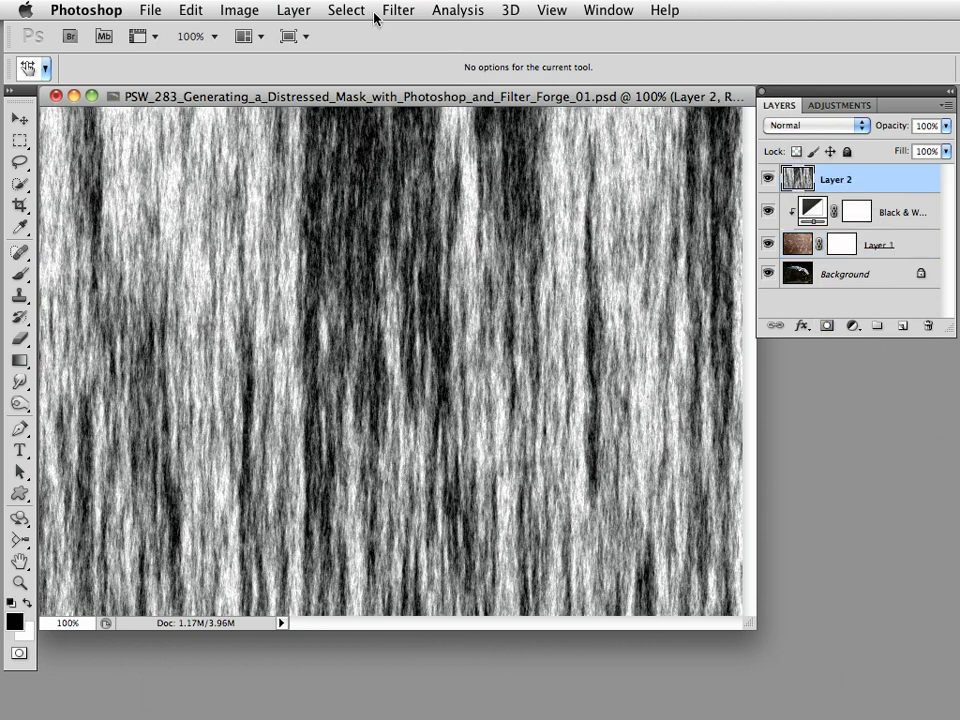
left_click(183, 9)
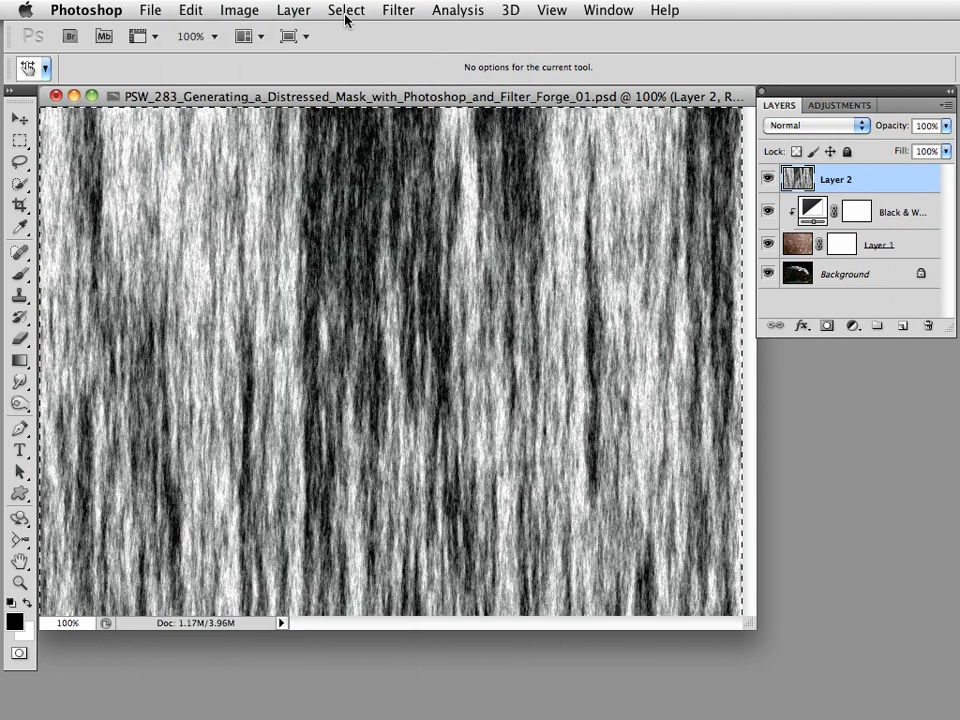
left_click(345, 9)
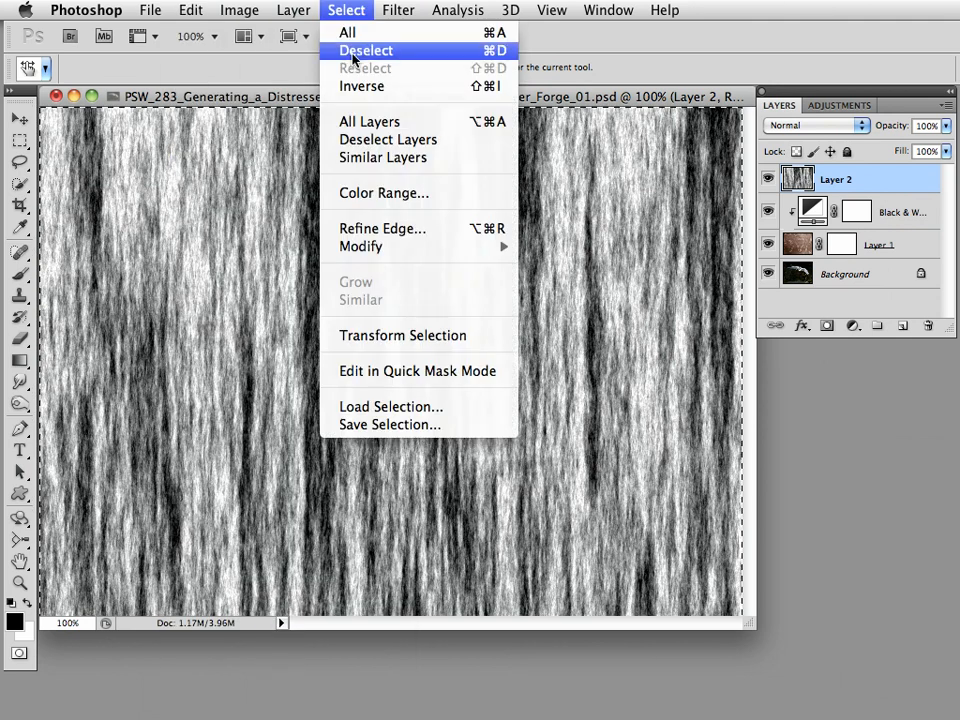
left_click(366, 50)
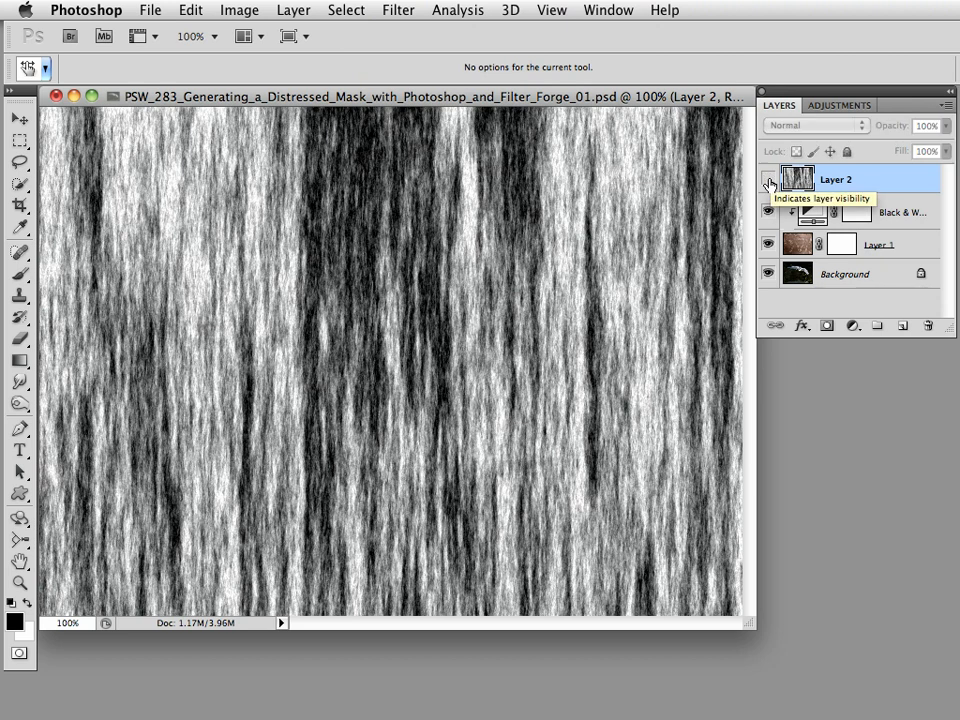
left_click(770, 180)
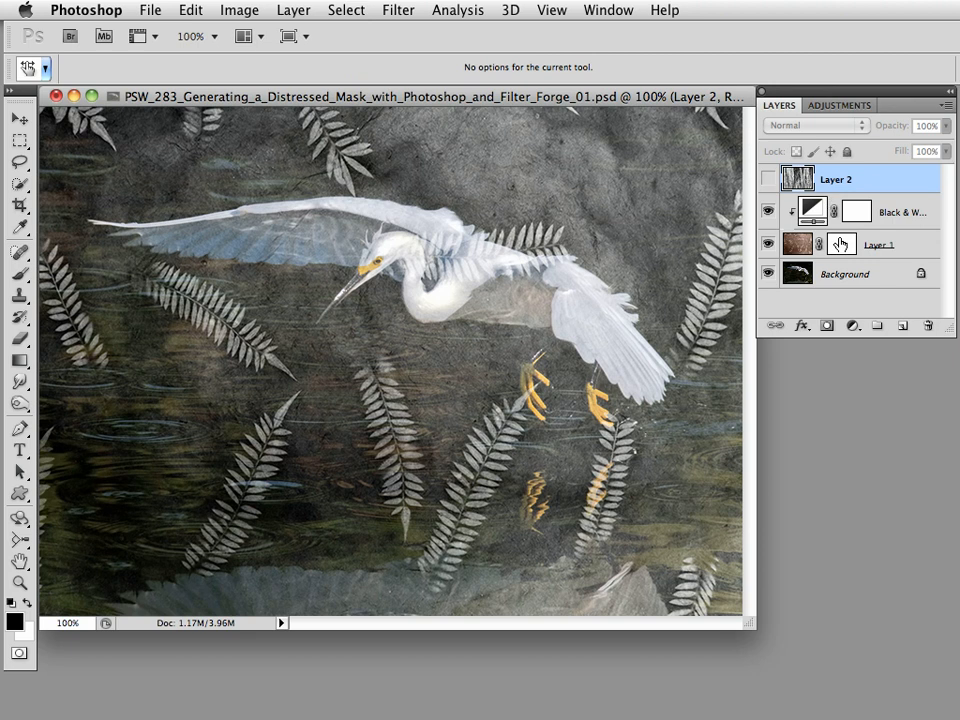
Target Layer 1's empty white mask thumbnail for editing.
left_click(882, 245)
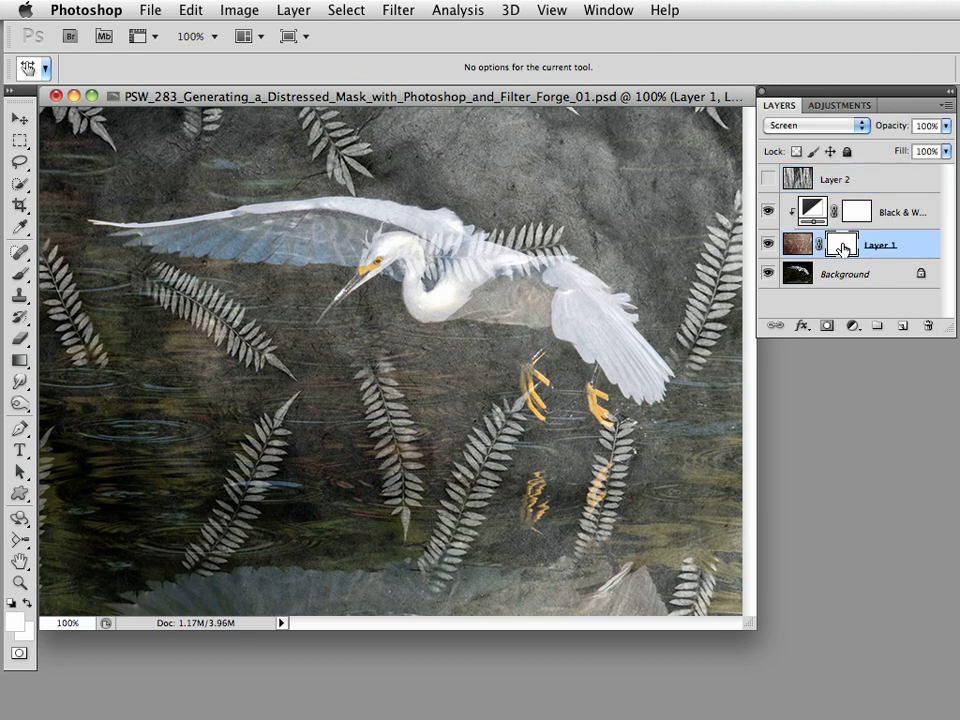
mouse_move(829, 257)
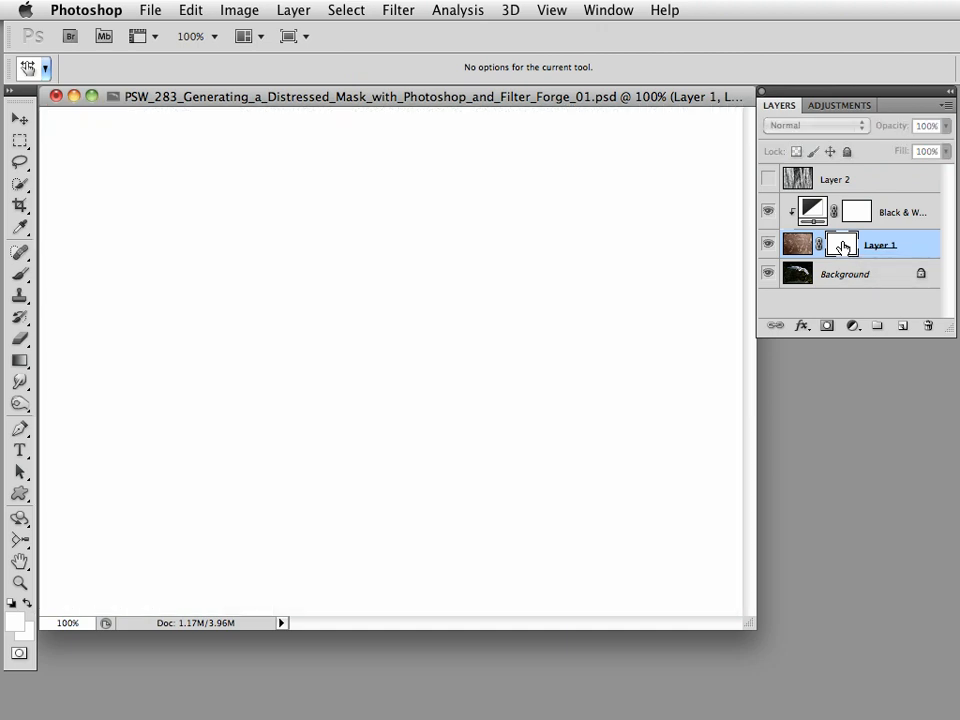
mouse_move(843, 240)
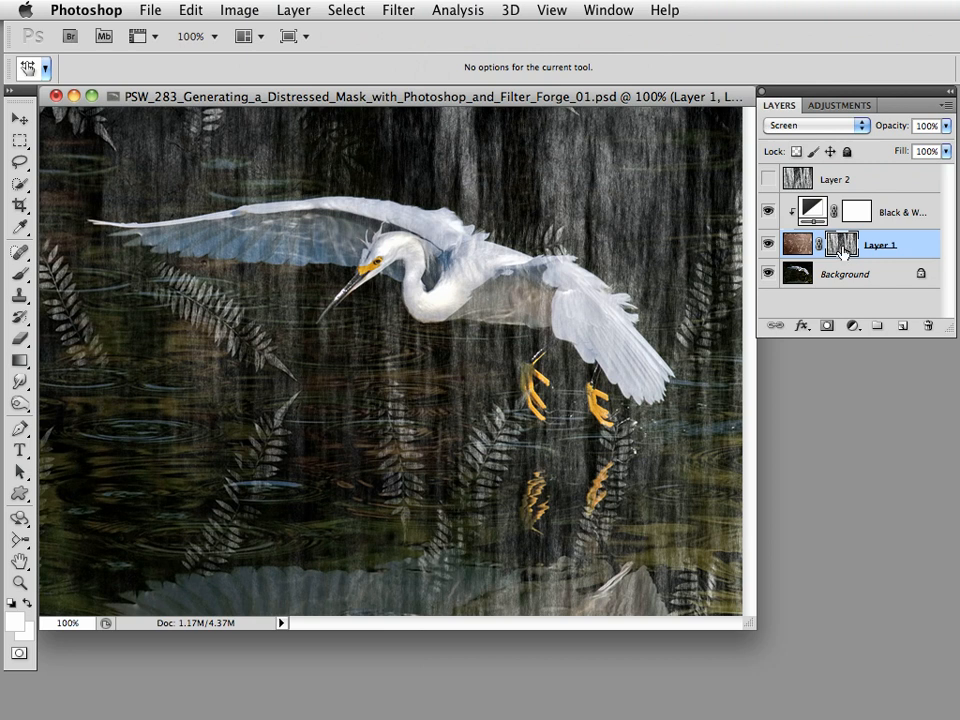
mouse_move(818, 252)
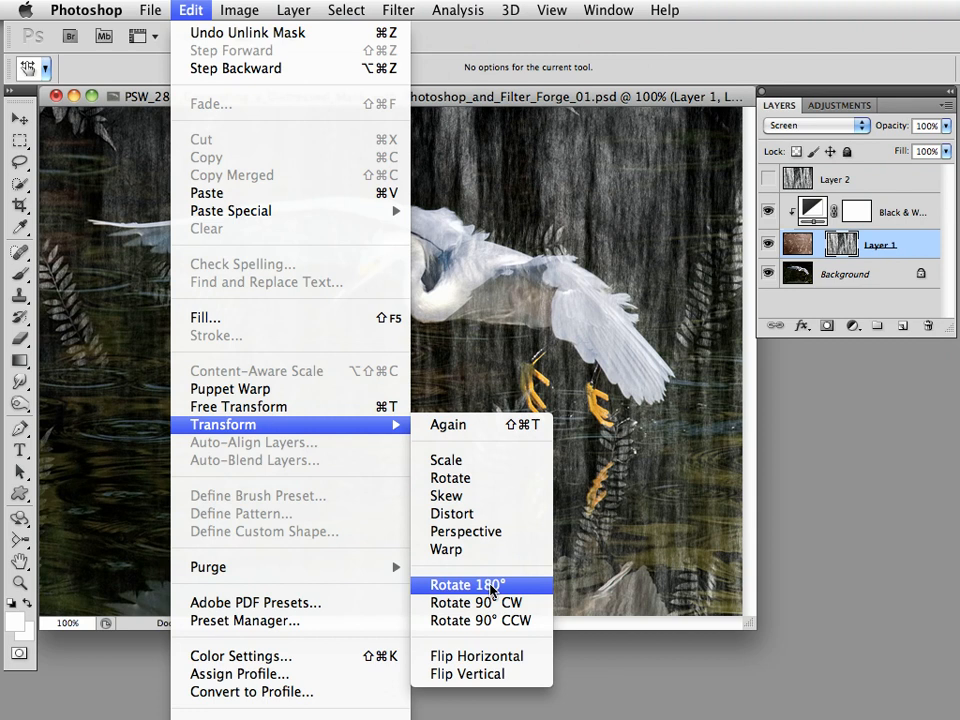
Rotate Layer 1's fiber mask 180° and flip it vertically.
left_click(471, 584)
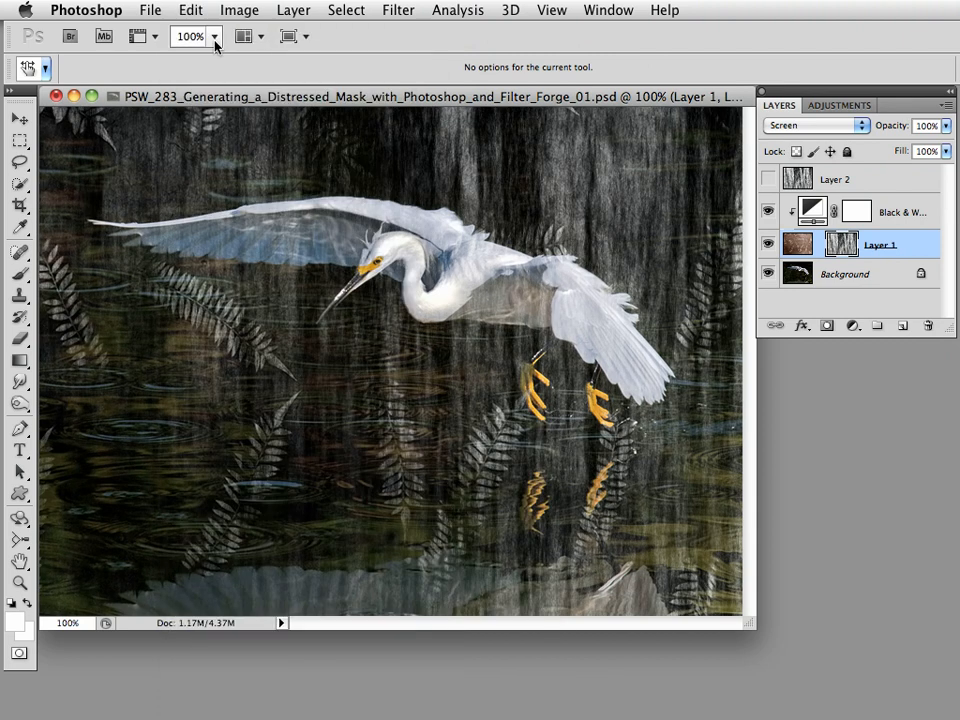
left_click(189, 9)
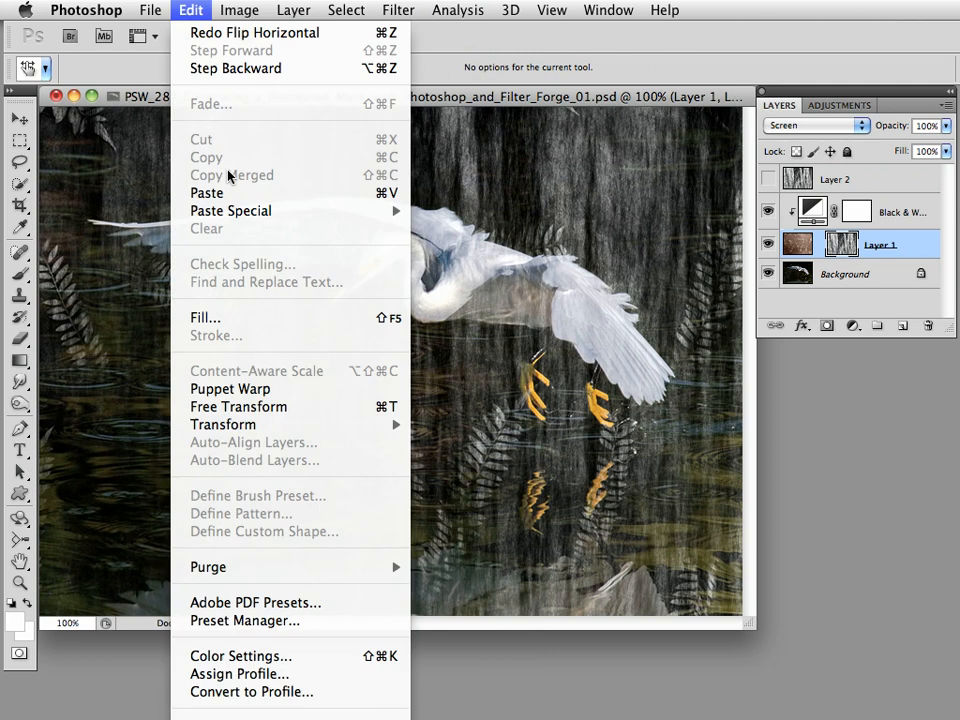
mouse_move(223, 424)
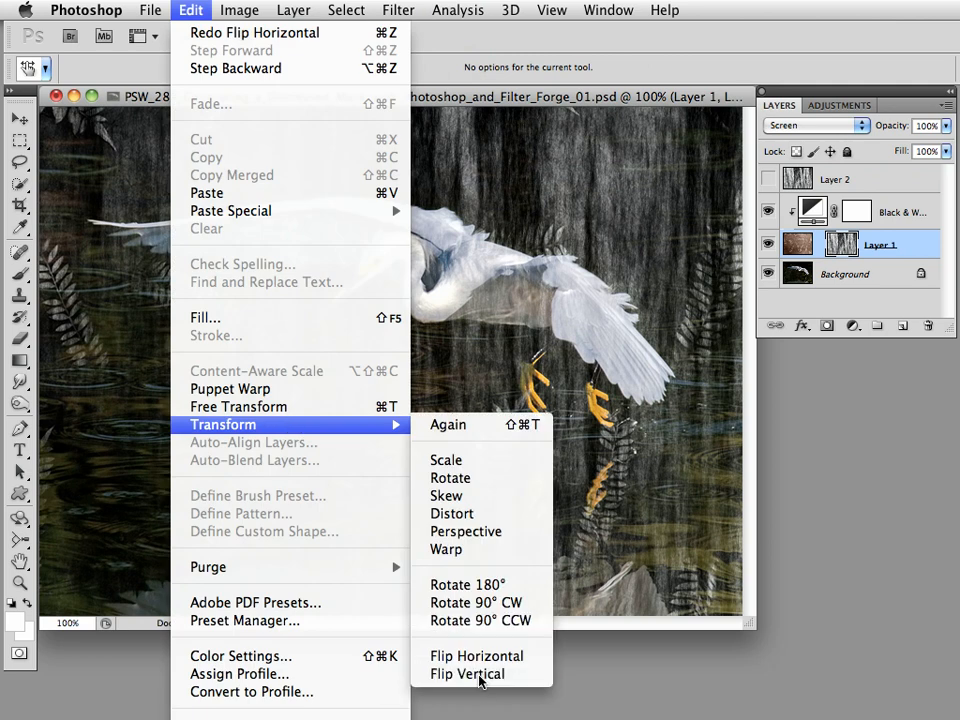
left_click(461, 673)
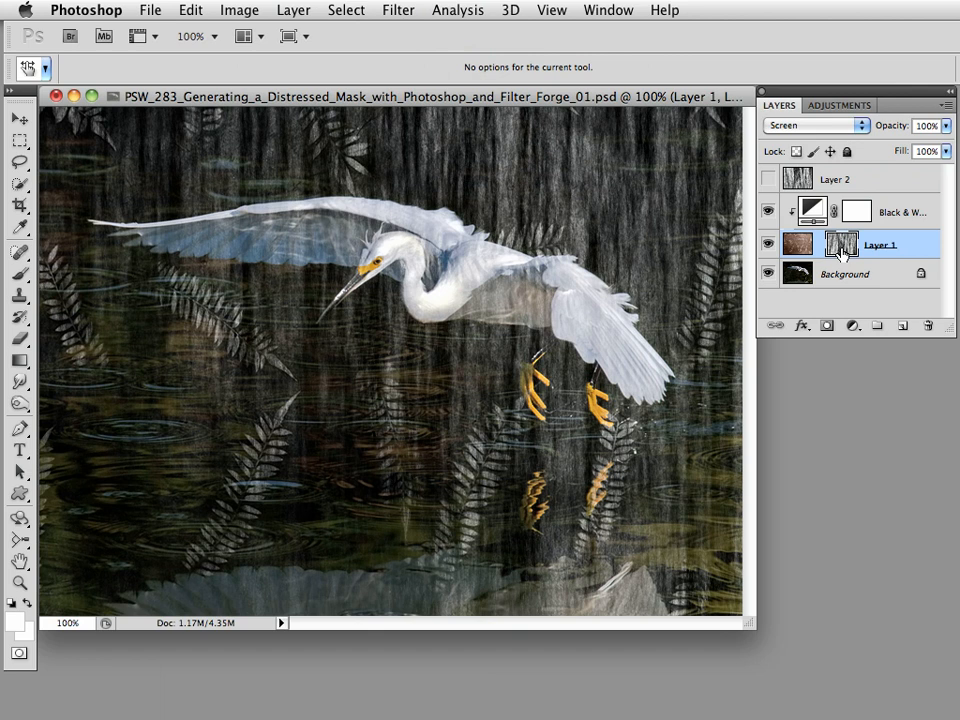
left_click(191, 9)
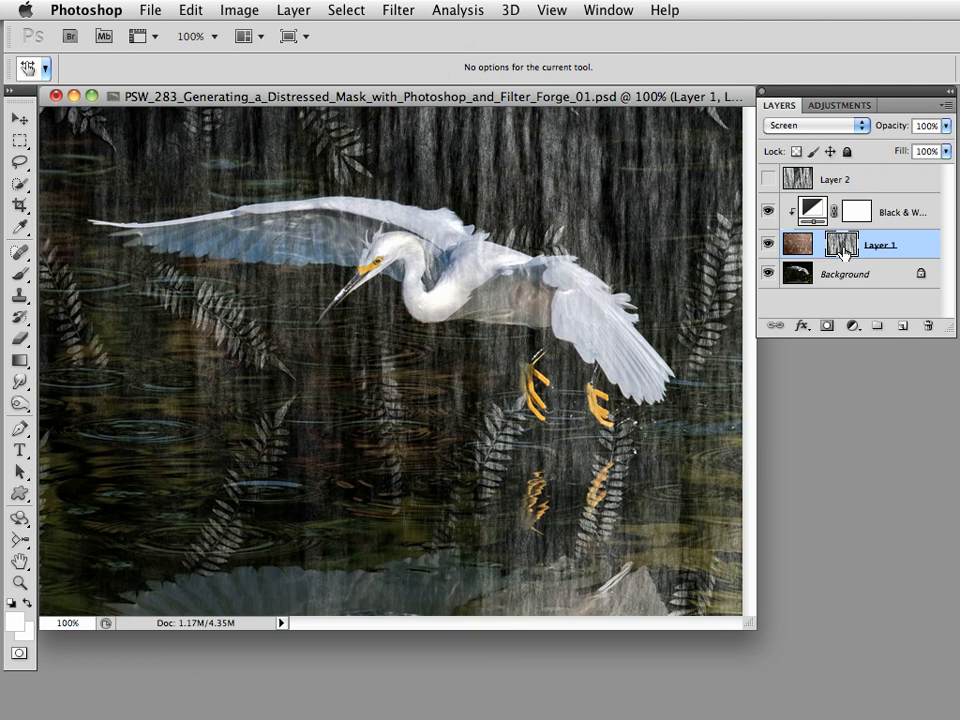
mouse_move(562, 210)
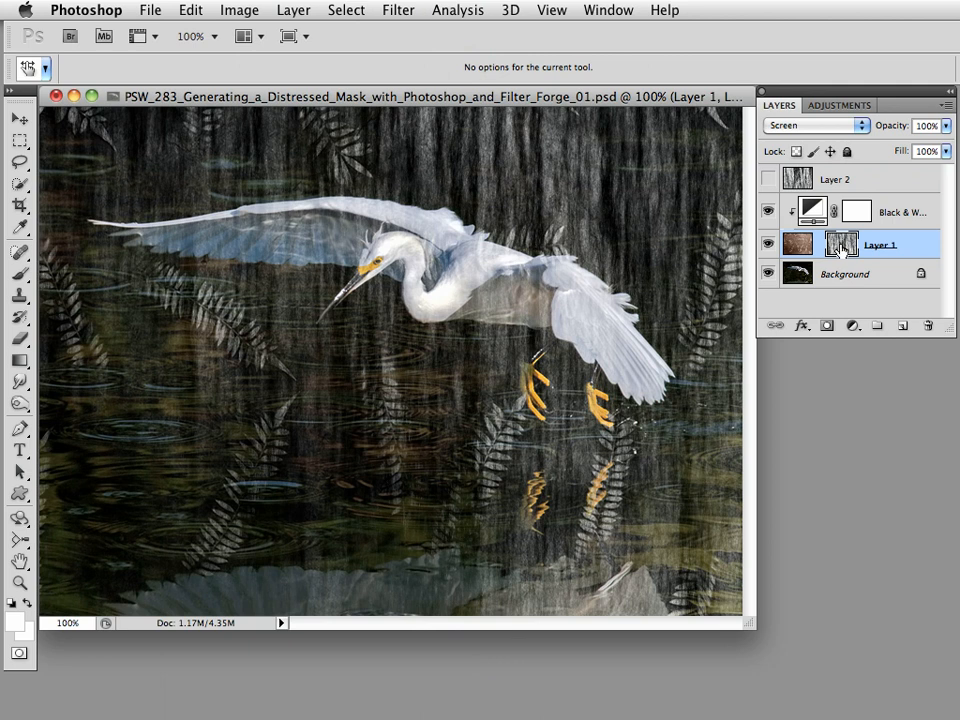
mouse_move(834, 248)
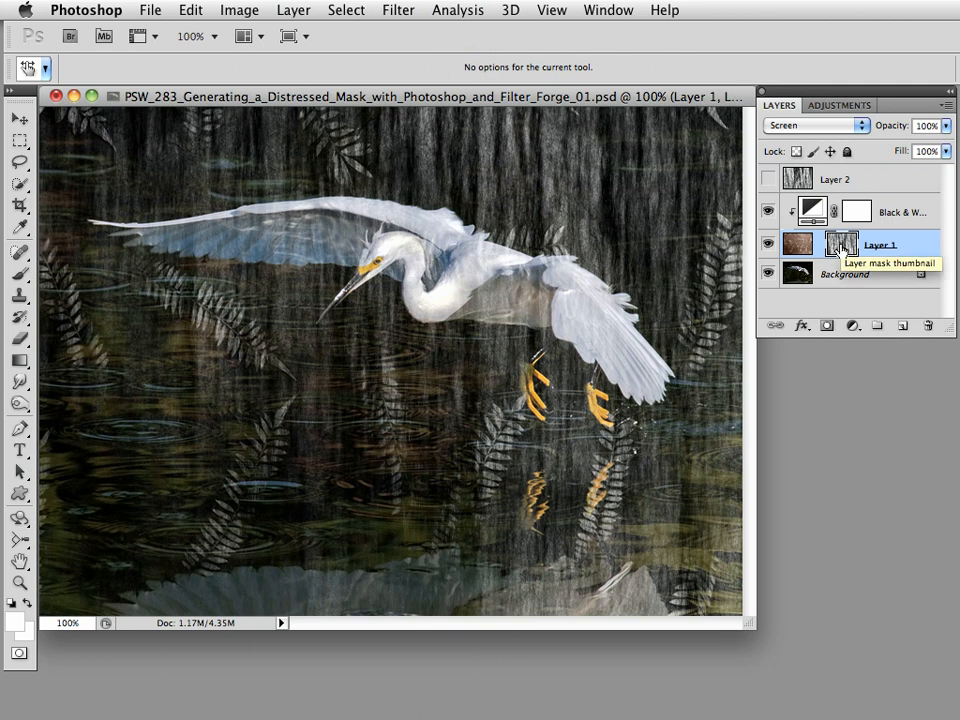
mouse_move(237, 9)
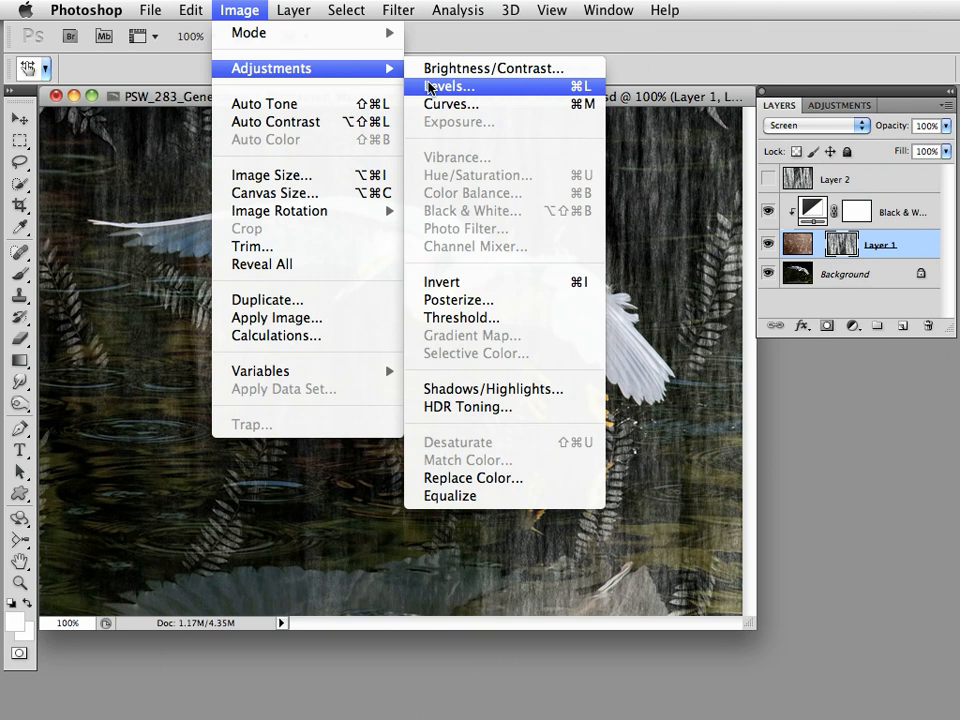
Set the mask's Levels to output black 64, midtones 0.76, input white 228.
left_click(447, 86)
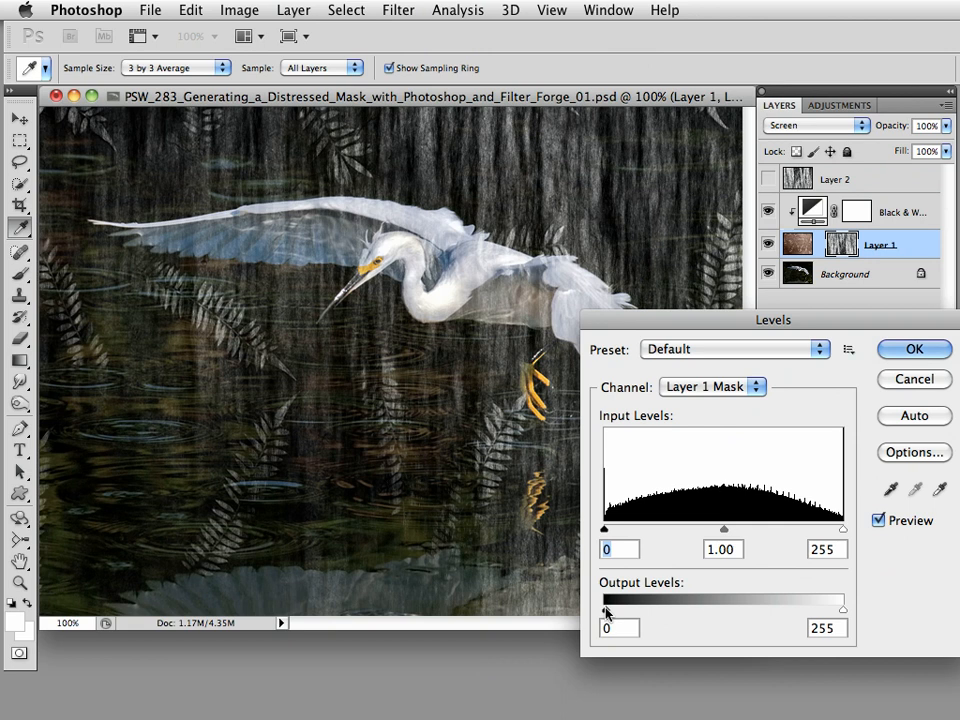
left_click_drag(605, 603, 683, 603)
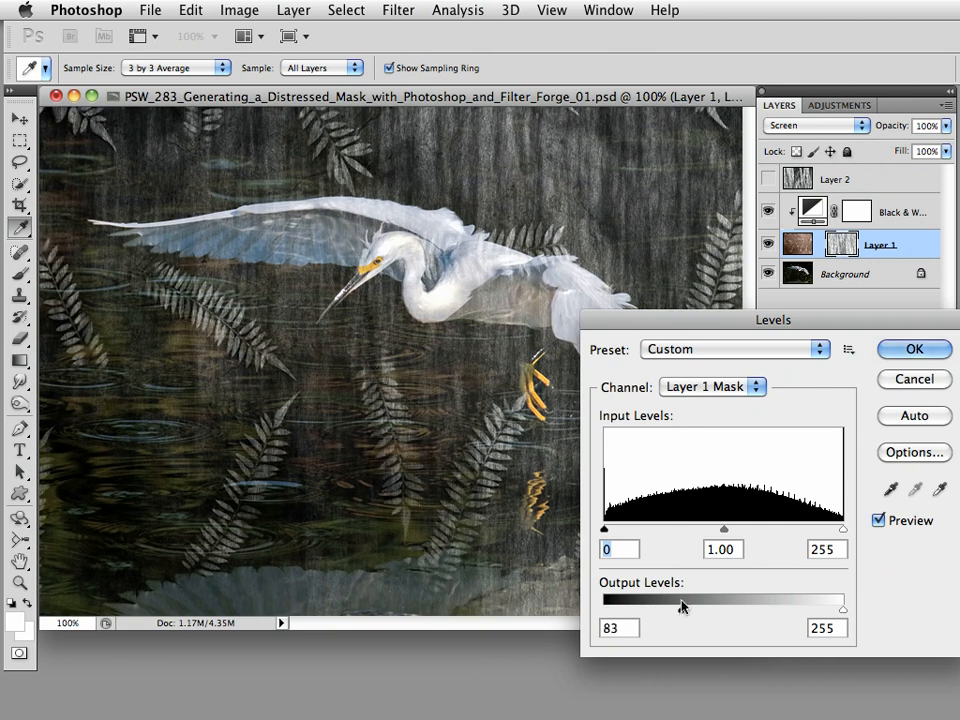
left_click_drag(680, 603, 687, 603)
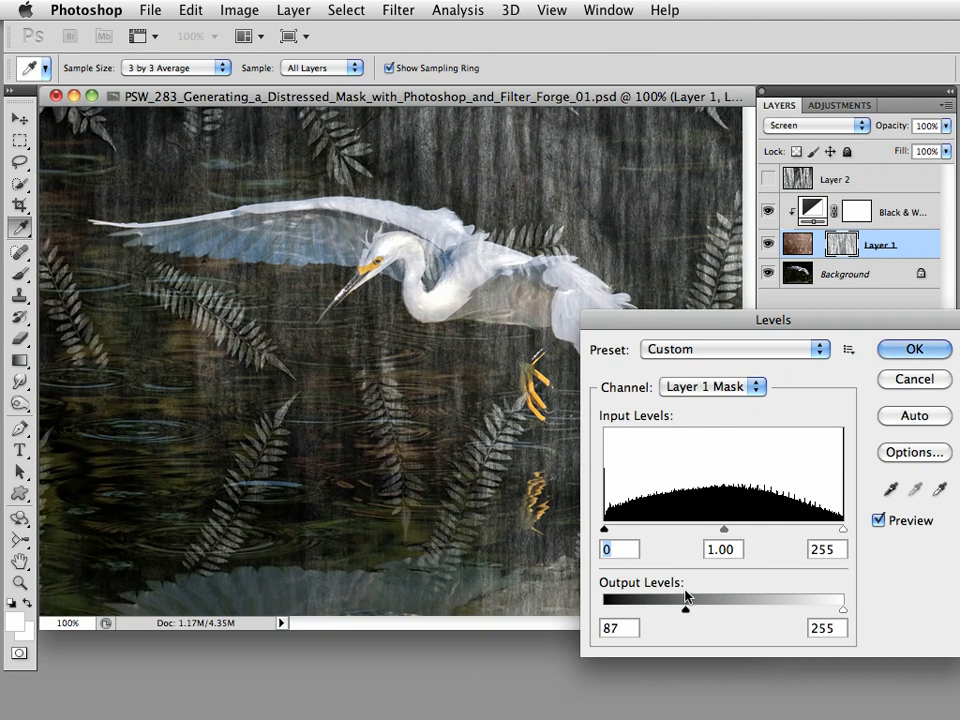
left_click_drag(685, 603, 668, 603)
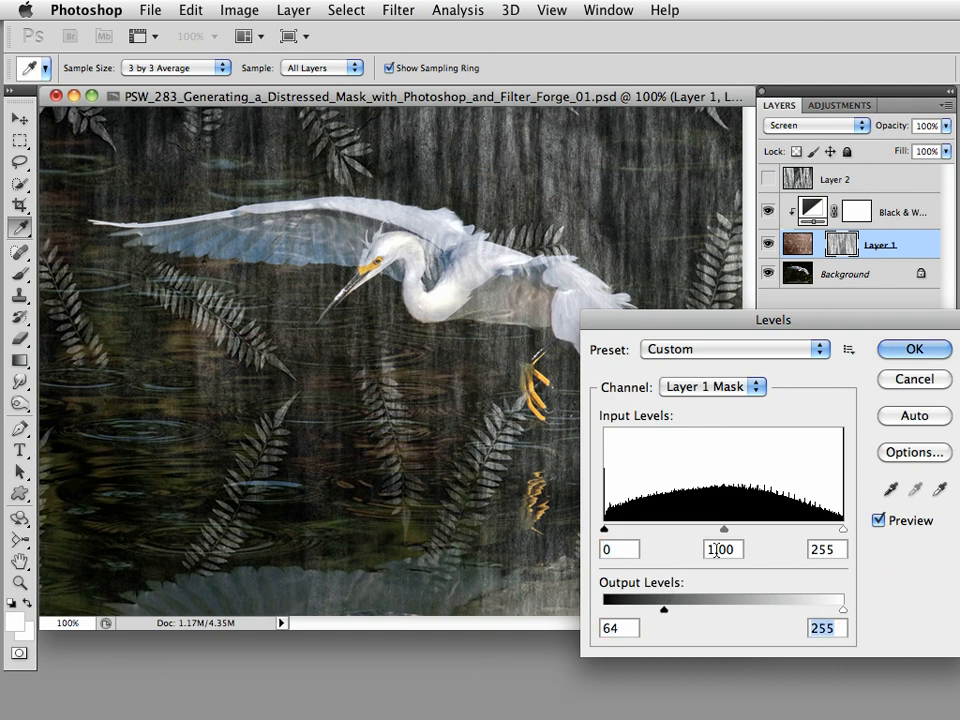
left_click_drag(723, 528, 763, 528)
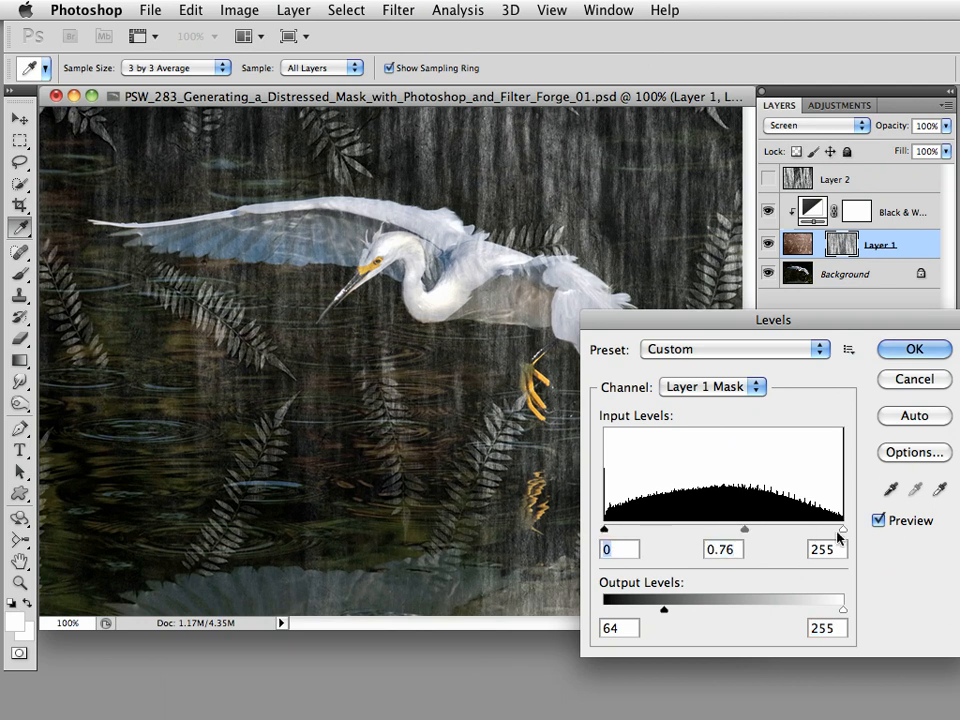
left_click_drag(842, 528, 805, 528)
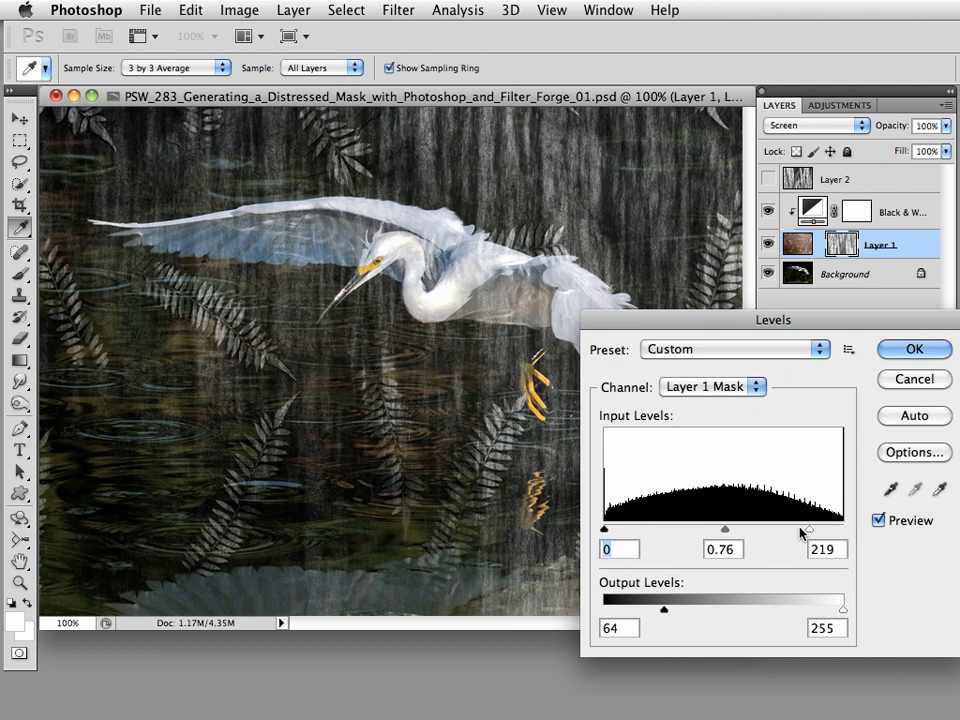
left_click_drag(805, 528, 790, 528)
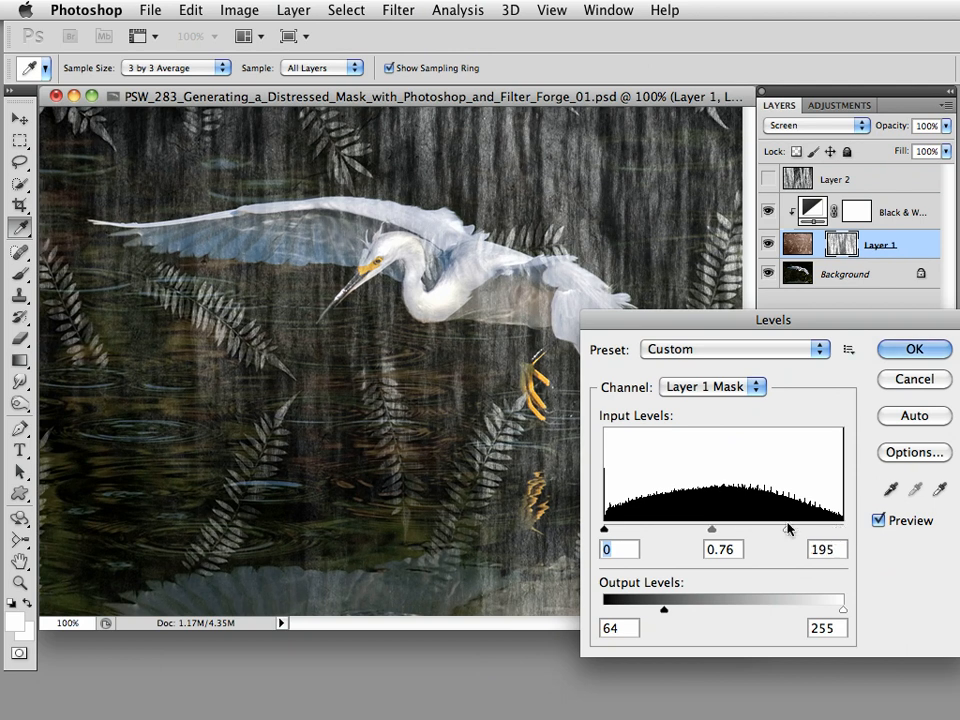
left_click_drag(788, 528, 838, 528)
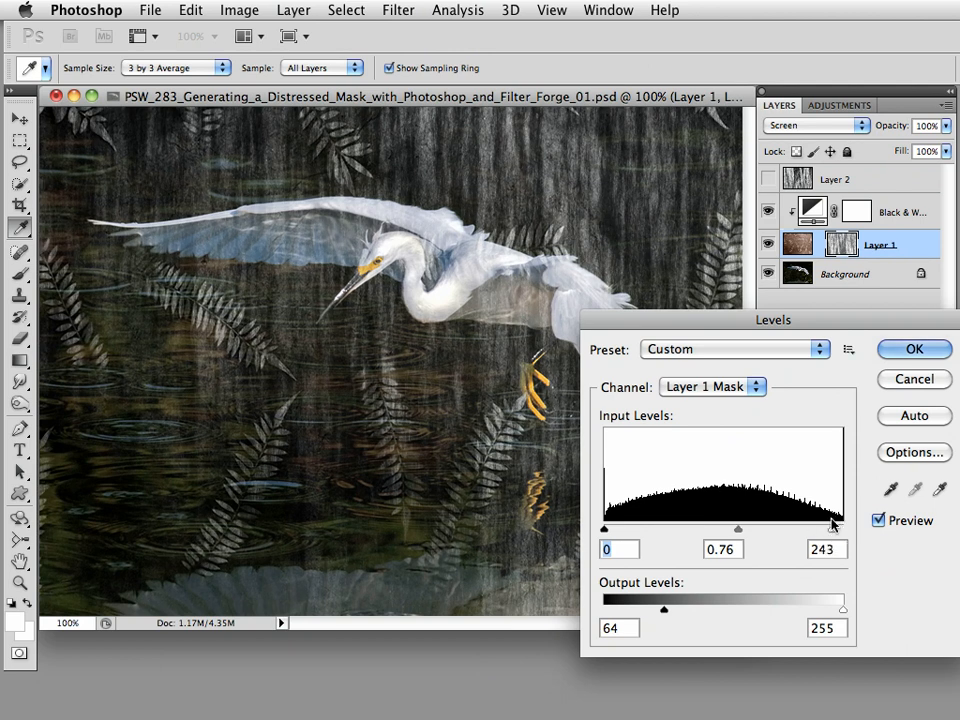
left_click_drag(835, 528, 817, 528)
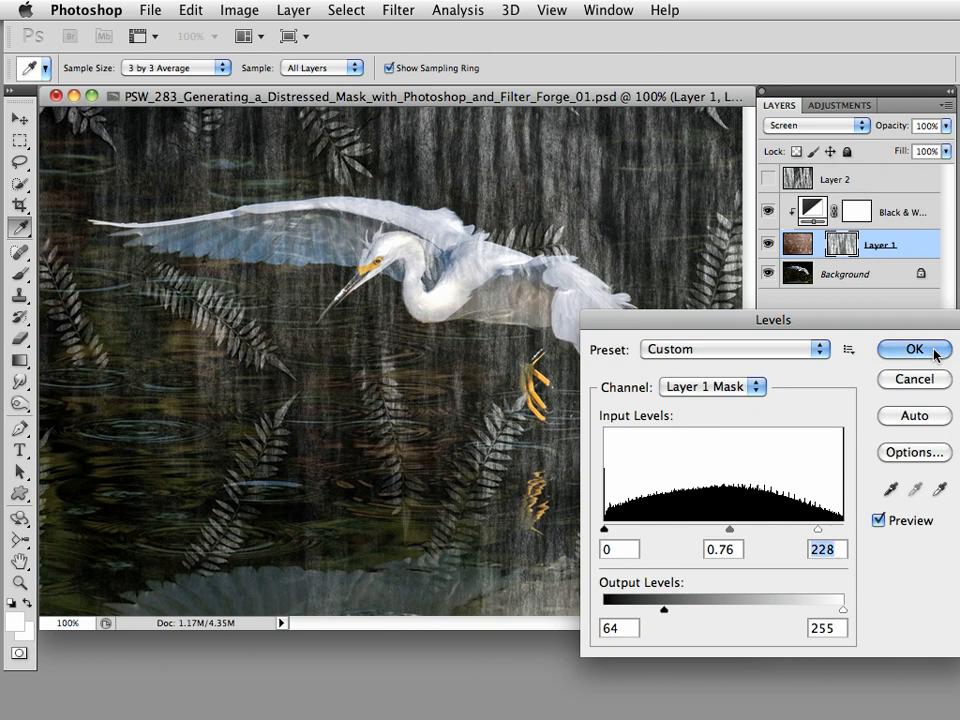
Confirm the mask Levels and delete the hidden fibers Layer 2.
left_click(912, 350)
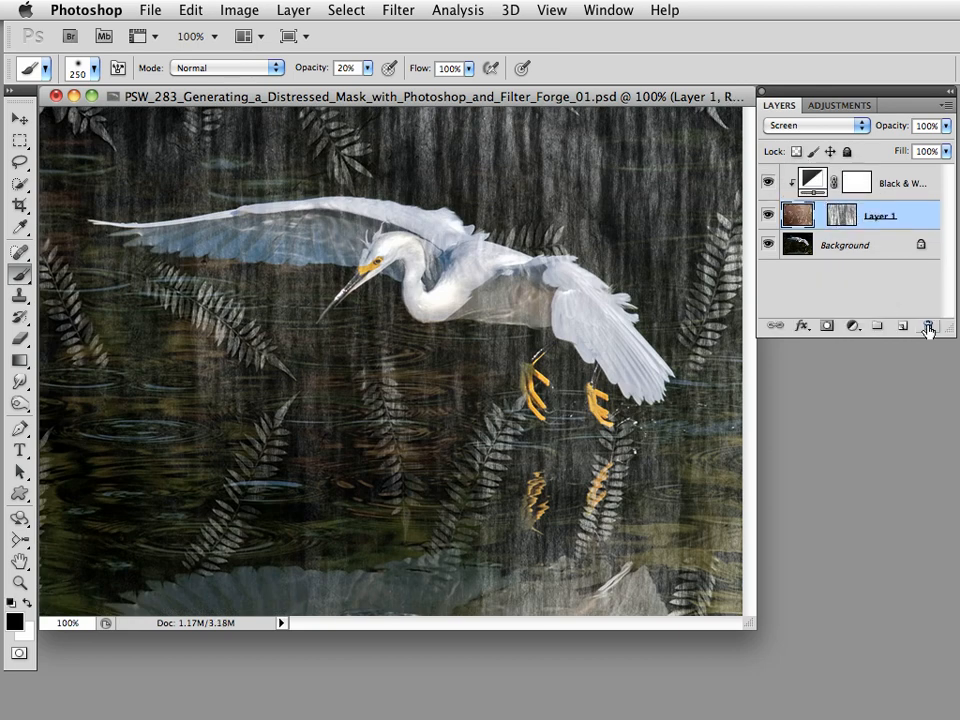
left_click(770, 245)
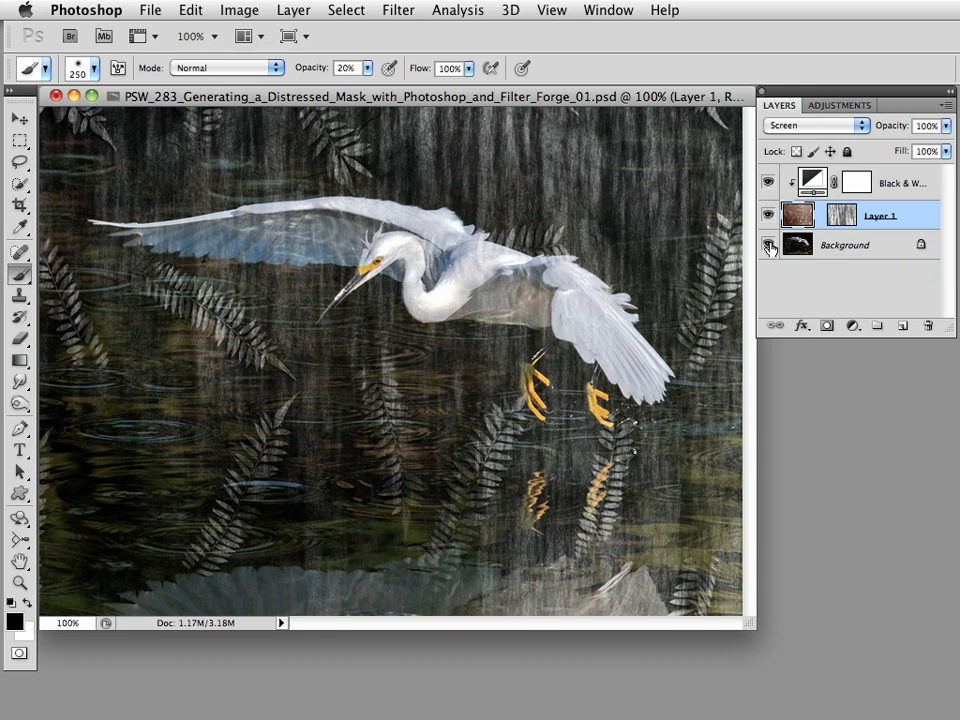